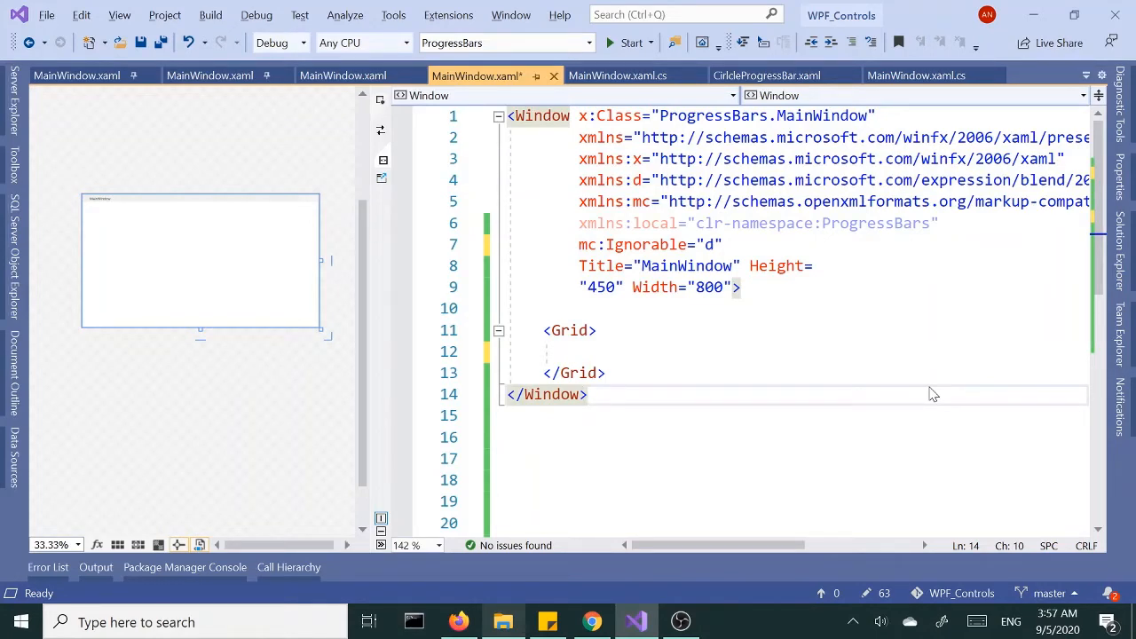
Step: Place the caret in the empty Grid, then build and run ProgressBars and stop the debugger
click(586, 394)
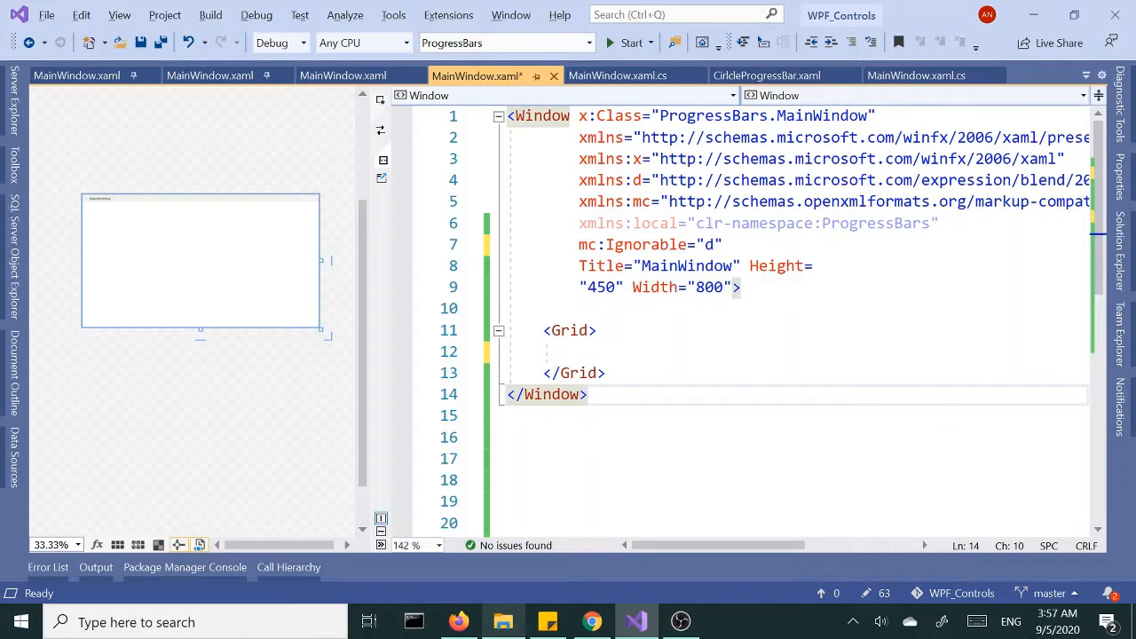
click(547, 352)
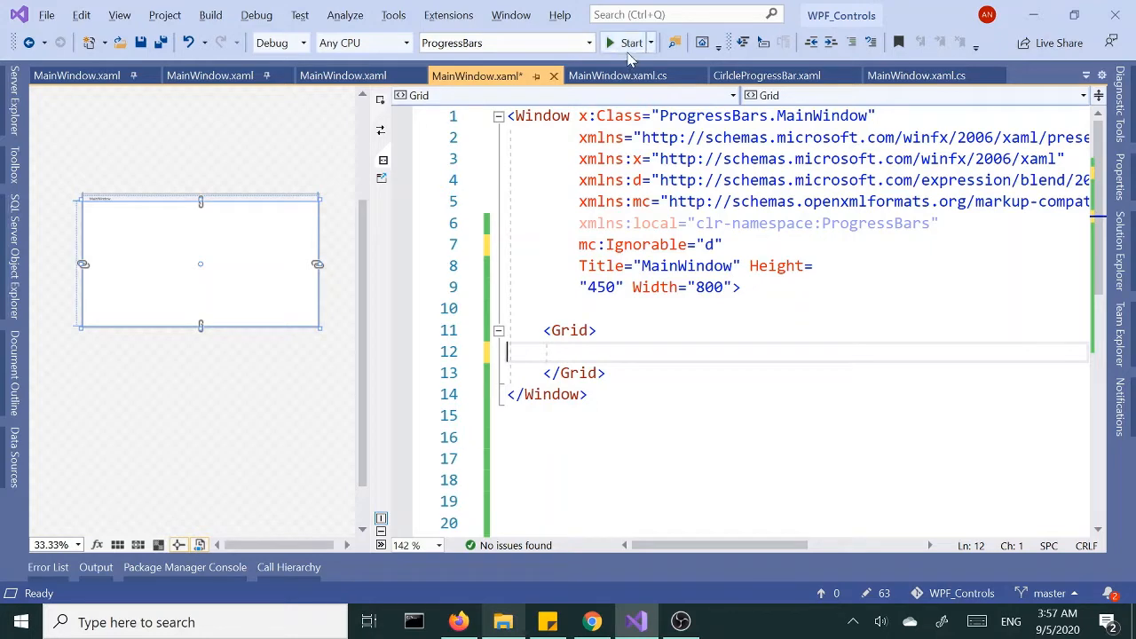
click(625, 43)
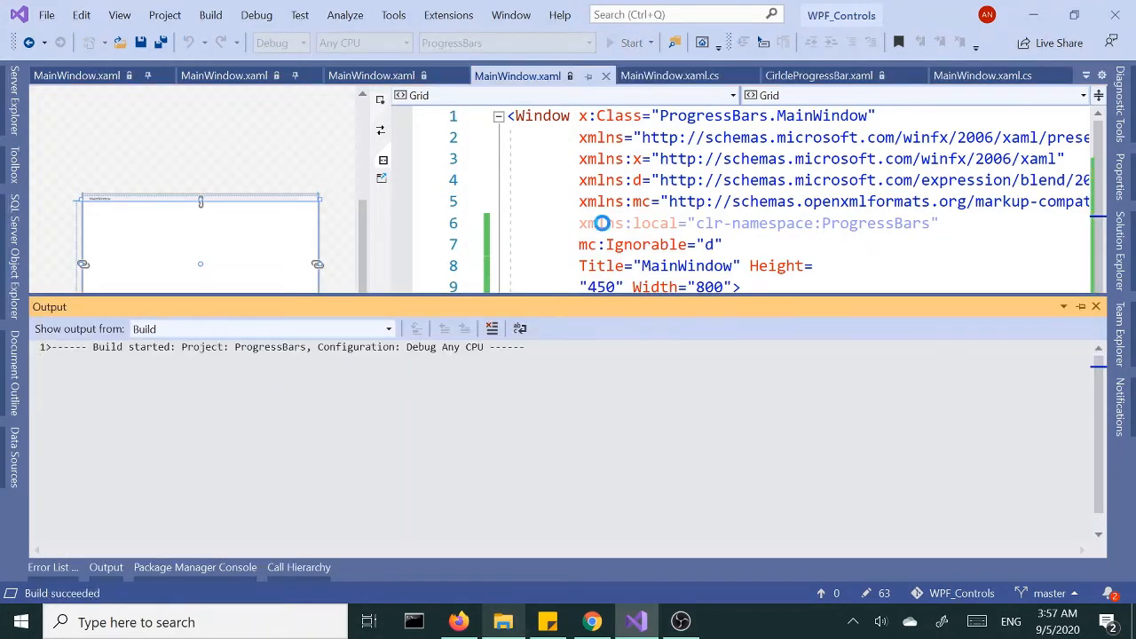
click(632, 42)
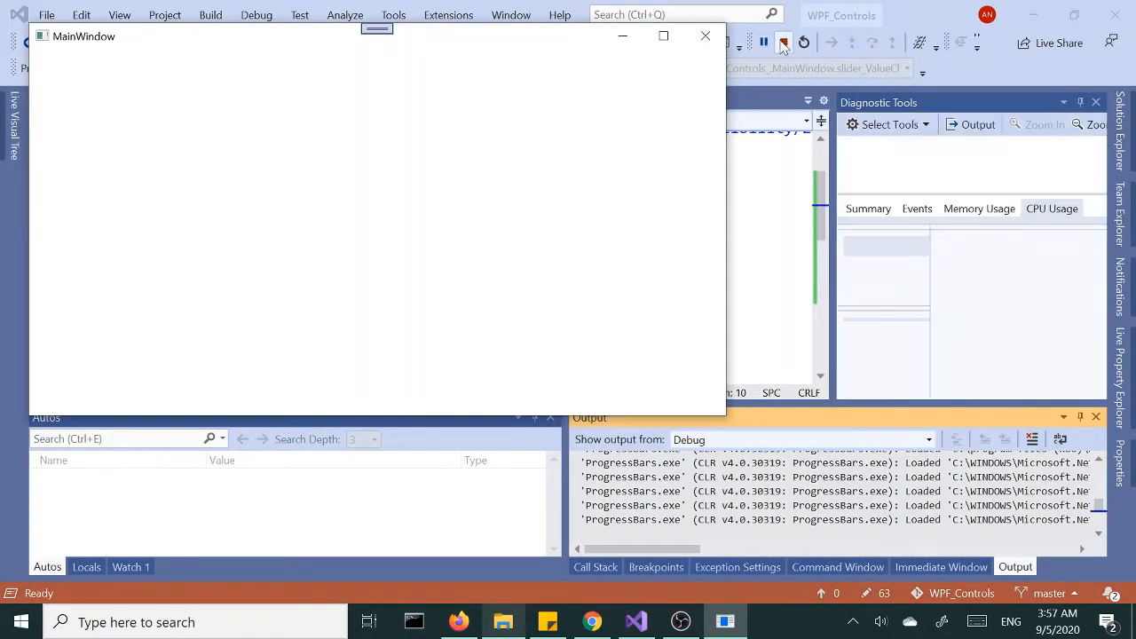
click(783, 43)
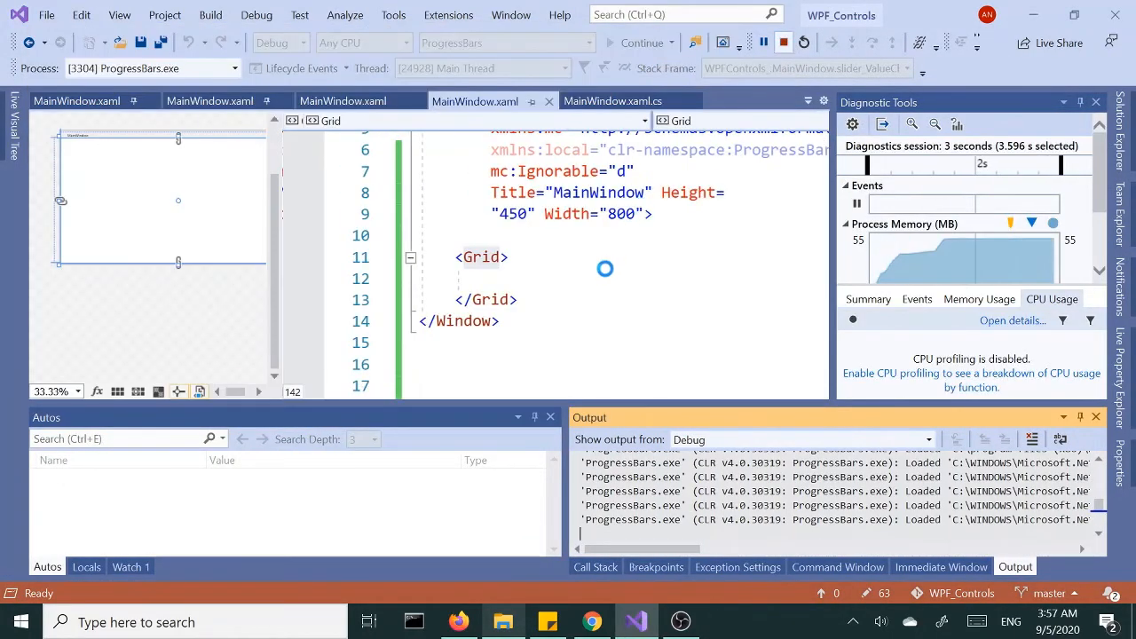
click(781, 43)
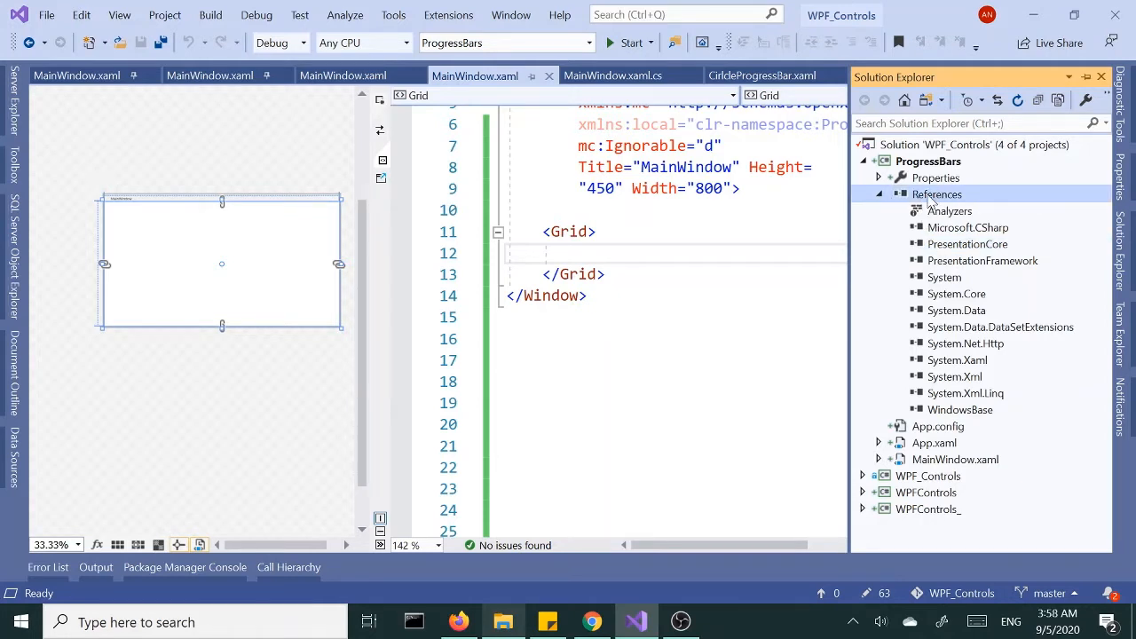
Step: In Reference Manager search 'exp', add Microsoft.Expression.Drawing 4.5.0.0 to ProgressBars, then collapse References
right_click(937, 193)
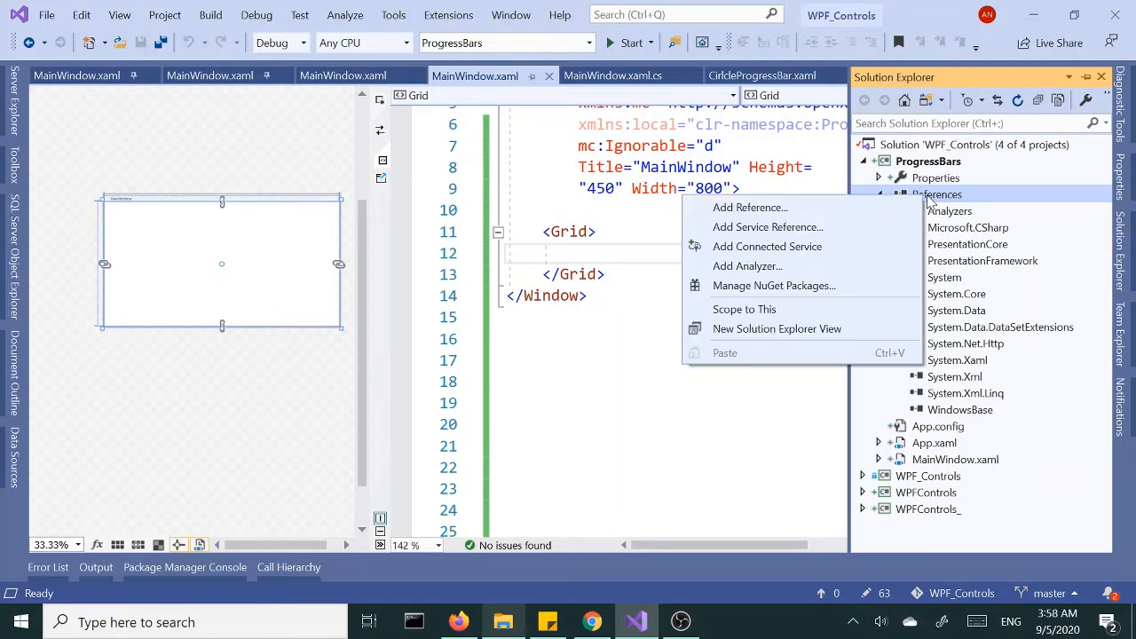
click(749, 205)
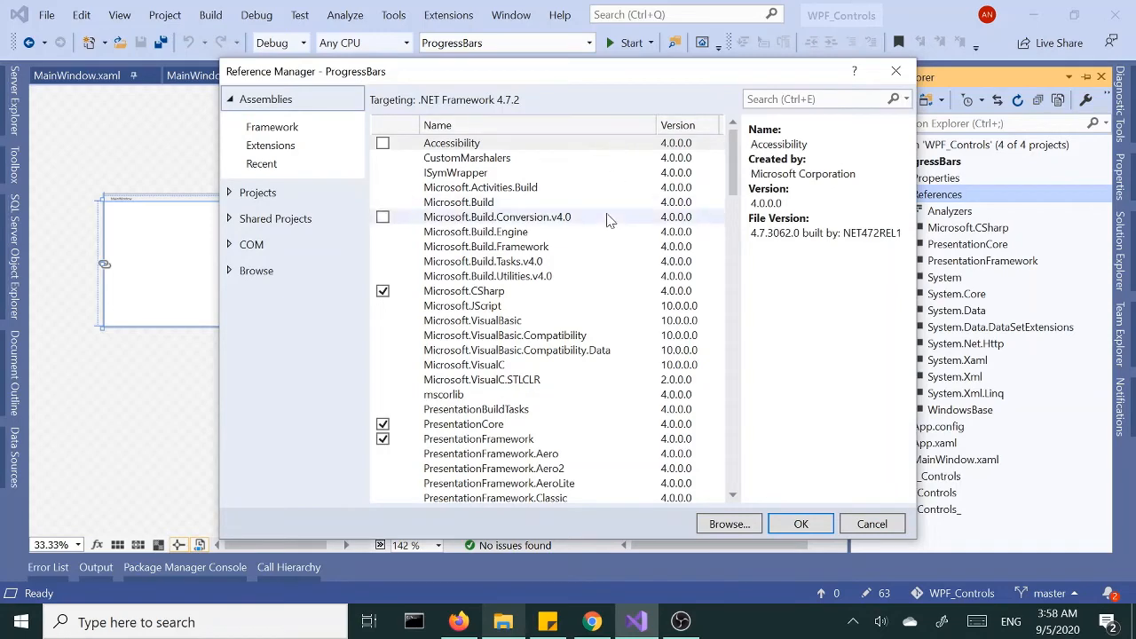
click(817, 100)
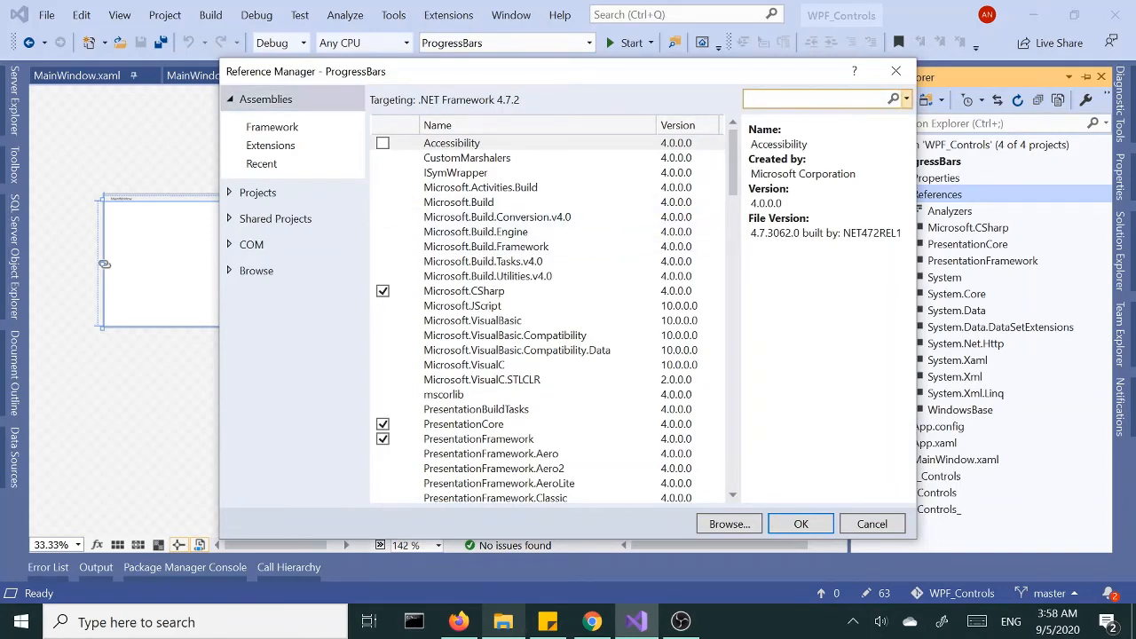
text(expression.dra)
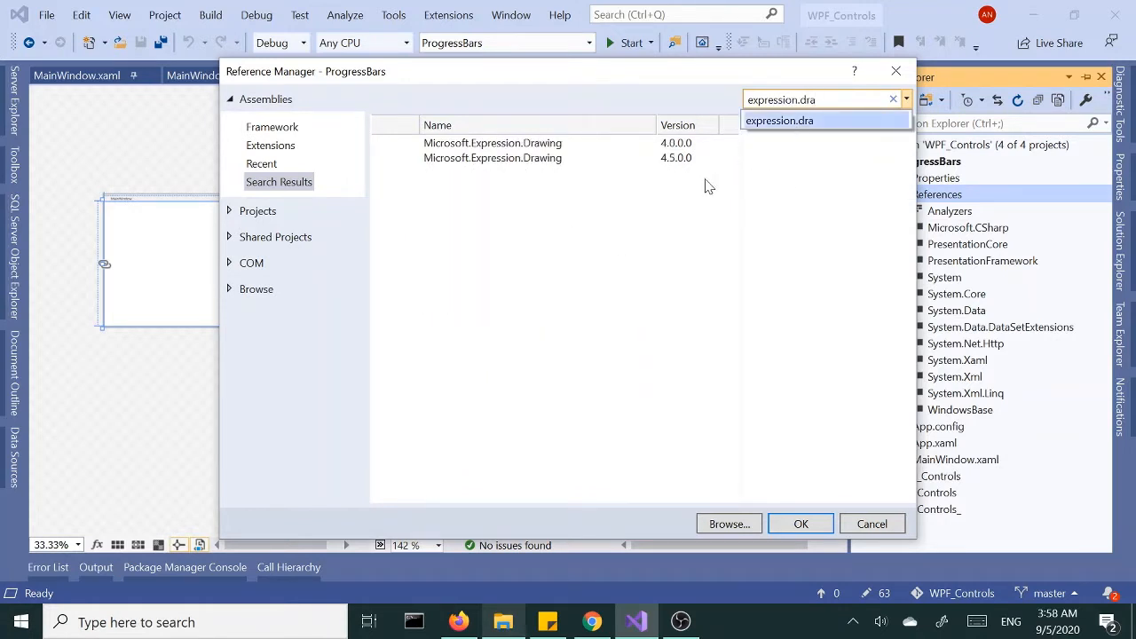
mouse_move(429, 169)
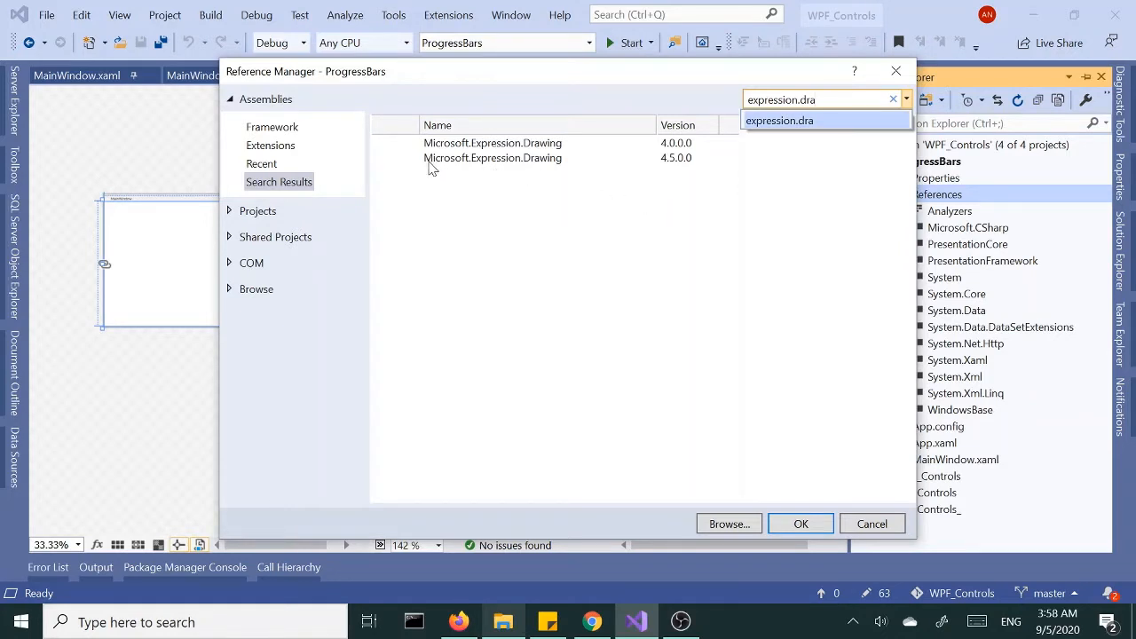
mouse_move(497, 158)
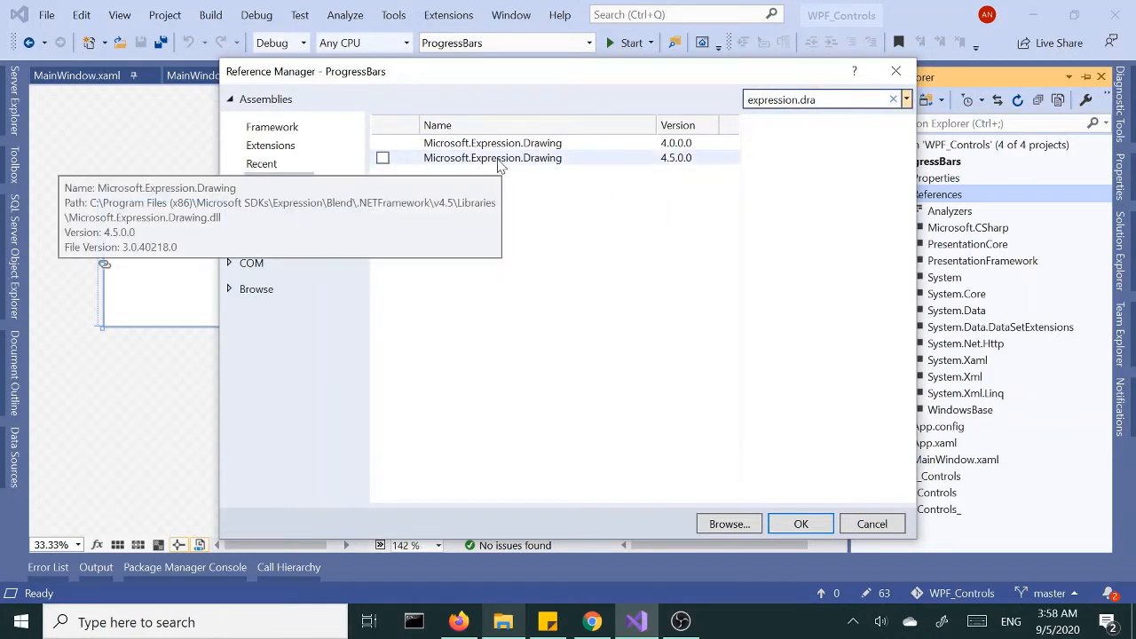
mouse_move(472, 167)
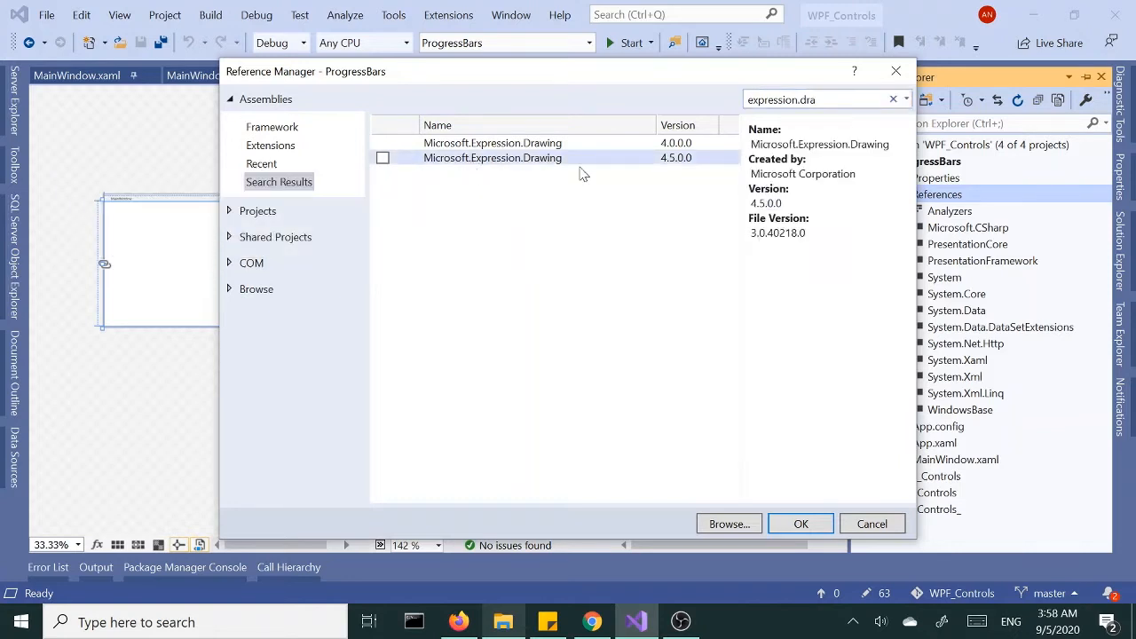
mouse_move(440, 187)
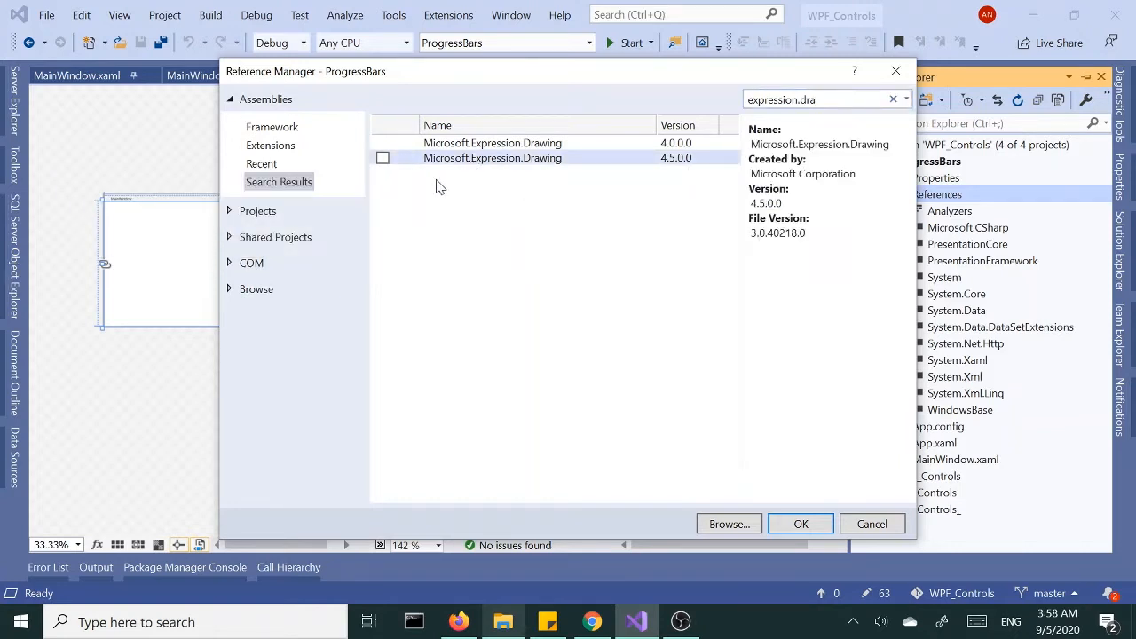
click(384, 156)
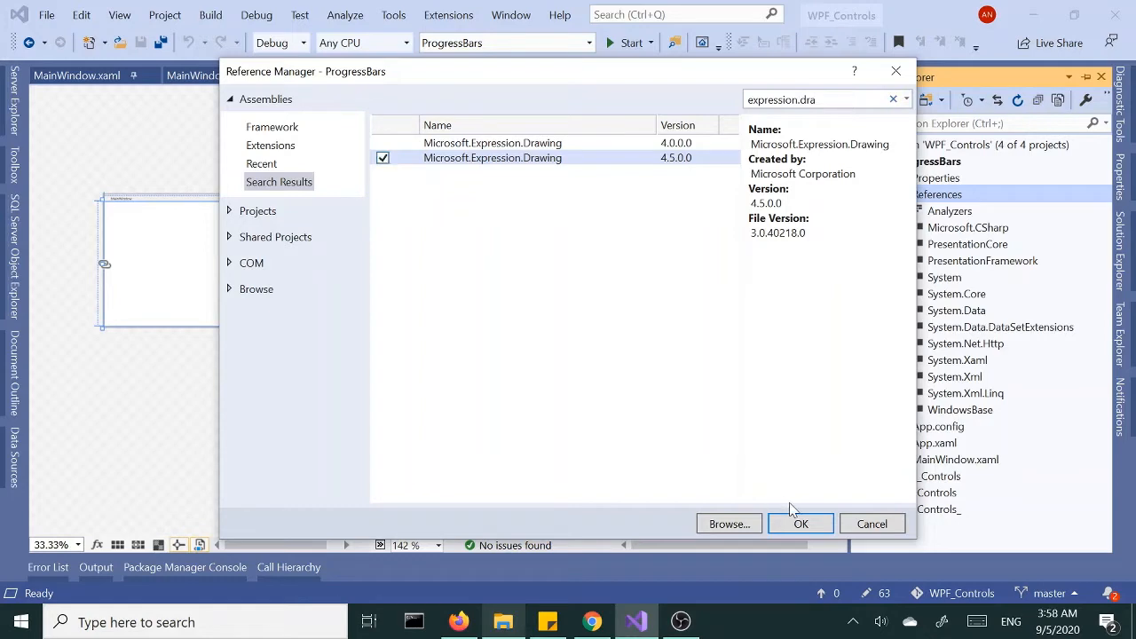
click(799, 524)
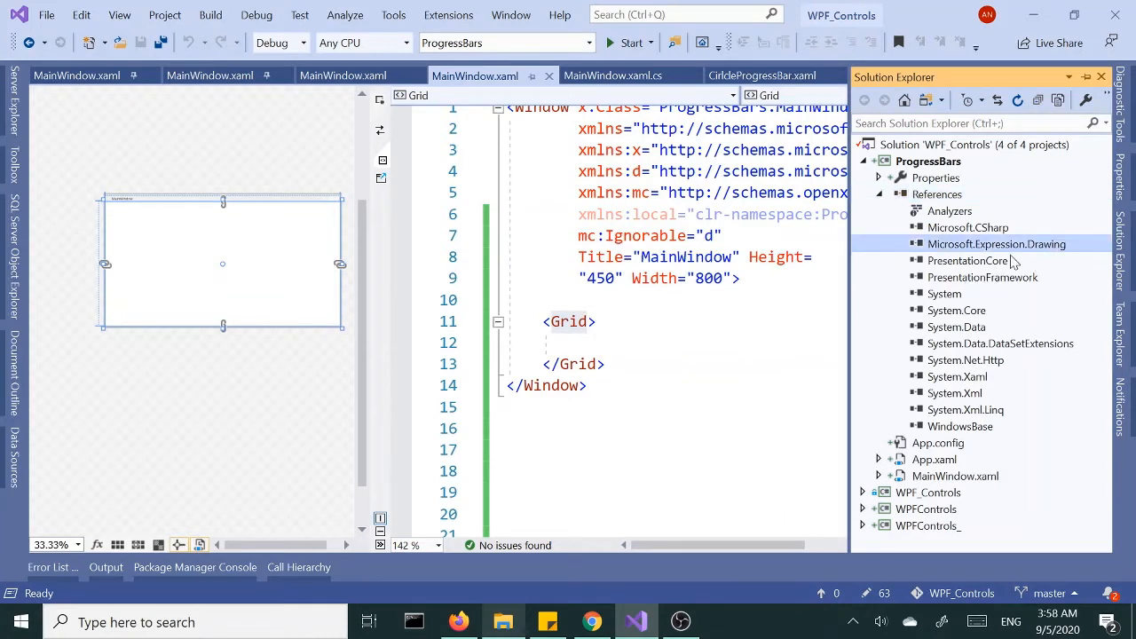
click(879, 194)
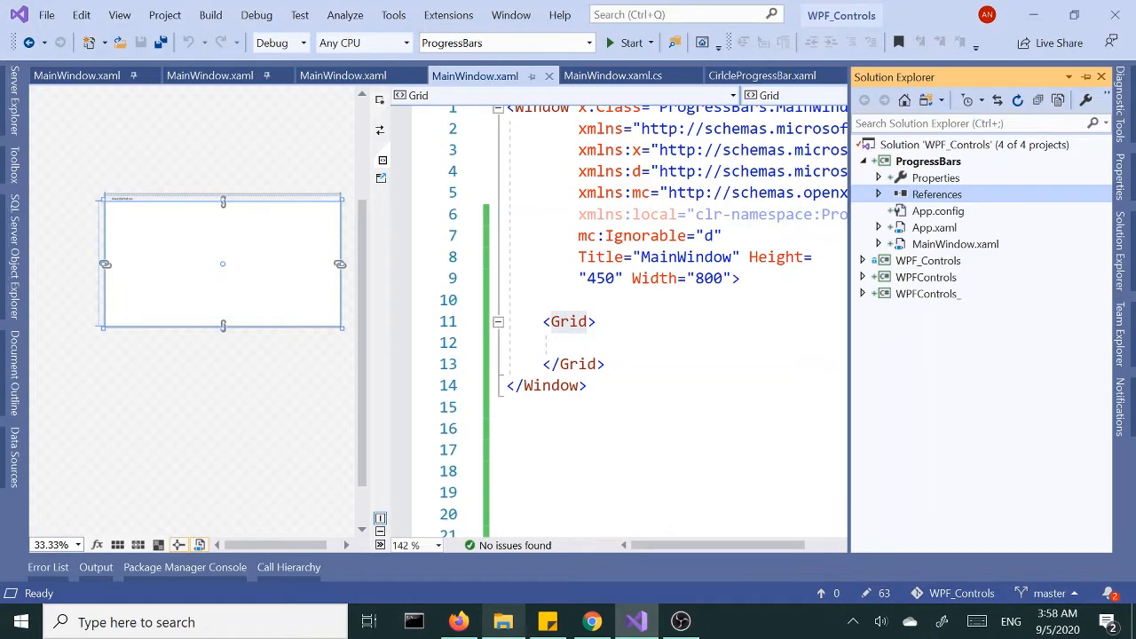
click(877, 193)
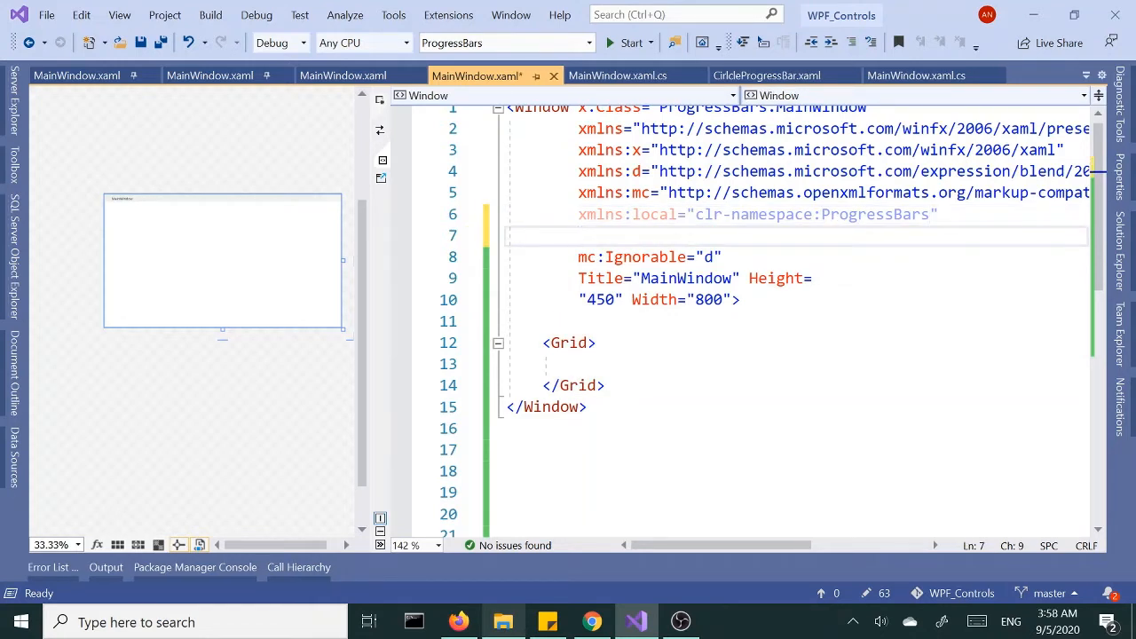
text(xmlns:)
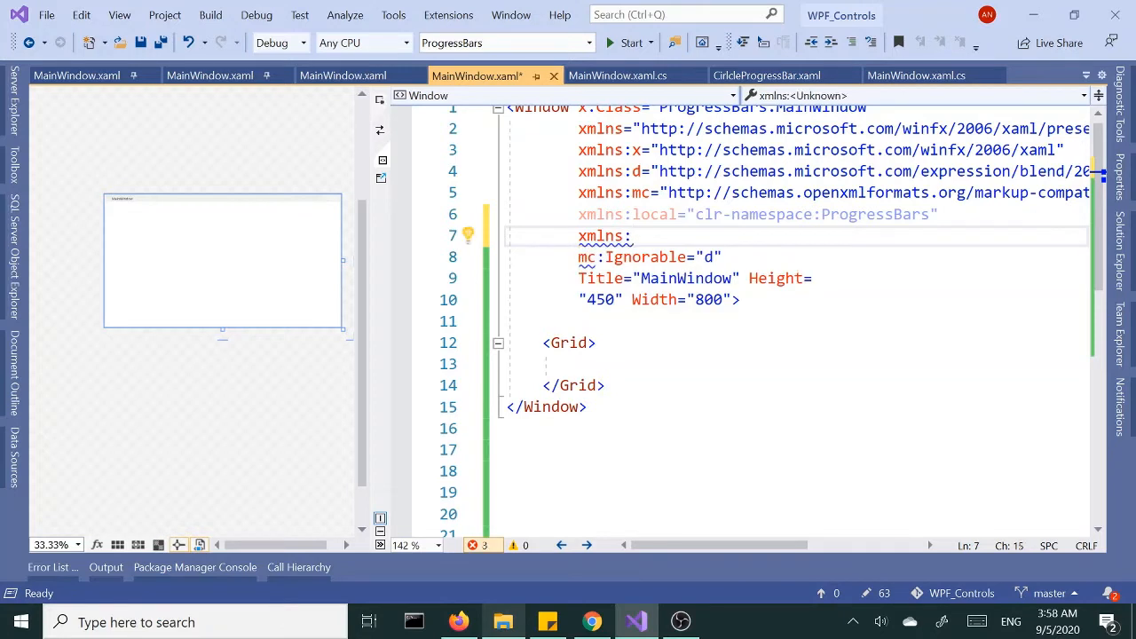
text(ed)
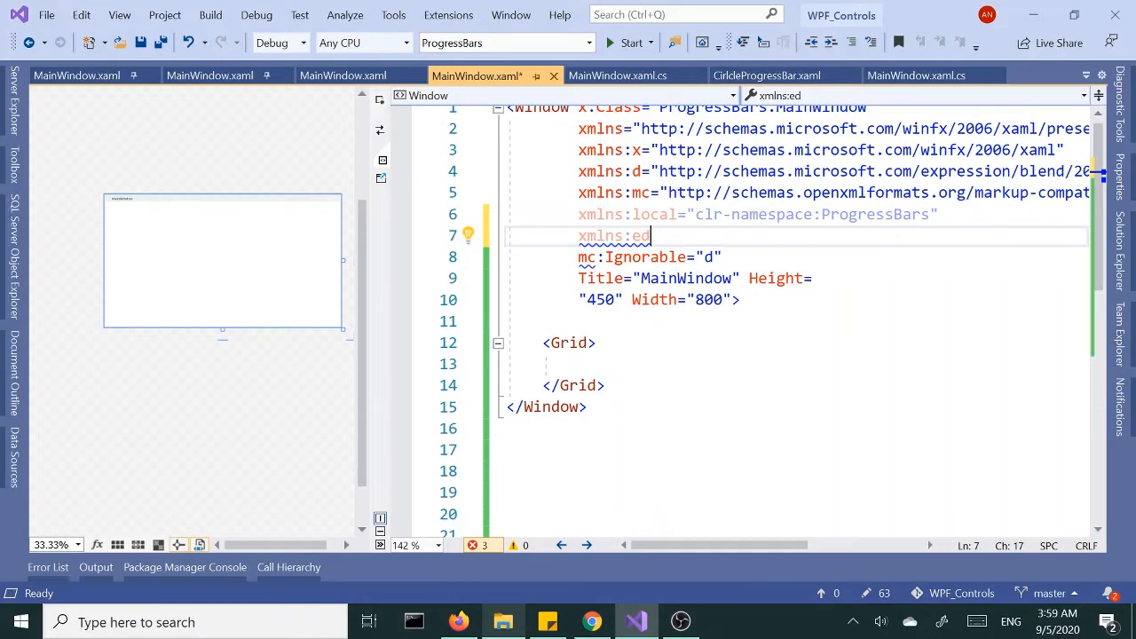
text(=")
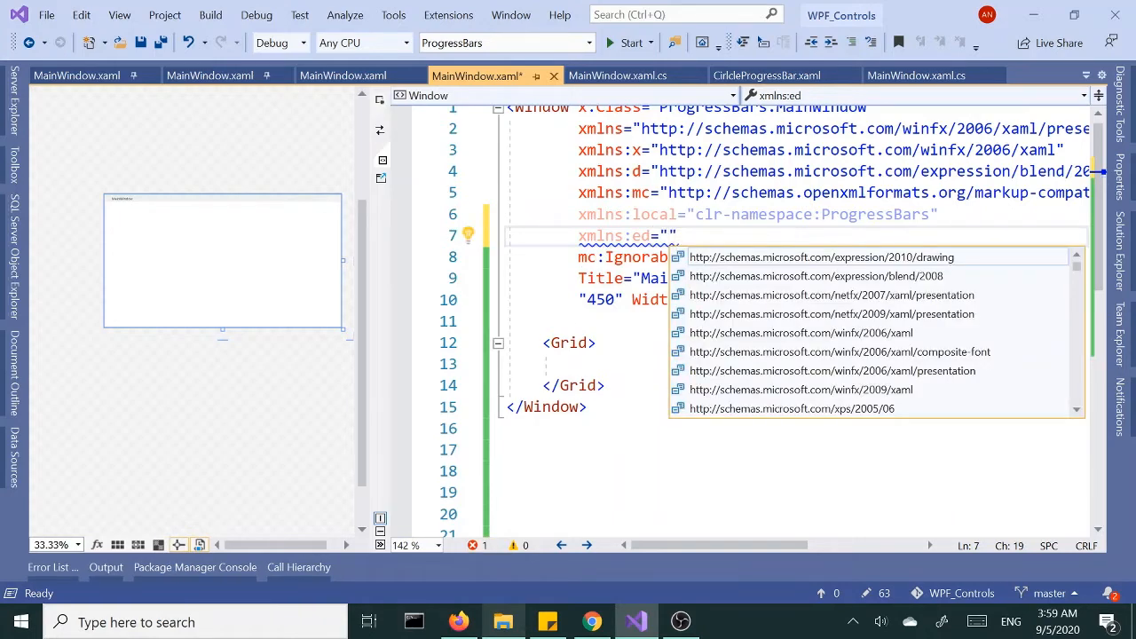
text(htt)
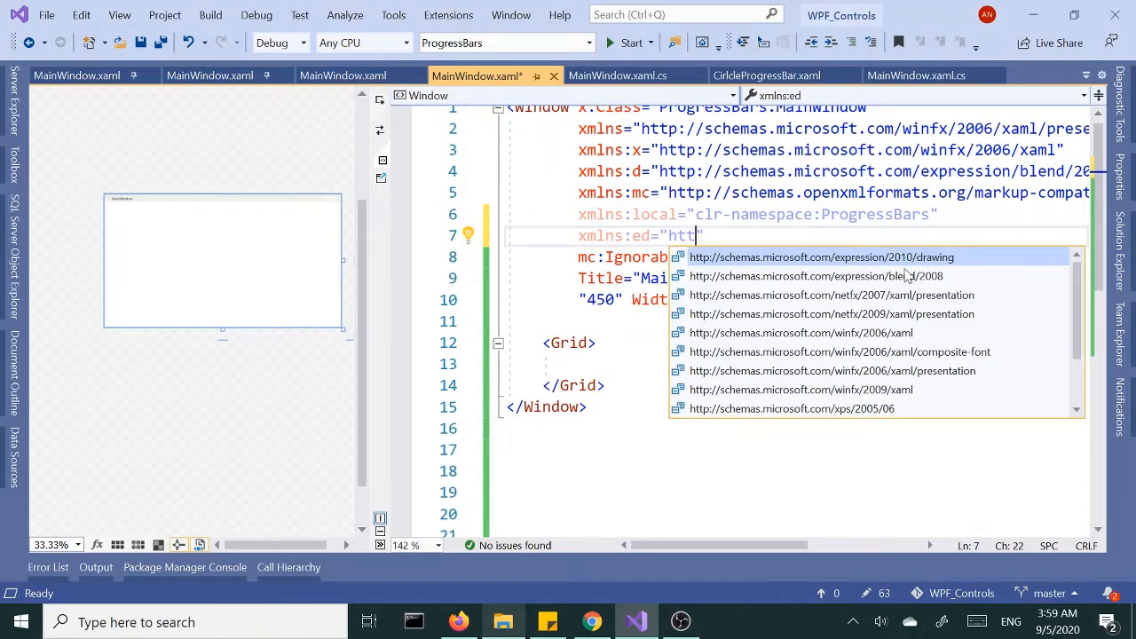
mouse_move(930, 255)
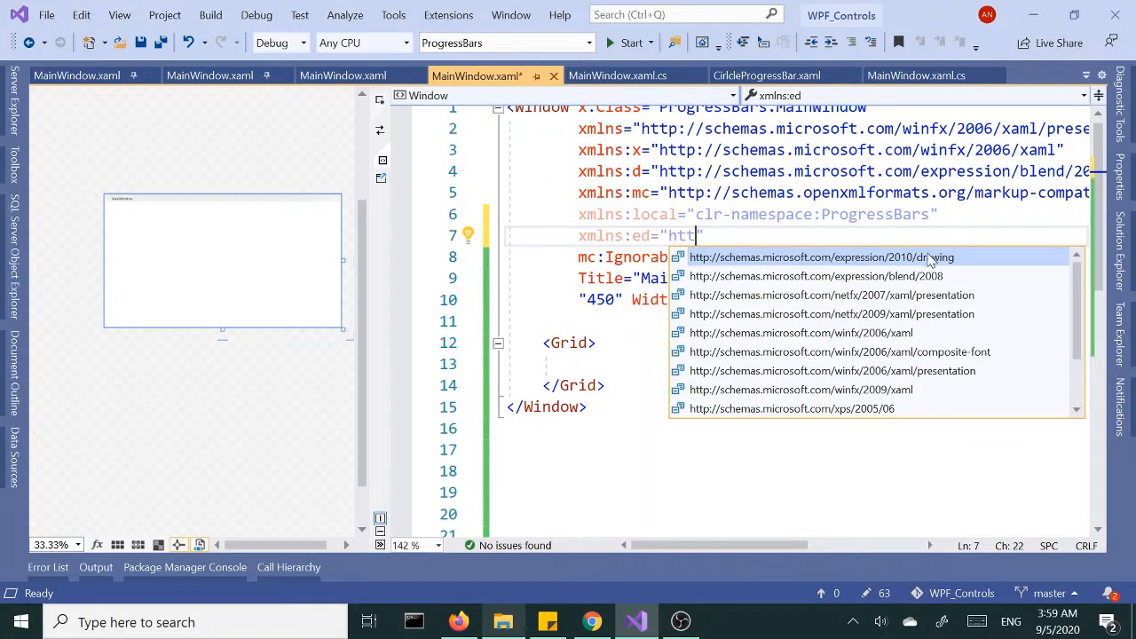
text(t)
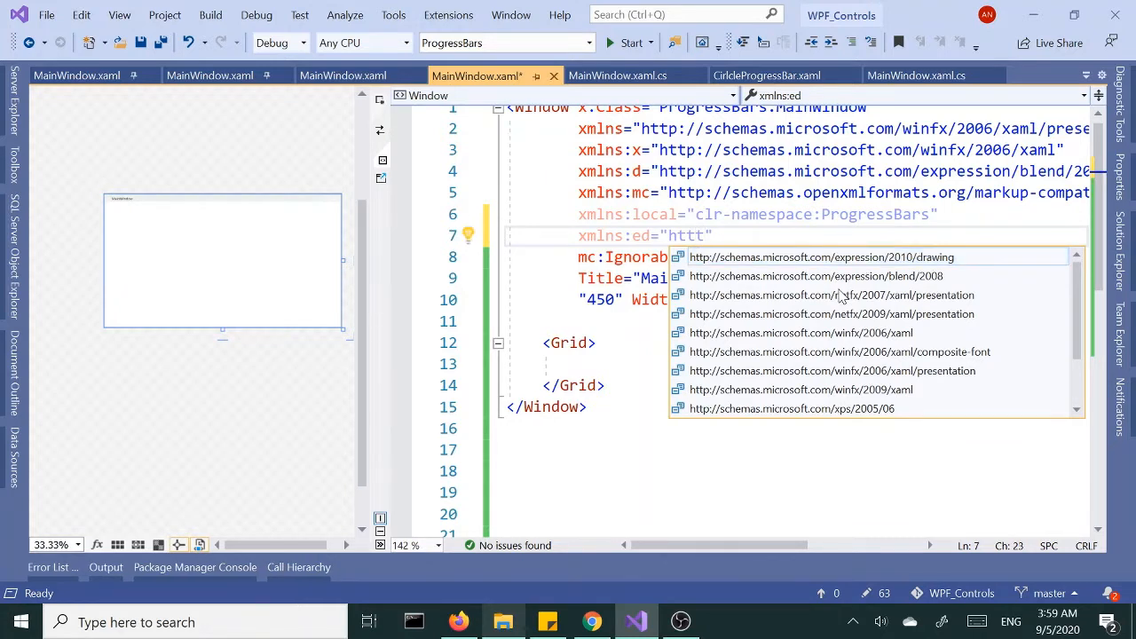
key(Backspace)
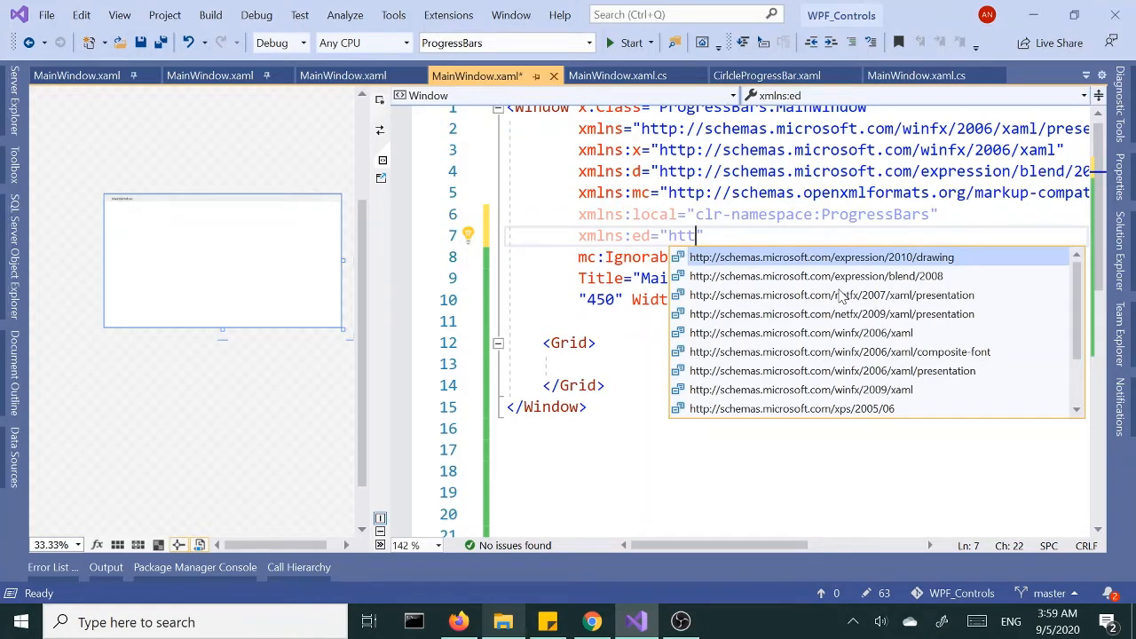
text(p:)
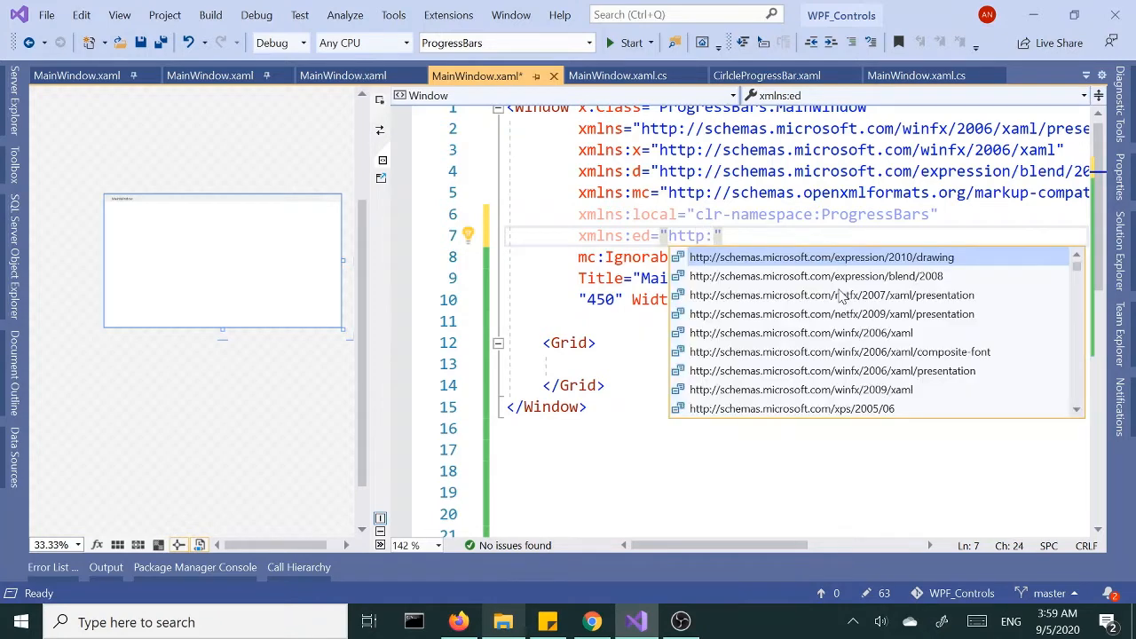
text(//sc)
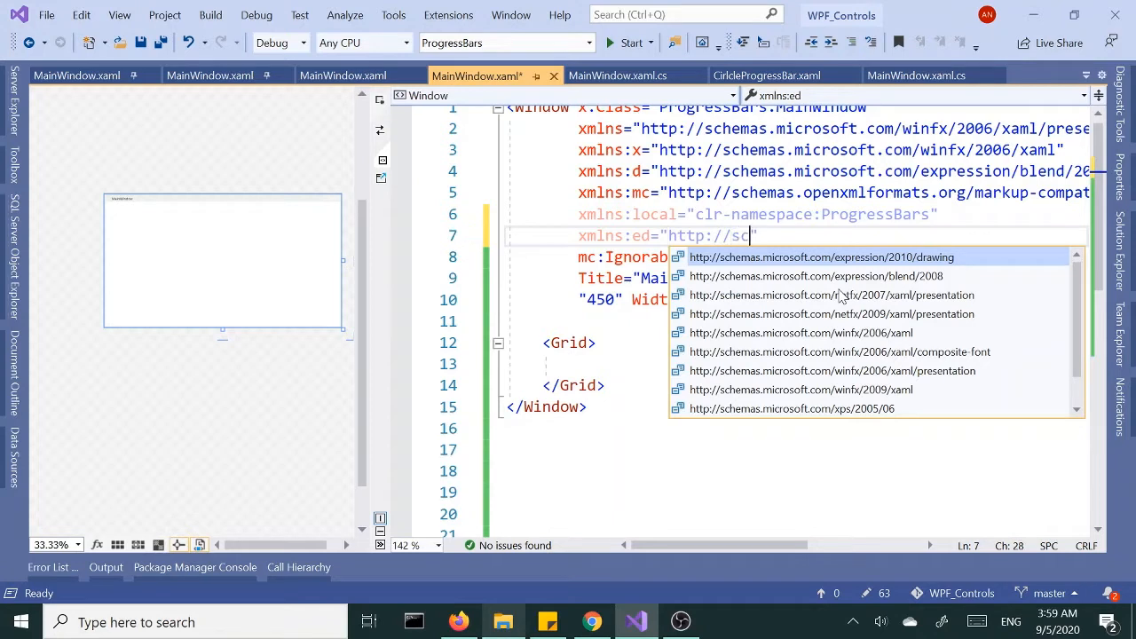
text(hemas)
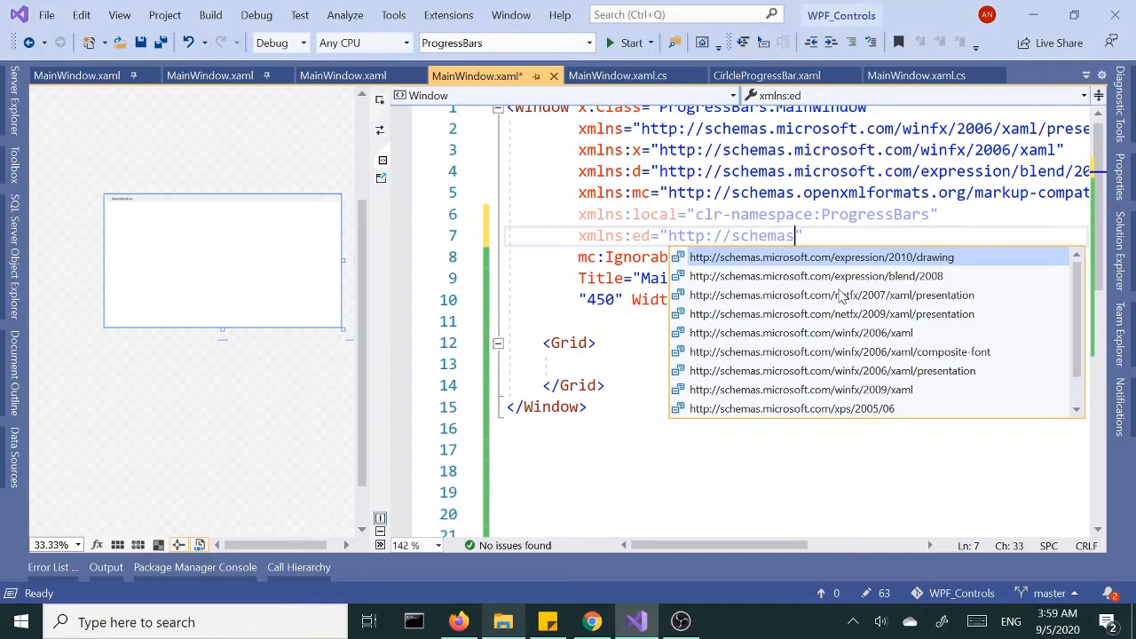
text(.mic)
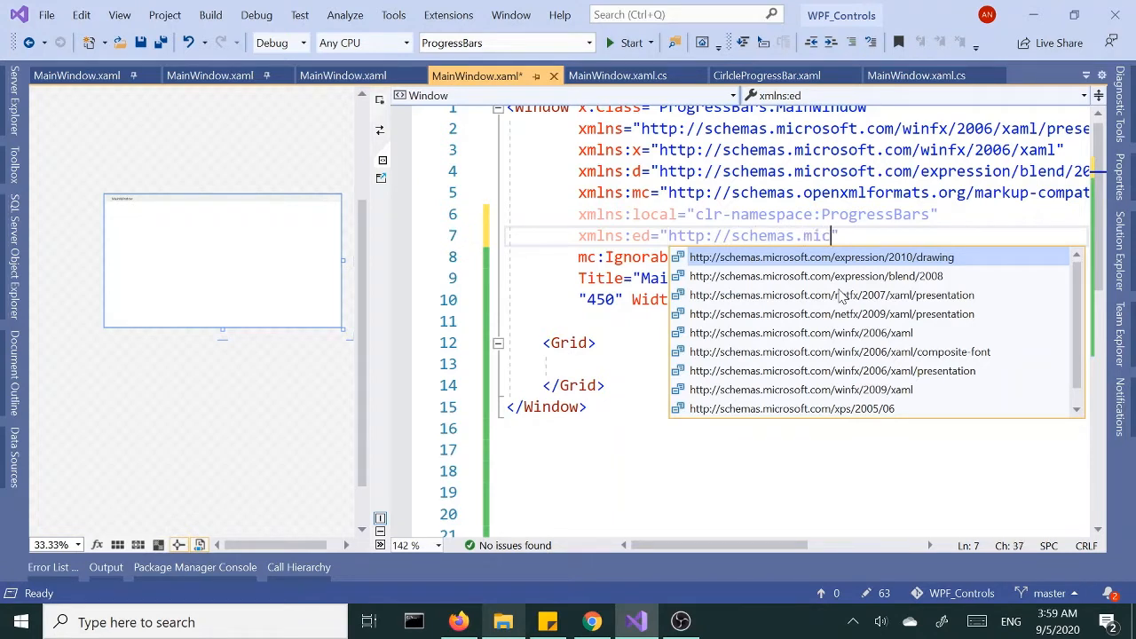
text(rosoft.c)
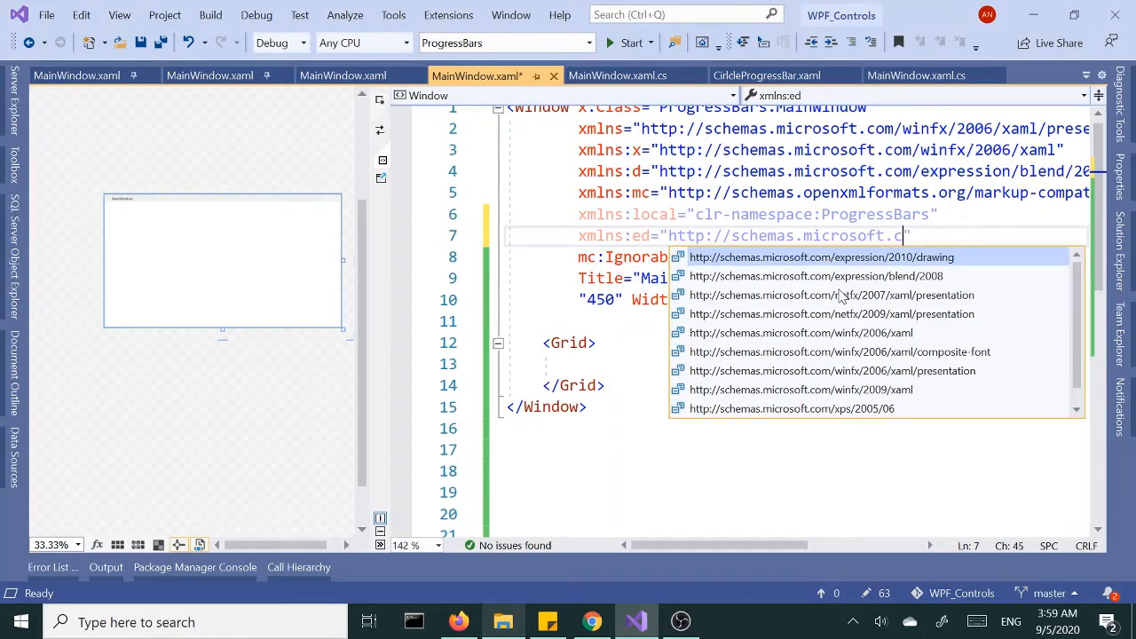
text(om/)
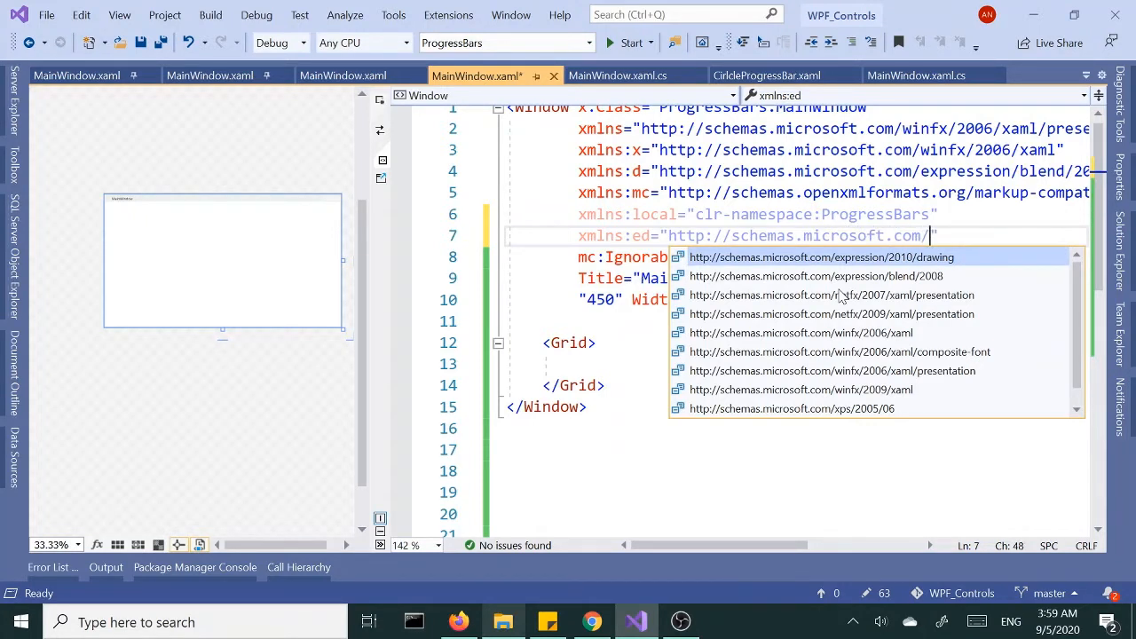
text(expr)
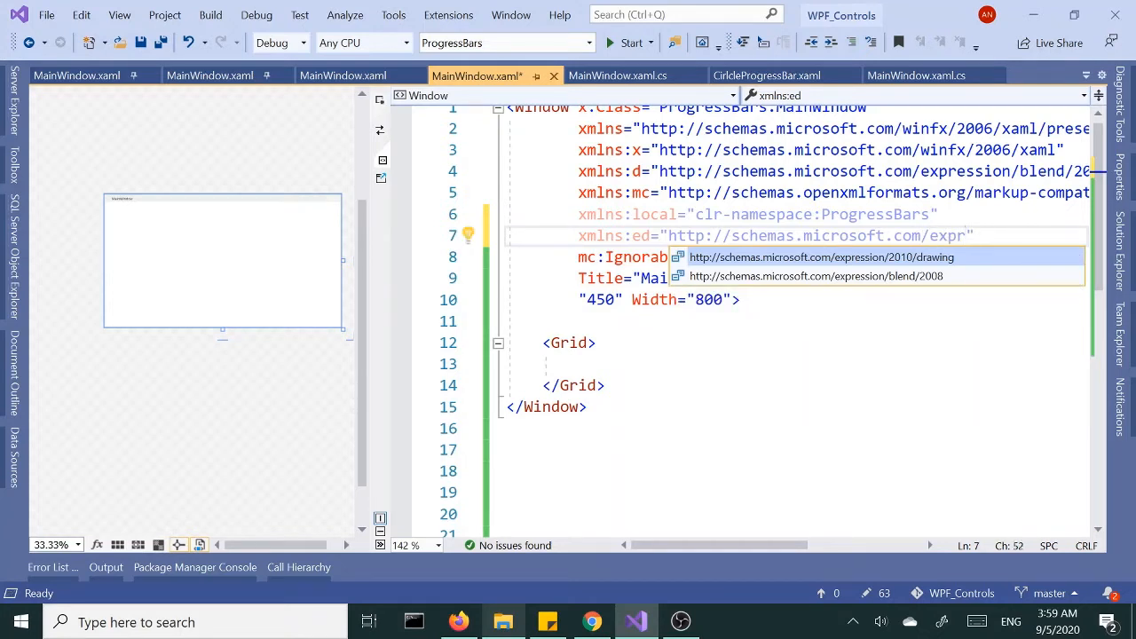
text(ession/2010/drawing)
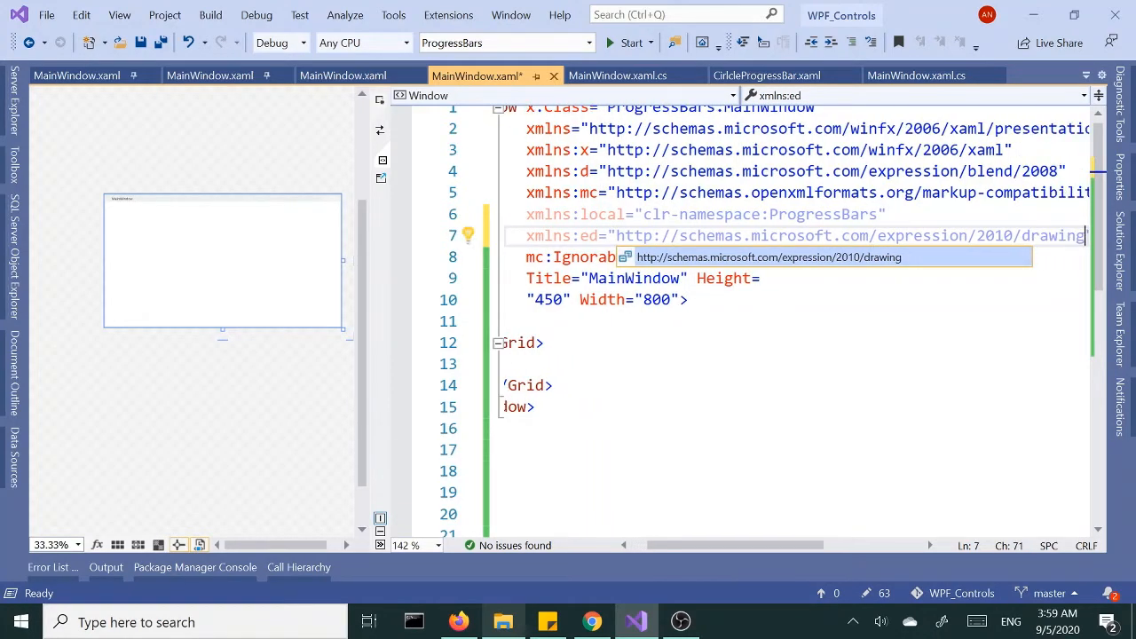
mouse_move(873, 263)
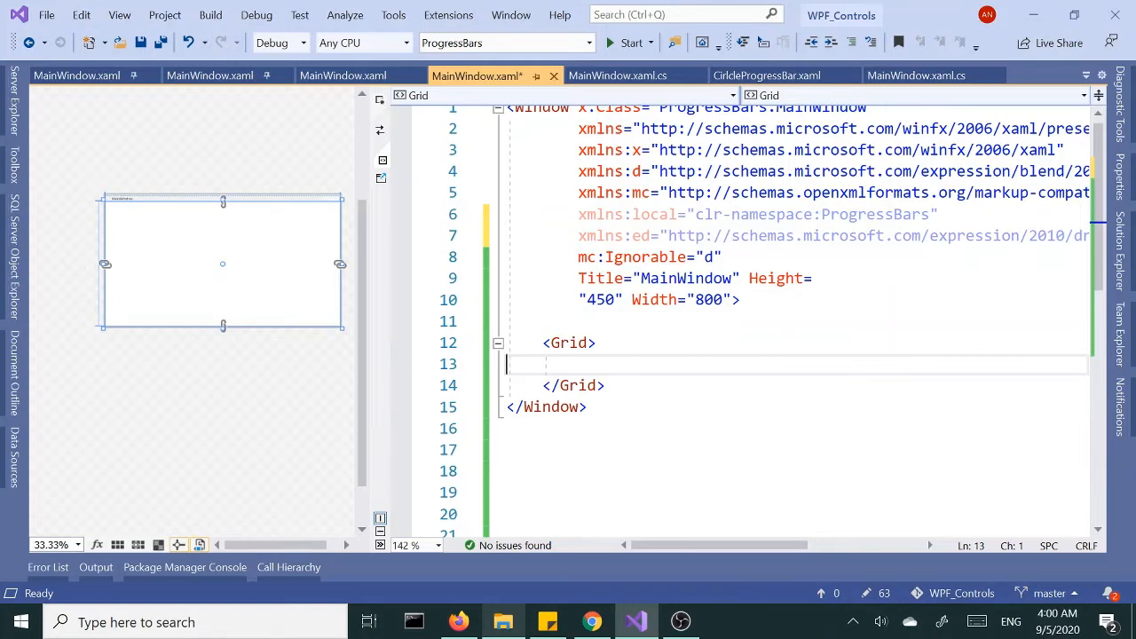
Step: Add a Grid.ColumnDefinitions block with two ColumnDefinition entries inside the Grid
text(<gr)
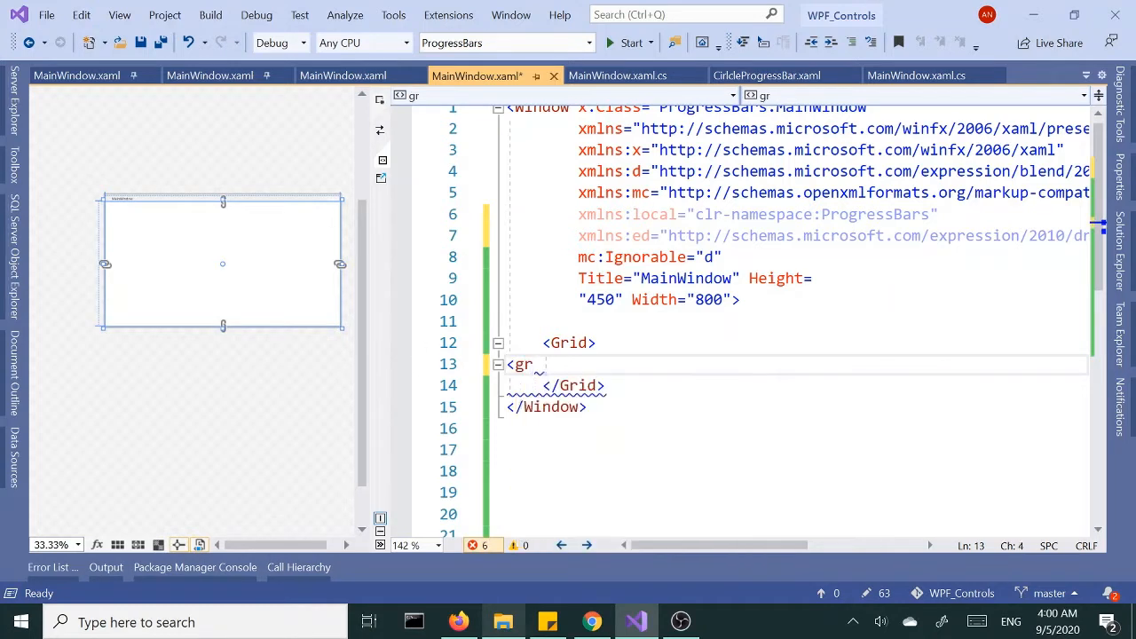
text(Grid.ColumnDefinitions>)
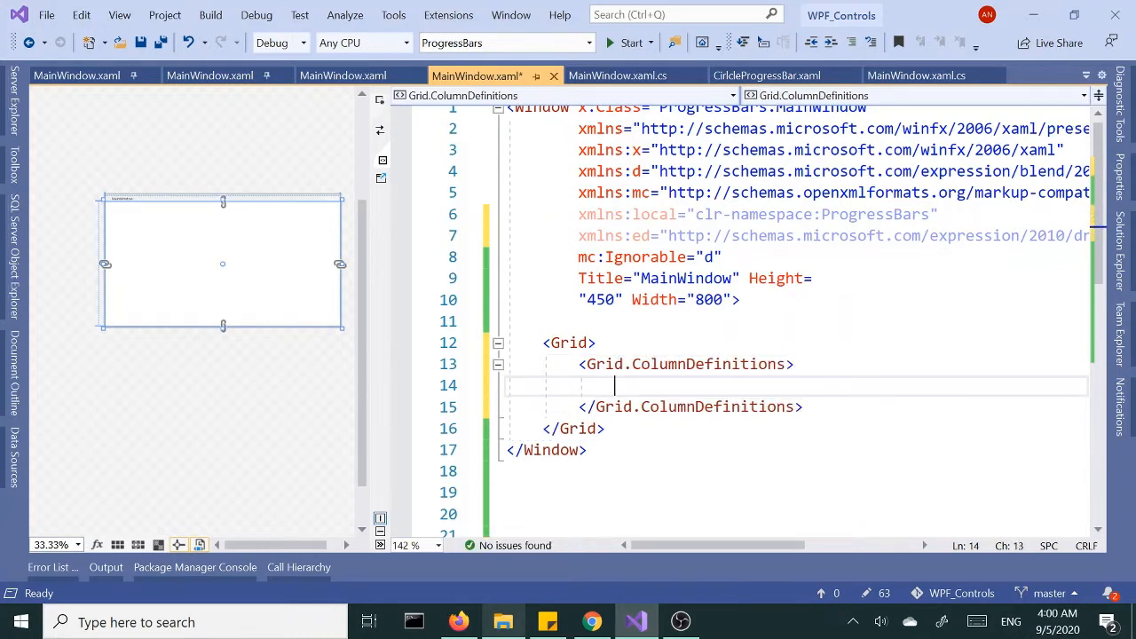
text(<ColumnDefinition/>)
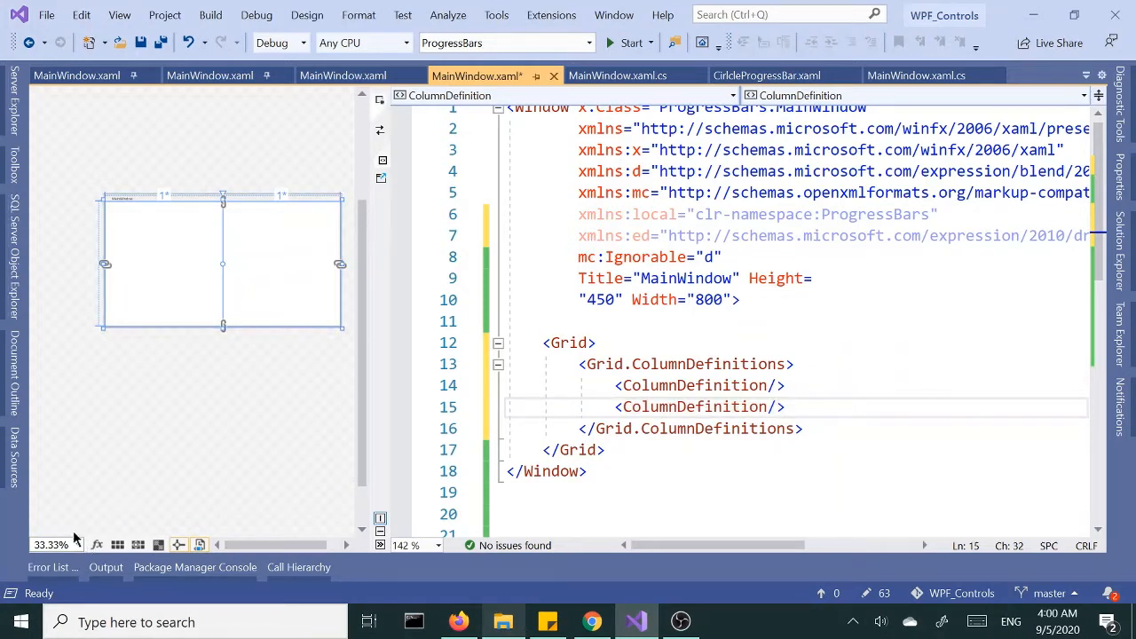
Step: Set the designer zoom level to 100%
click(50, 544)
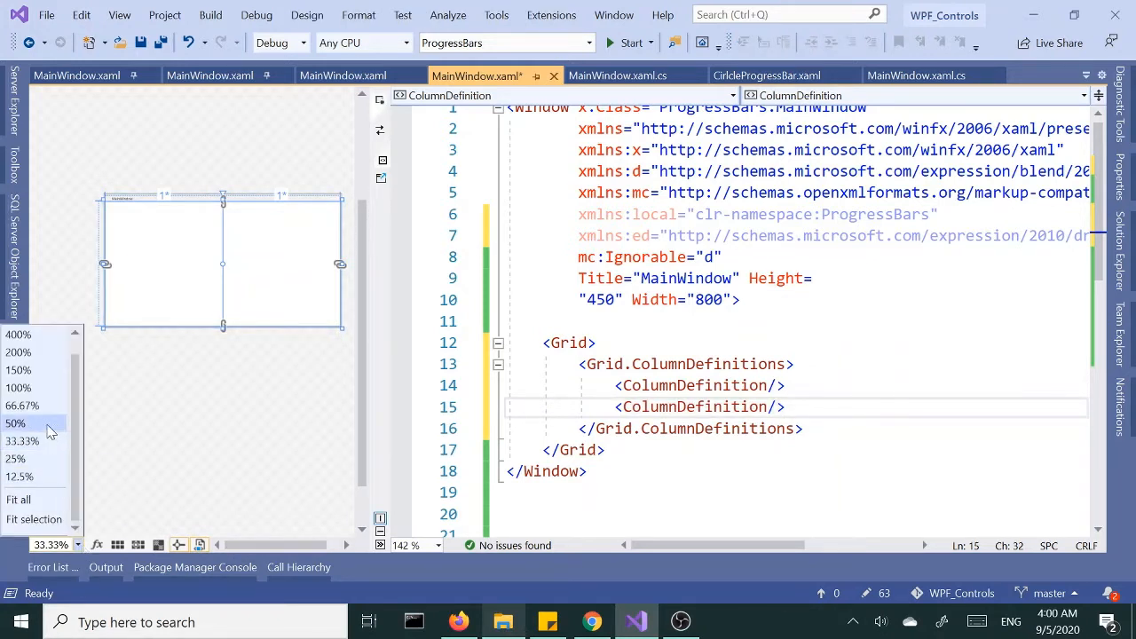
click(18, 387)
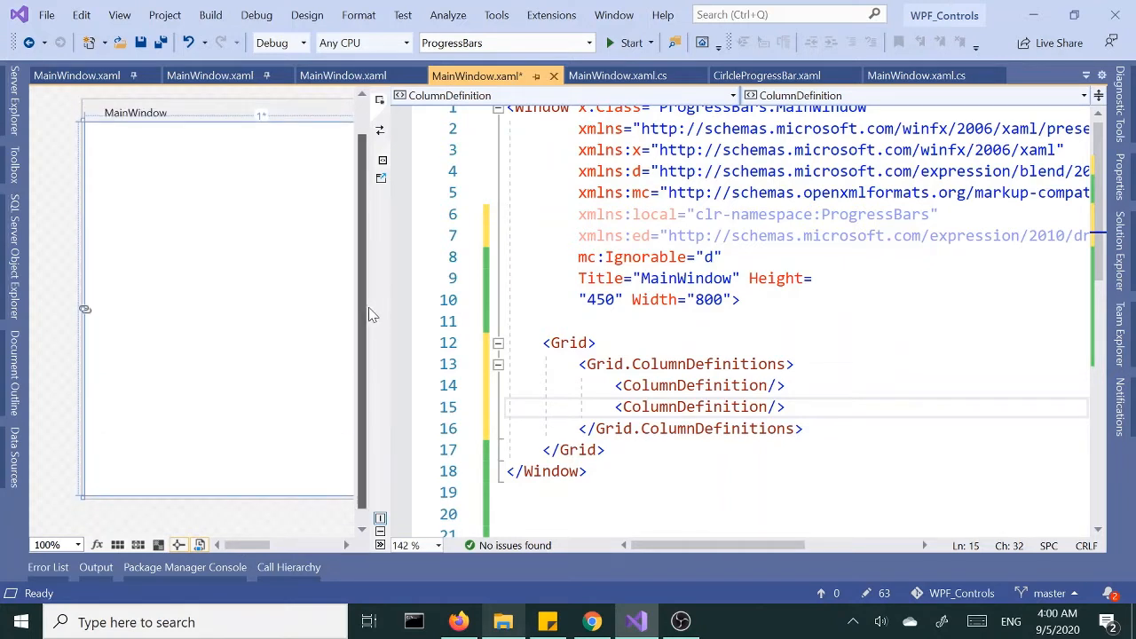
mouse_move(397, 318)
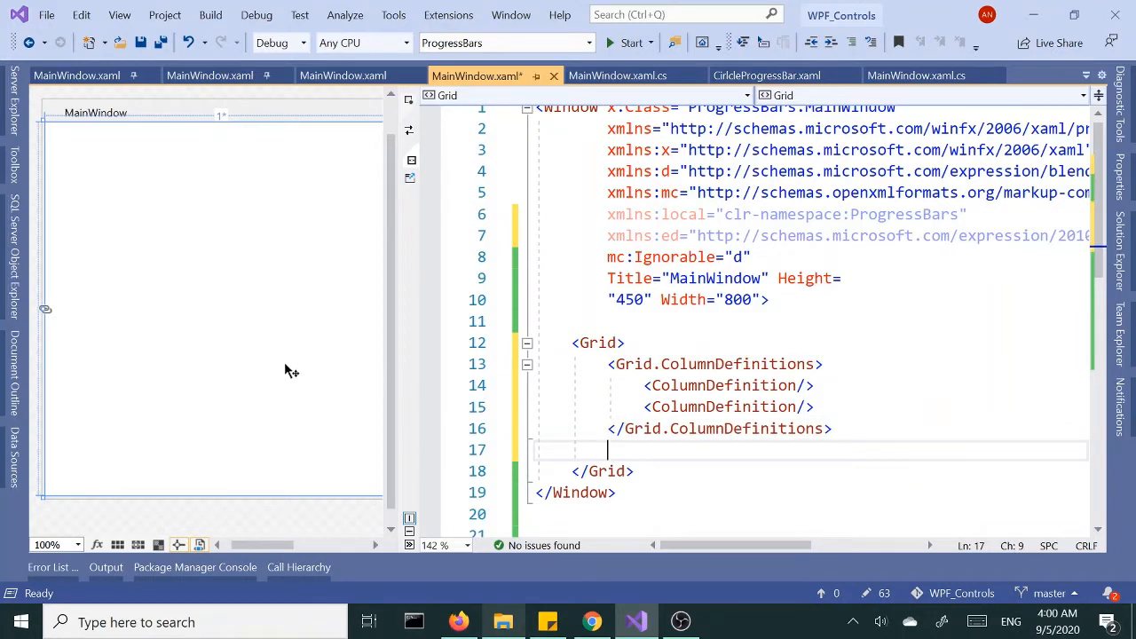
Step: Insert an ed:Arc element in the Grid with x:Name="ARC1"
text(<)
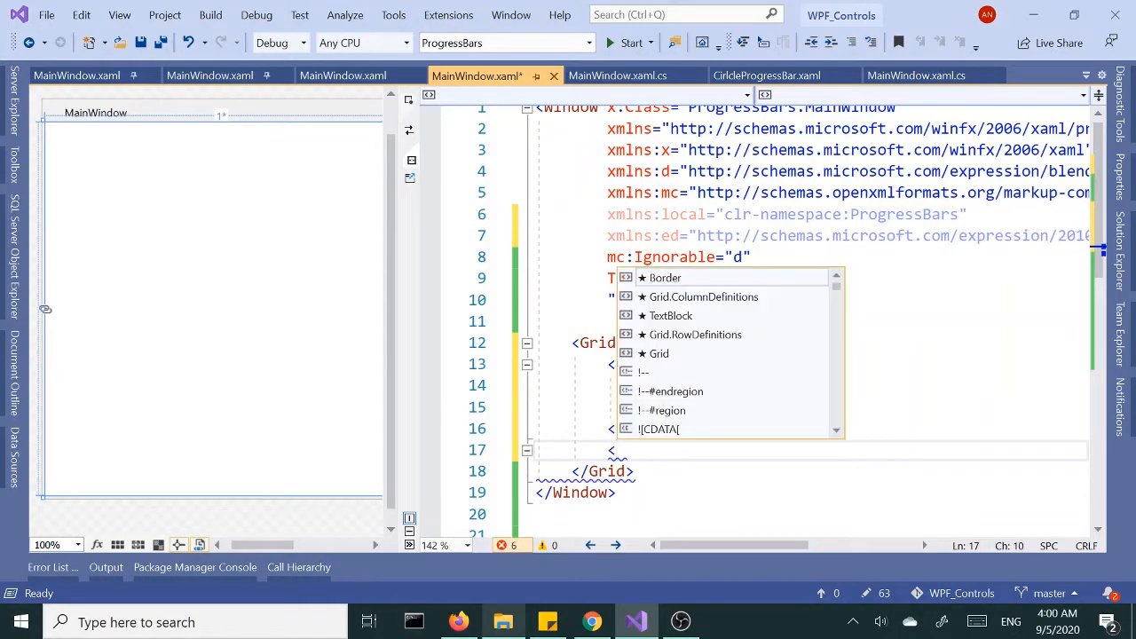
text(ed:)
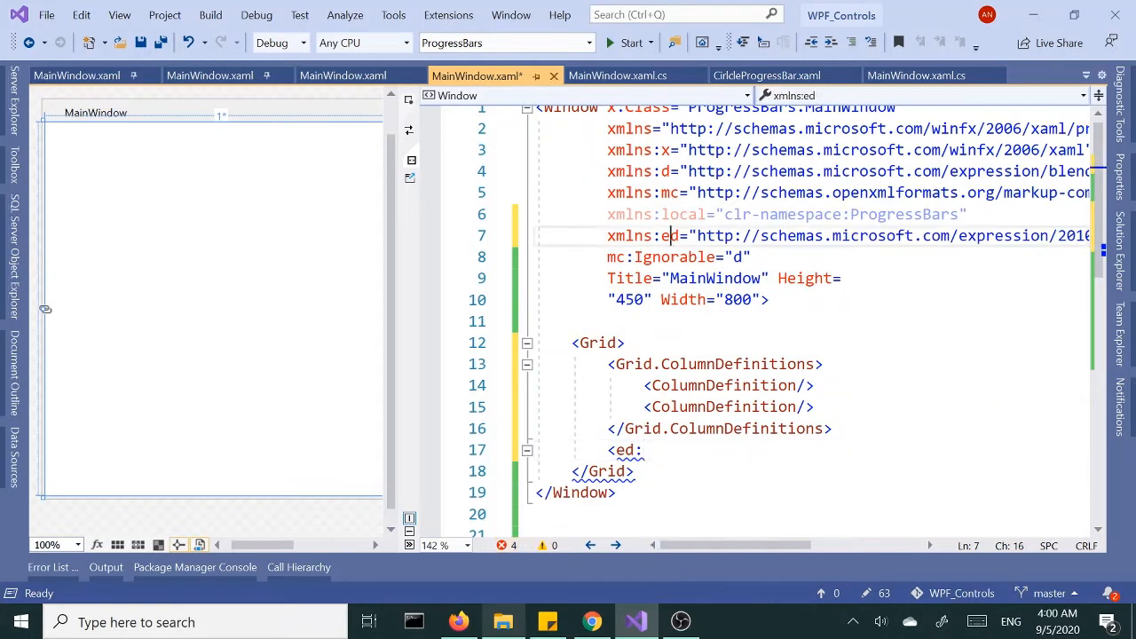
click(643, 451)
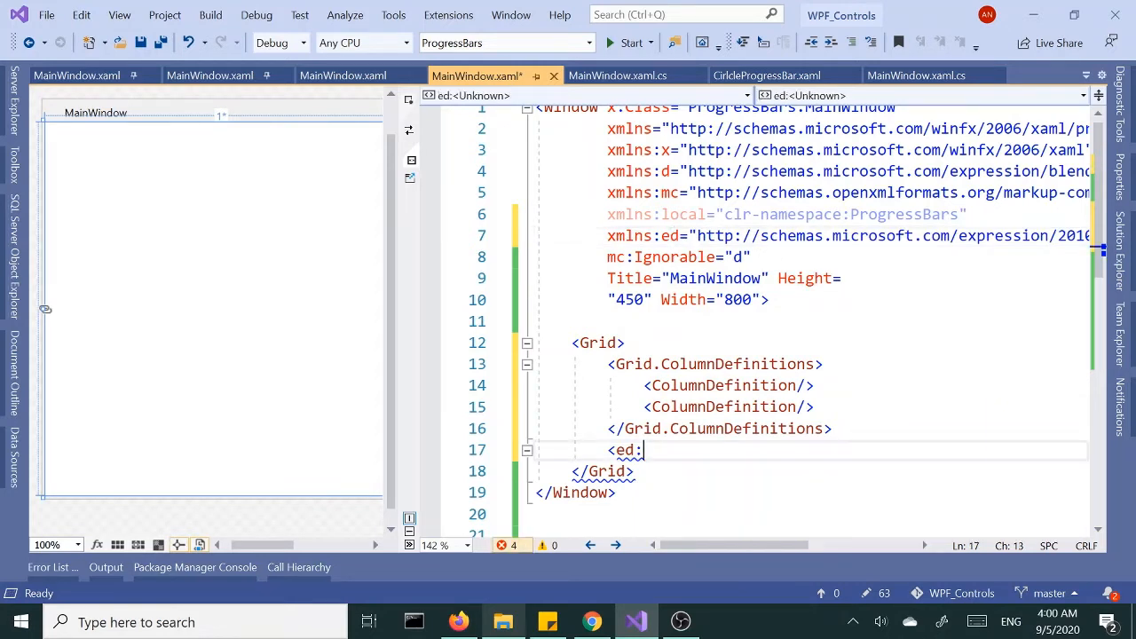
text(Arc/>)
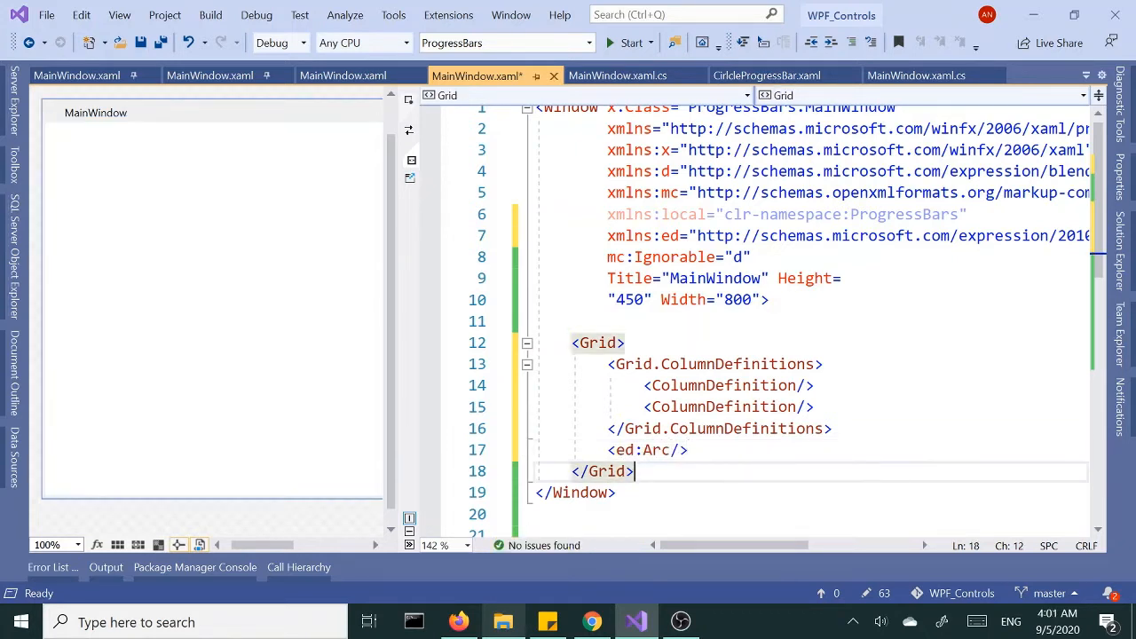
click(648, 451)
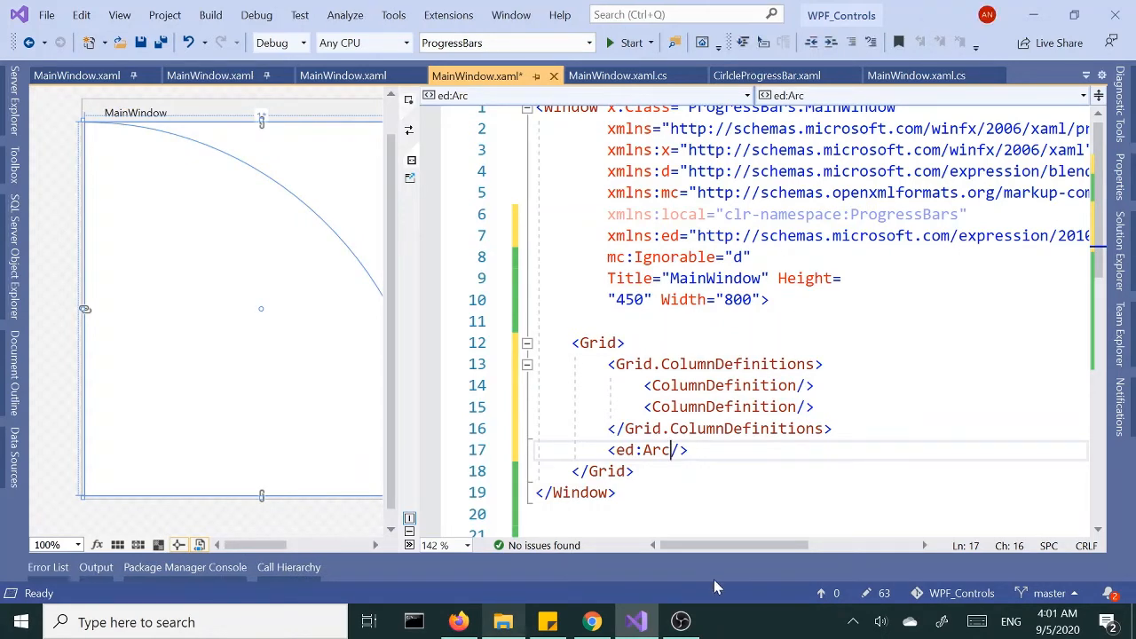
text(x:Name="A)
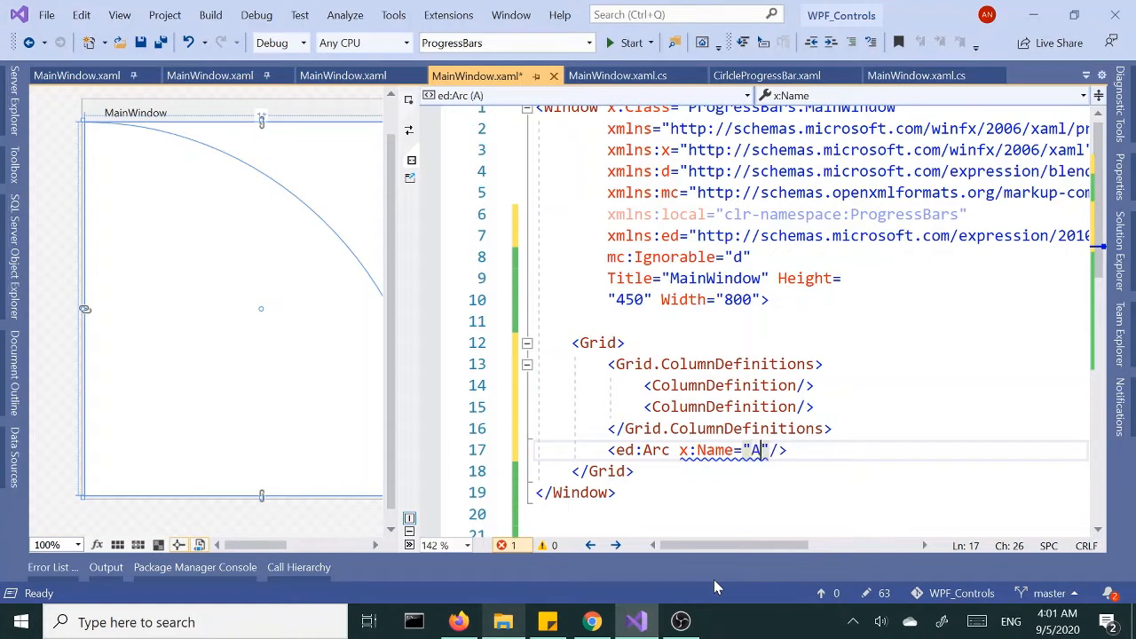
text(RC1)
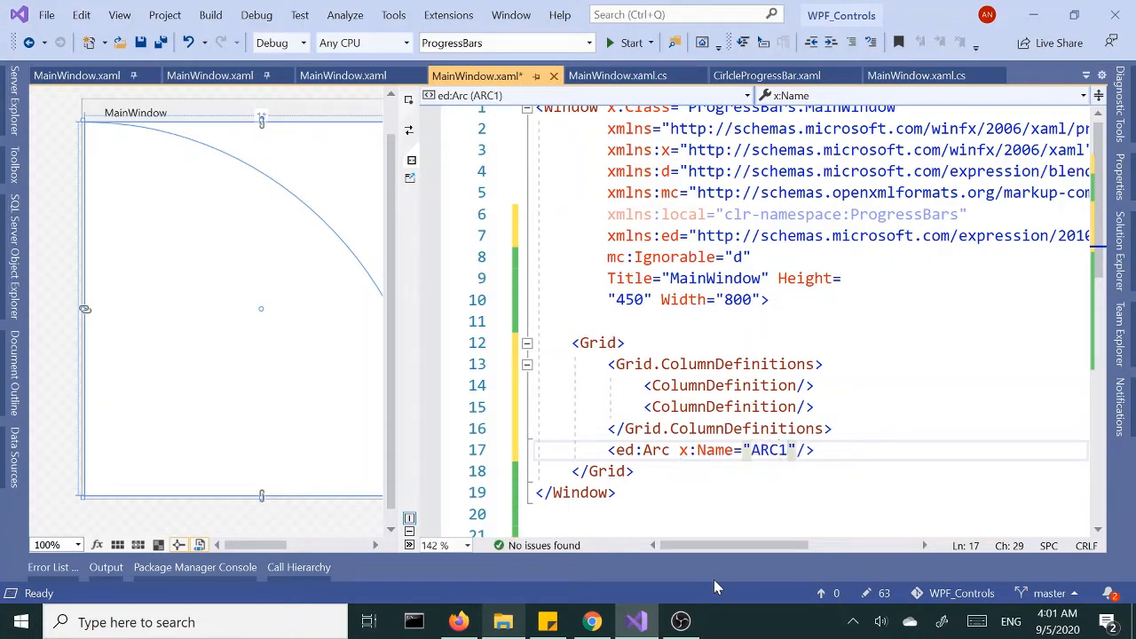
key(enter)
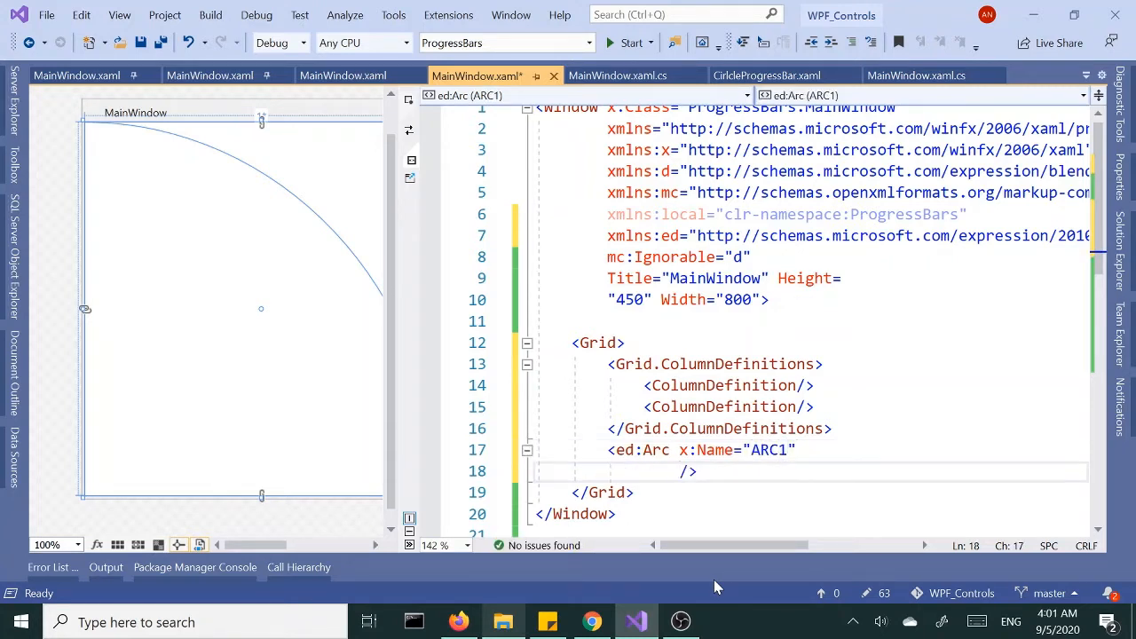
Step: Give ARC1 Fill="Red", Height="300" and Width="300", closing the element on its own line
text(fiedV)
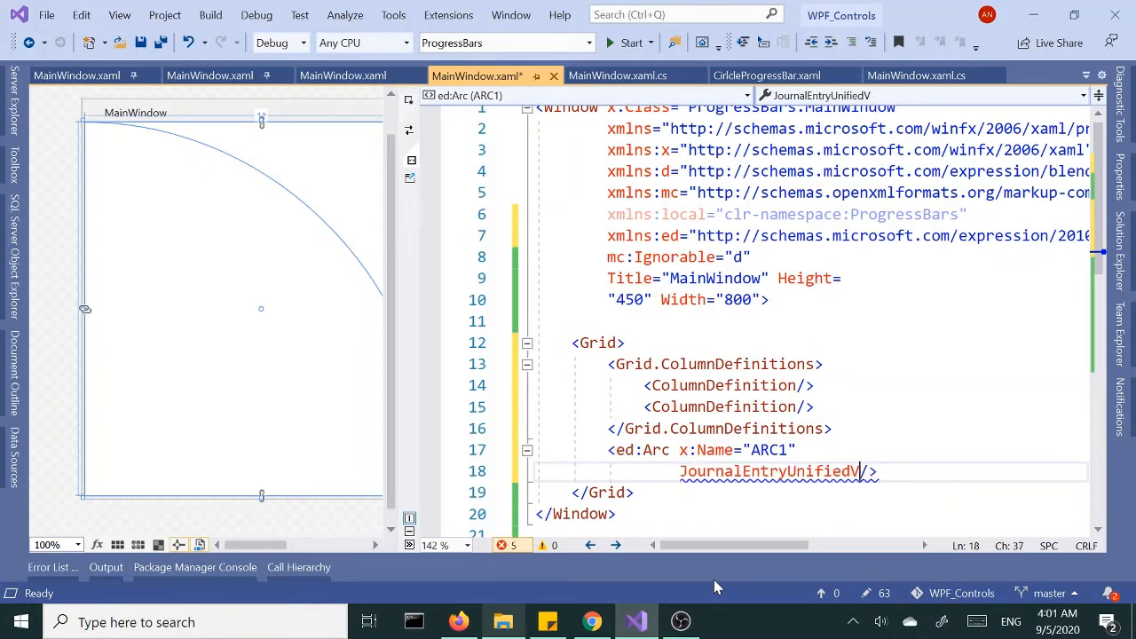
text(fi)
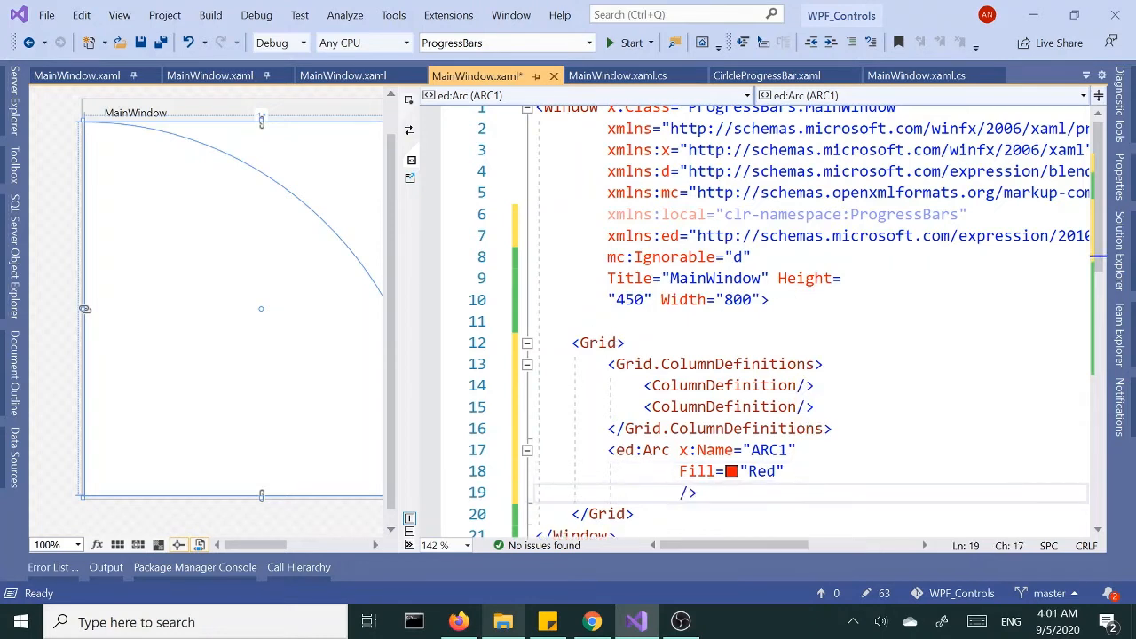
text(Height="")
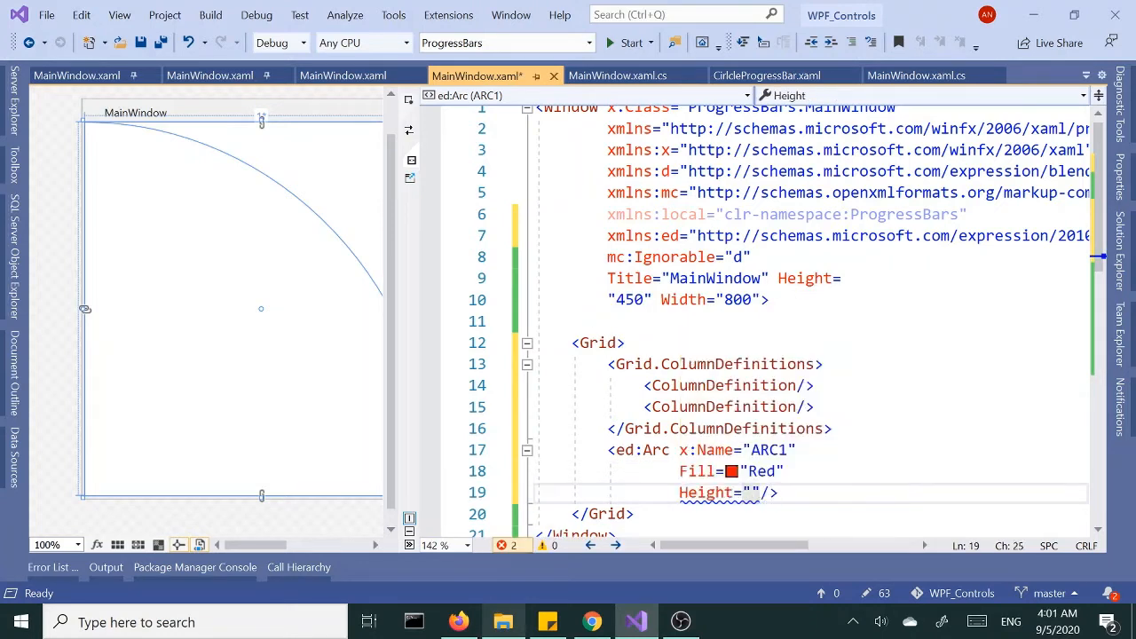
text(300)
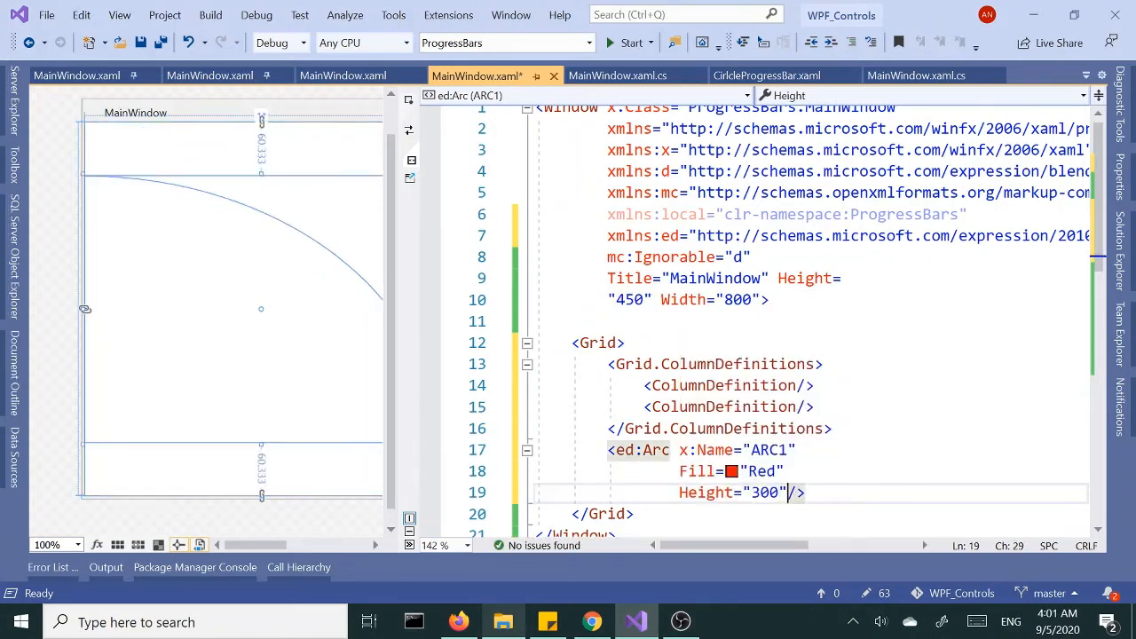
text(Width="")
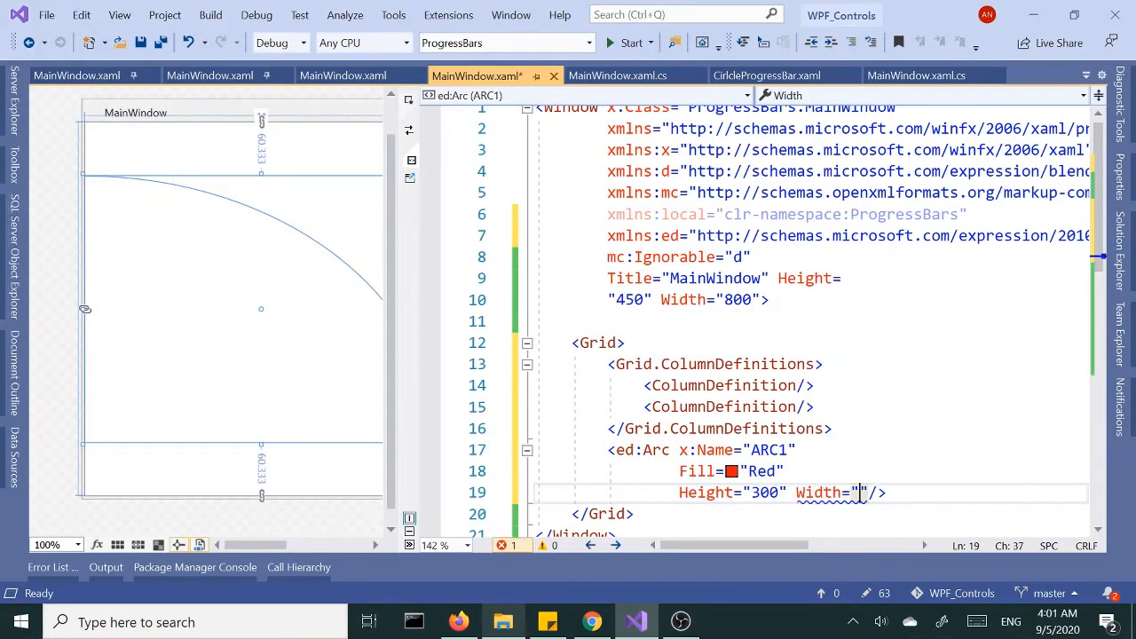
text(300)
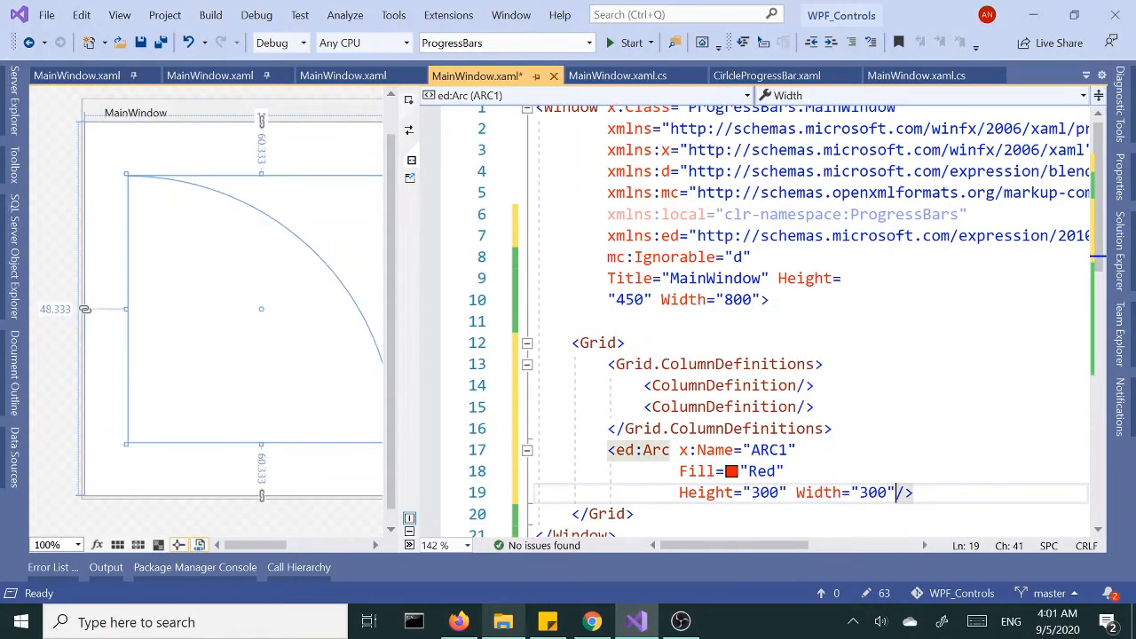
key(enter)
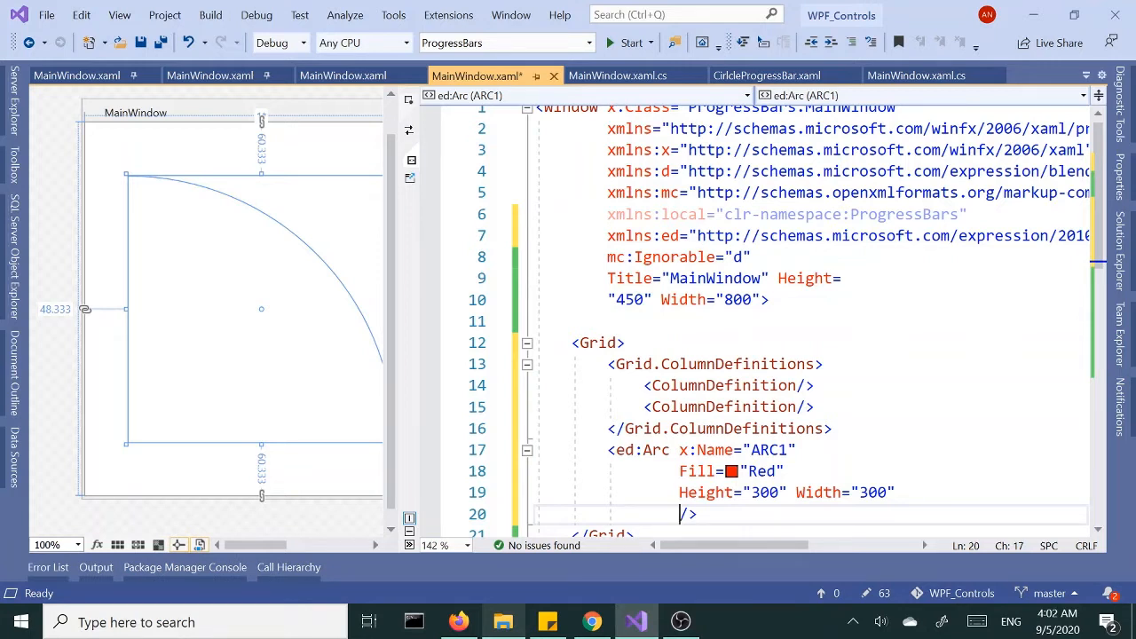
Step: Add Stretch="None", ArcThickness="15", ArcThicknessUnit="Pixel" and EndAngle="200" to ARC1
text(s)
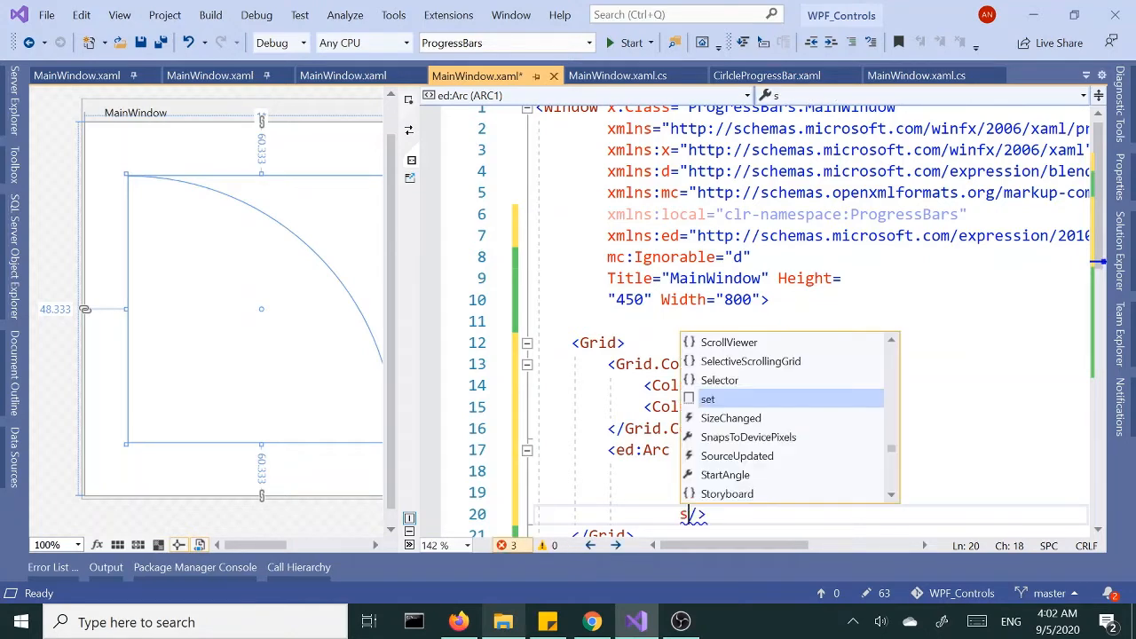
text(tretch="n)
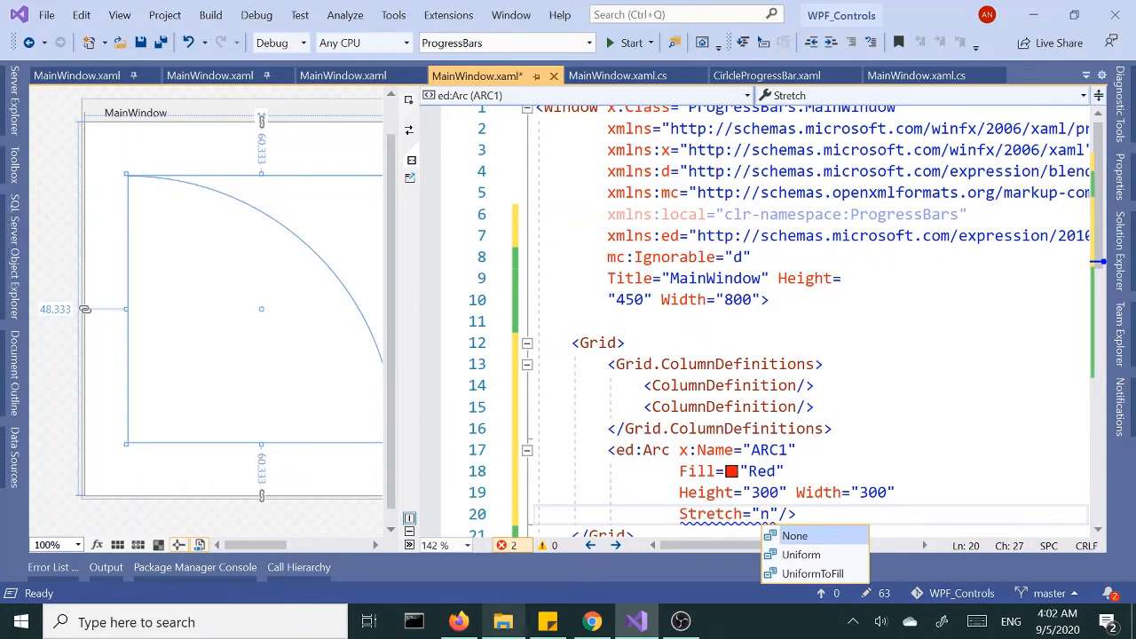
click(795, 536)
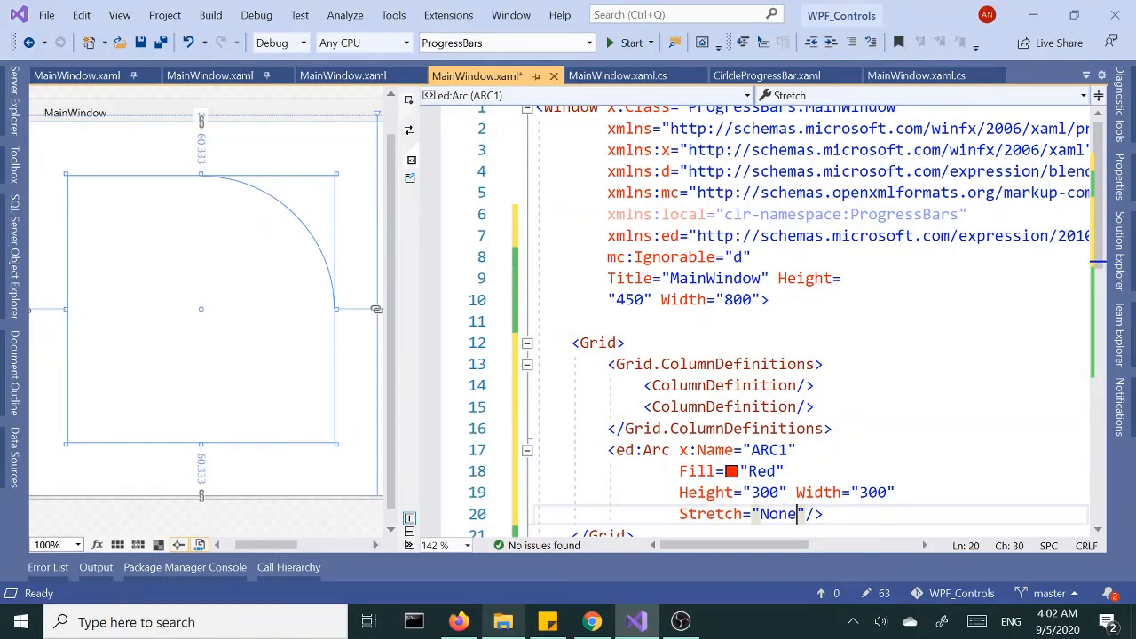
scroll(down, 3)
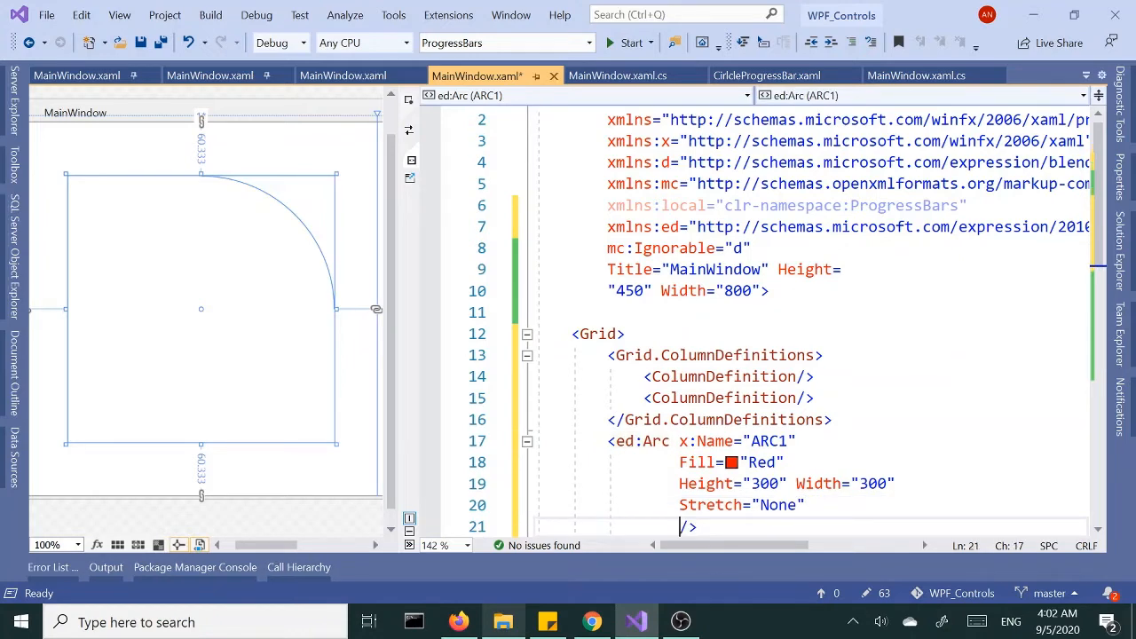
text(ar)
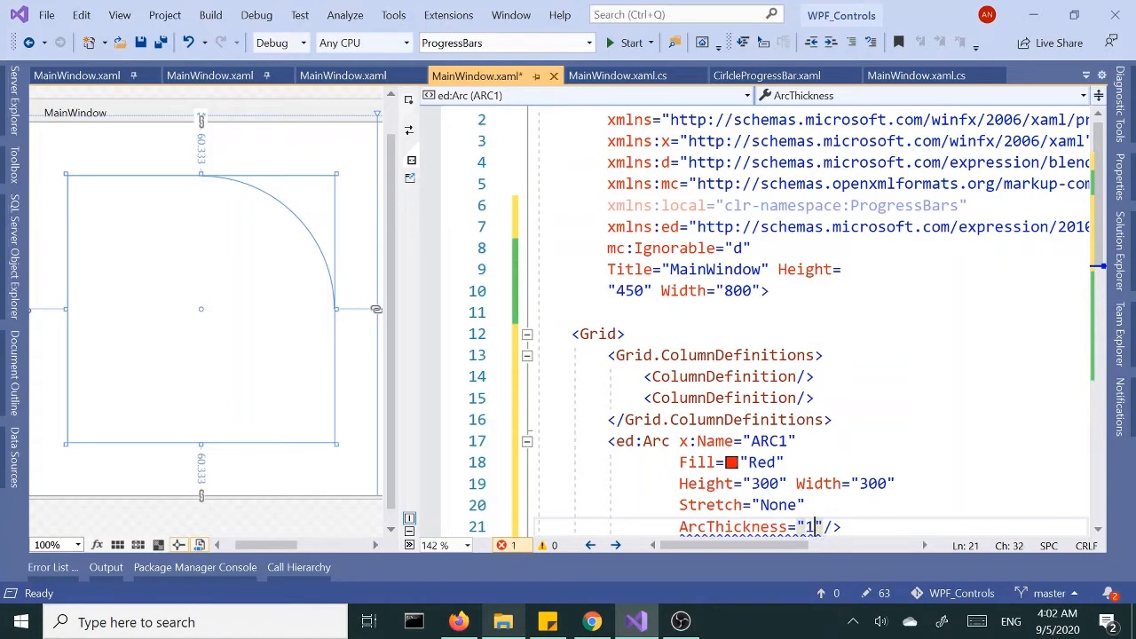
text(5)
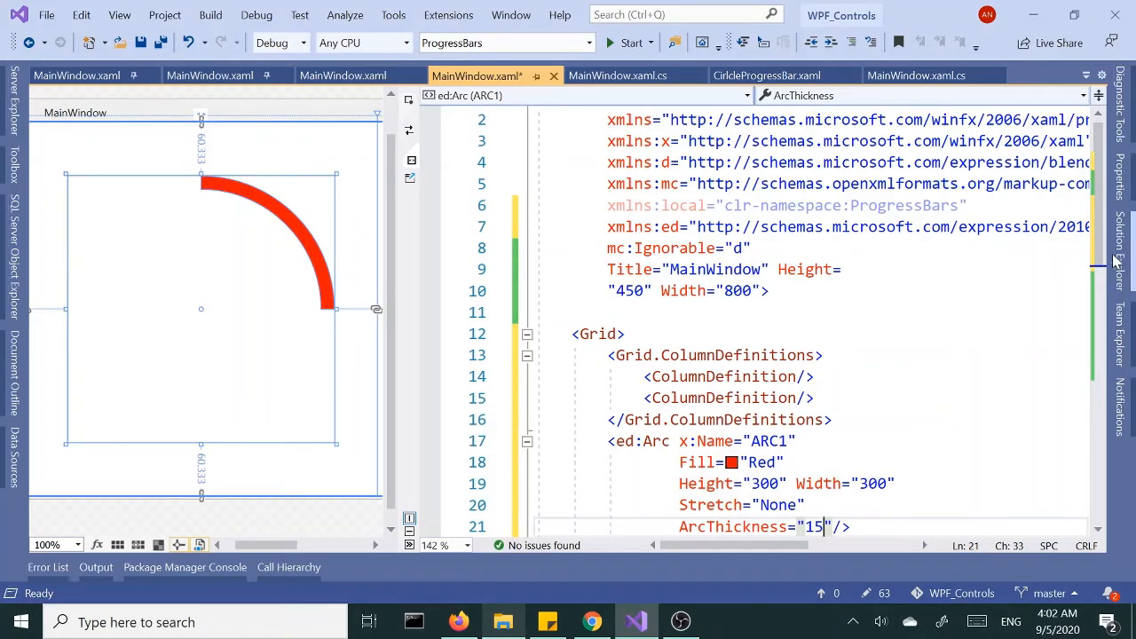
mouse_move(1104, 269)
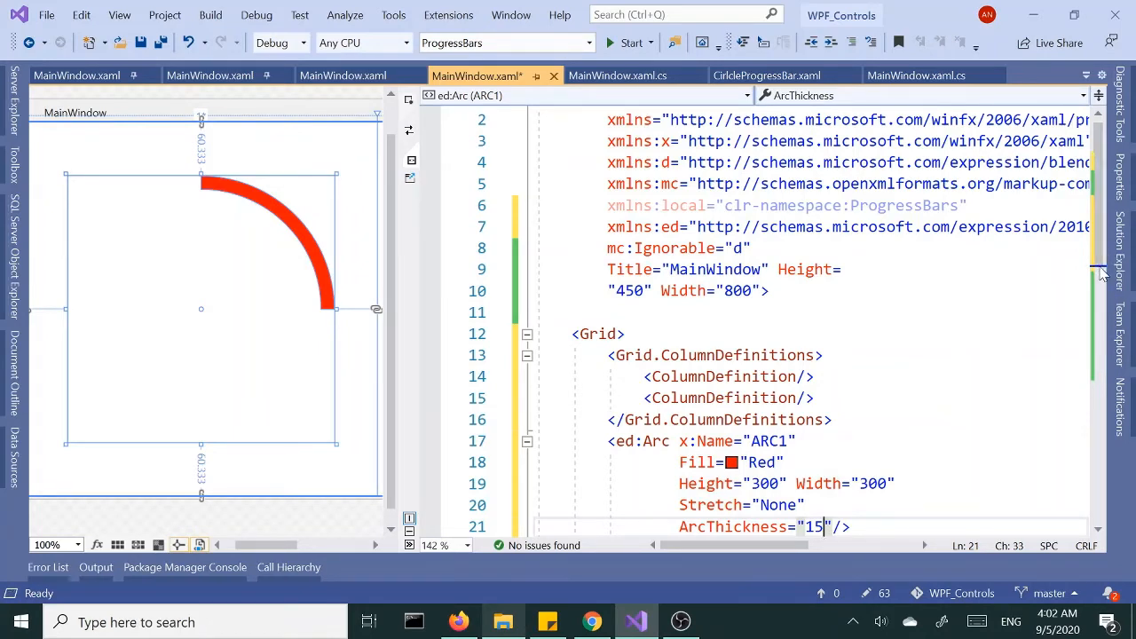
scroll(down, 3)
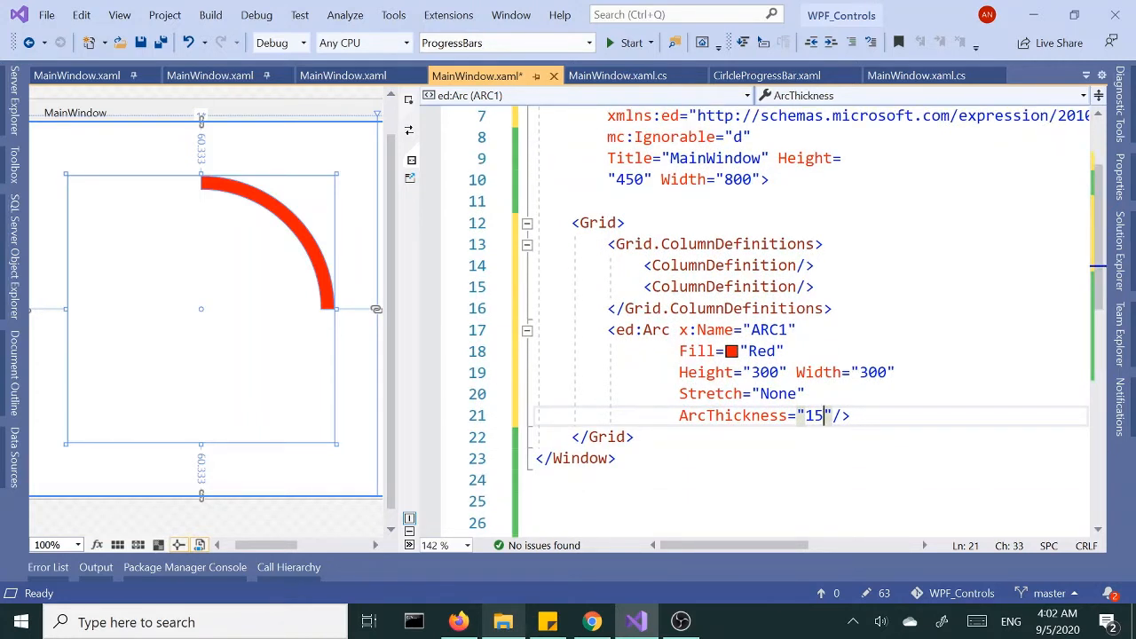
key(Enter)
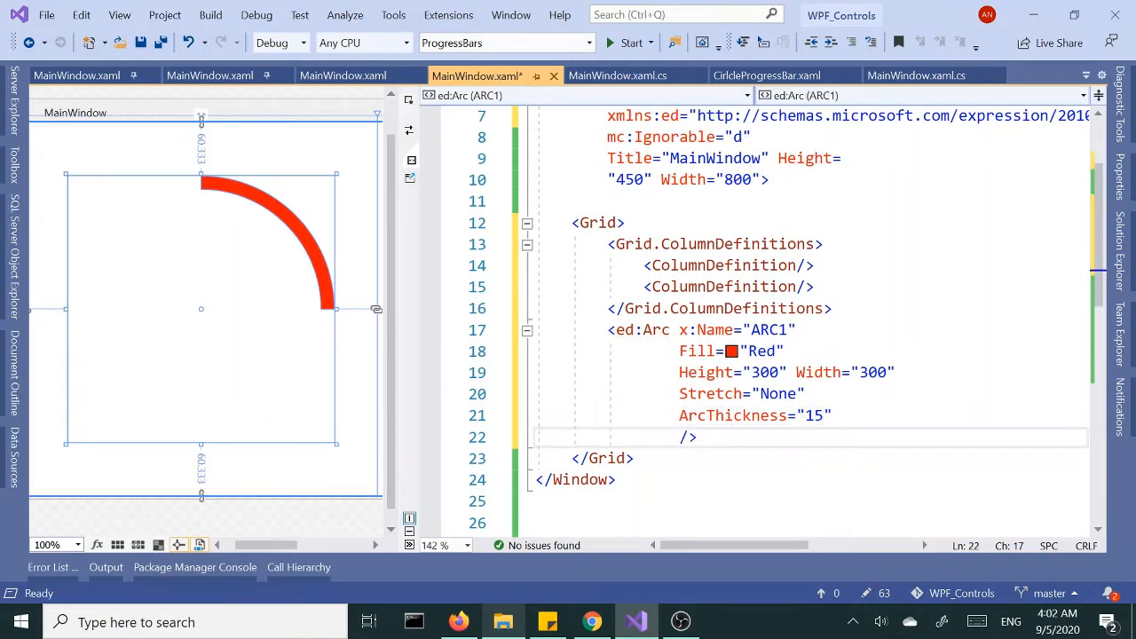
text(ar)
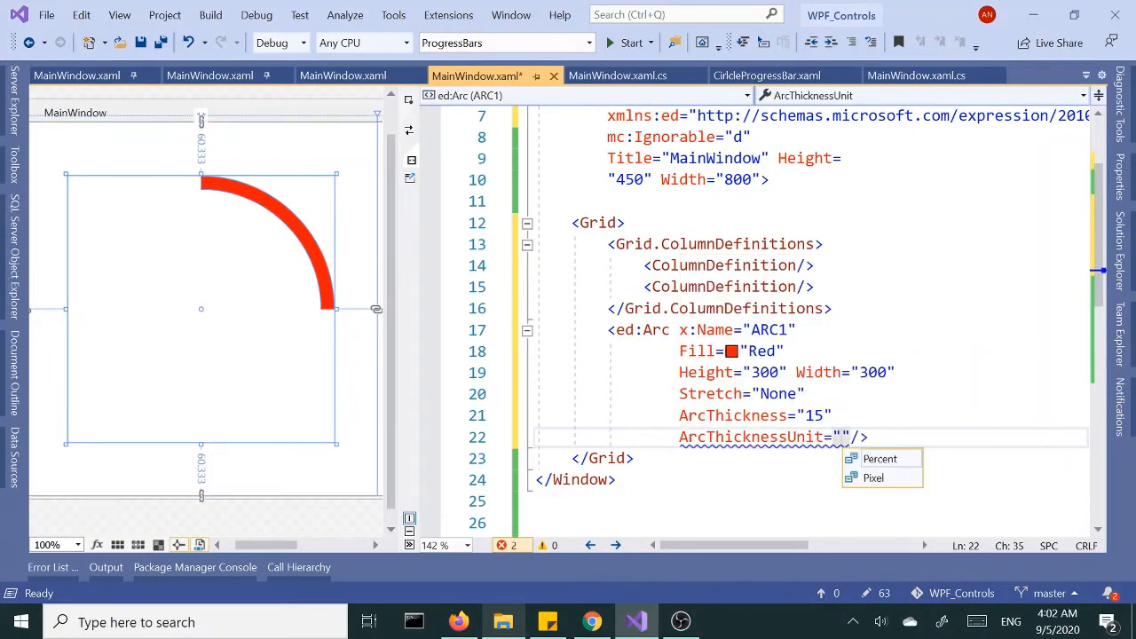
click(873, 477)
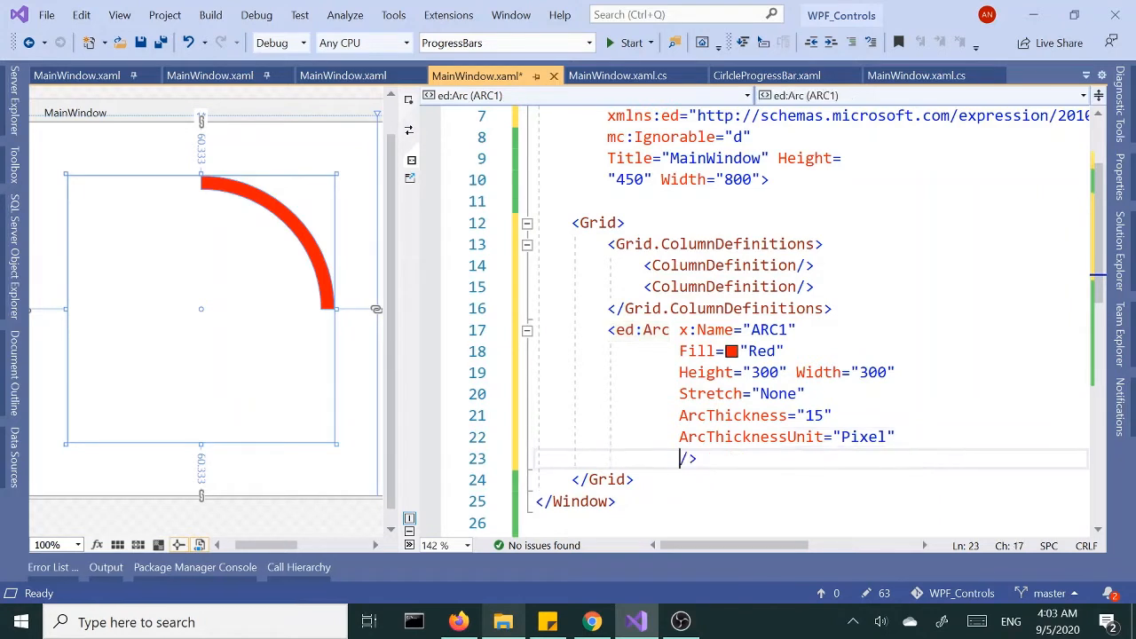
text(e=")
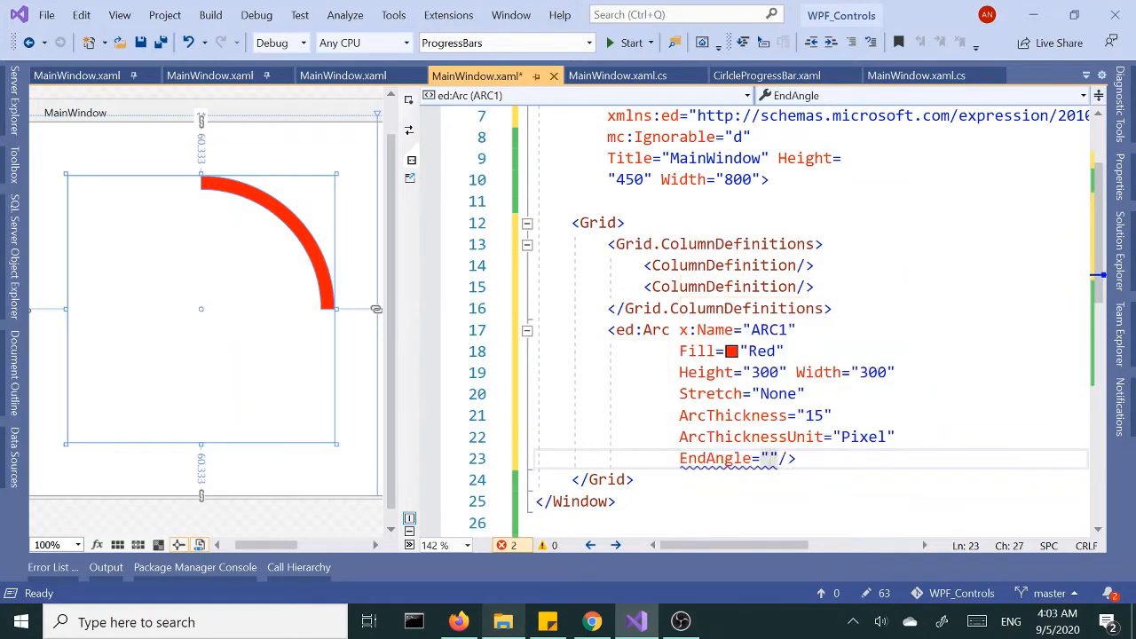
text(200)
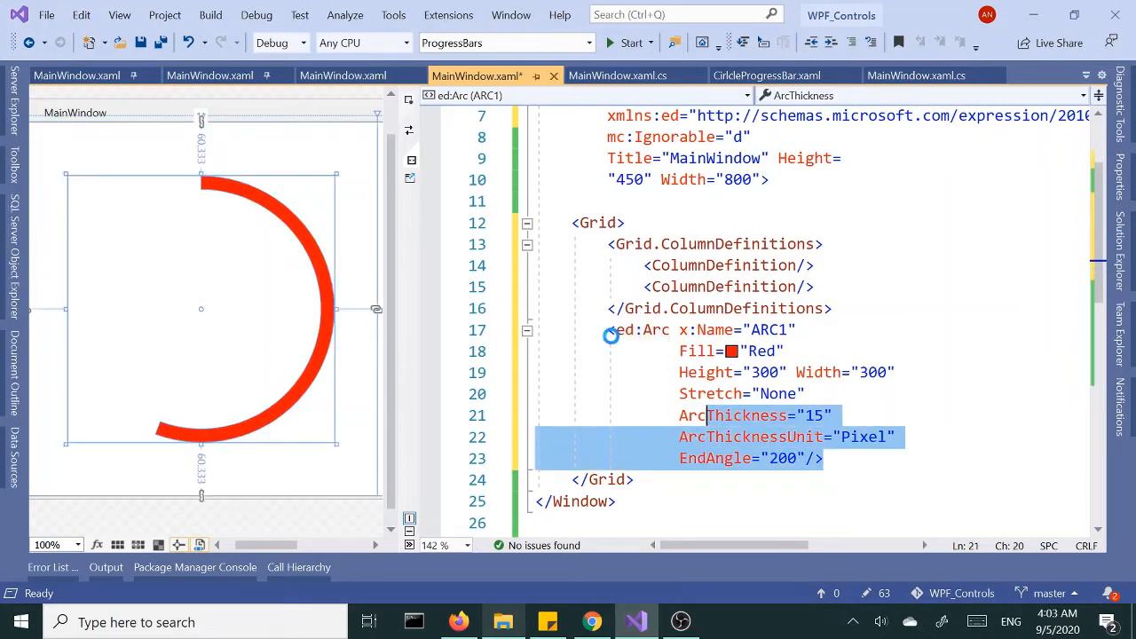
mouse_move(626, 374)
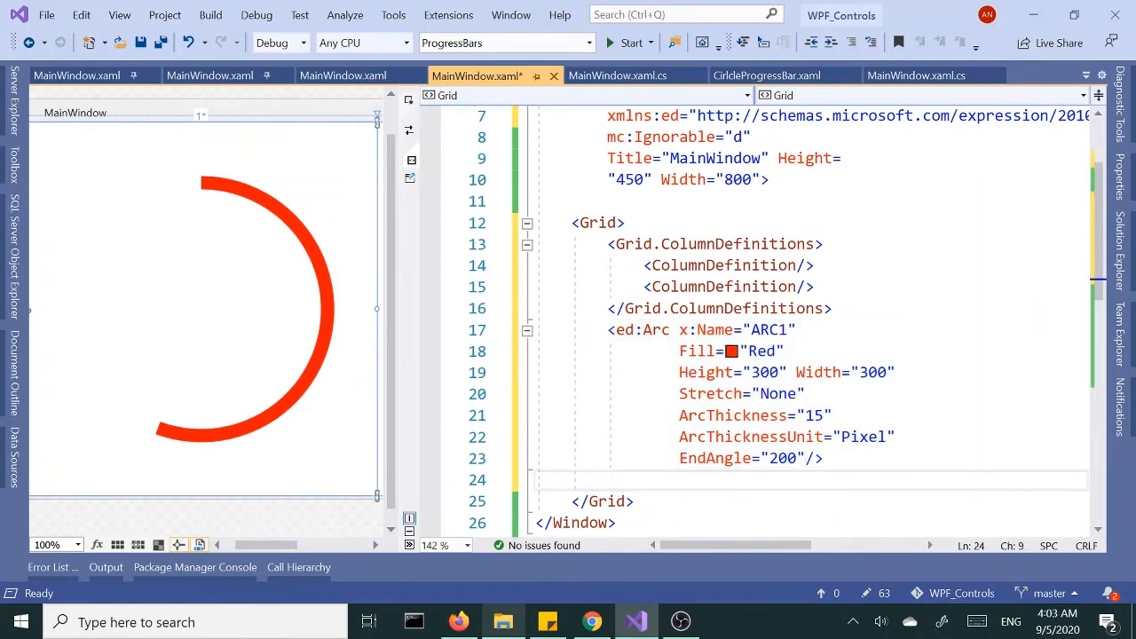
Step: Paste a copy of ARC1 as ARC2 with Fill="Blue" and Grid.Column="1"
key(ctrl+v)
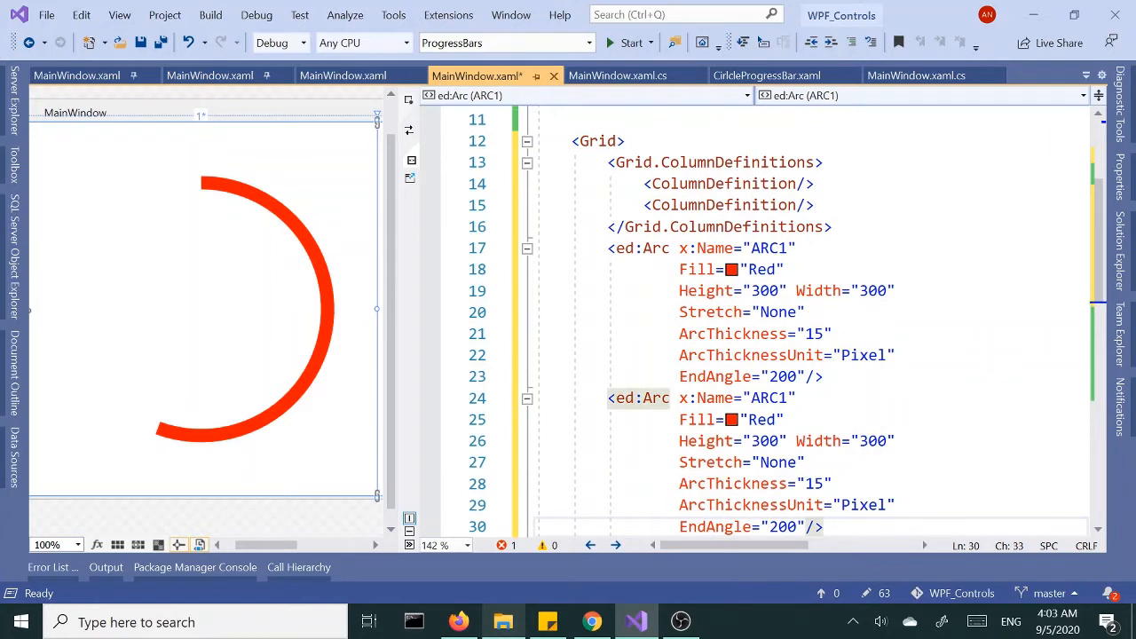
click(766, 397)
text(2)
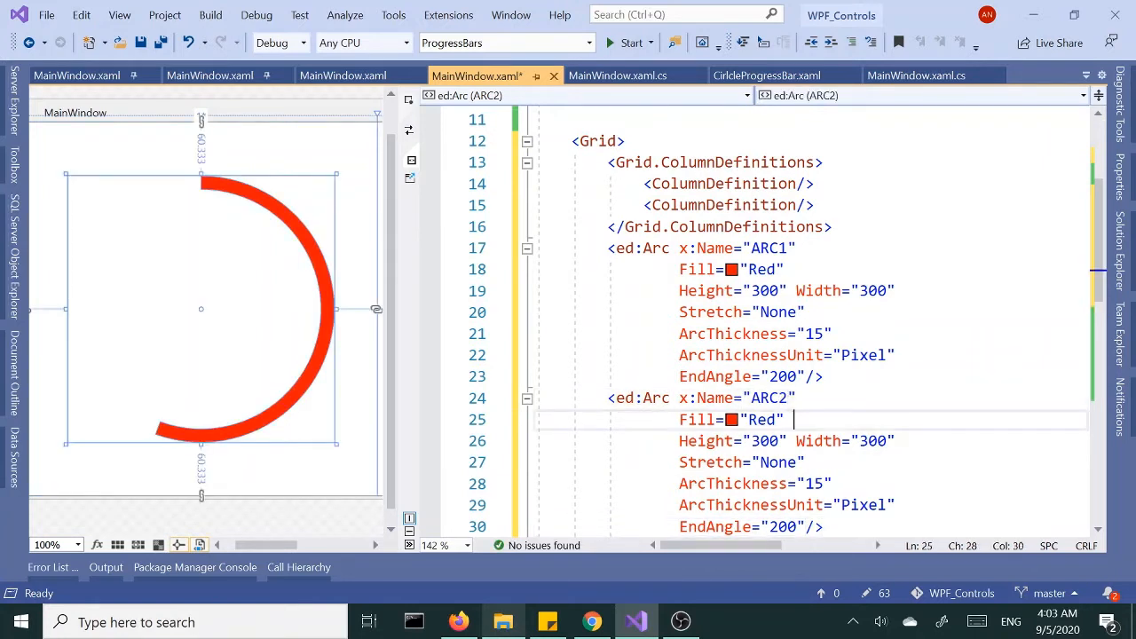
text(blu)
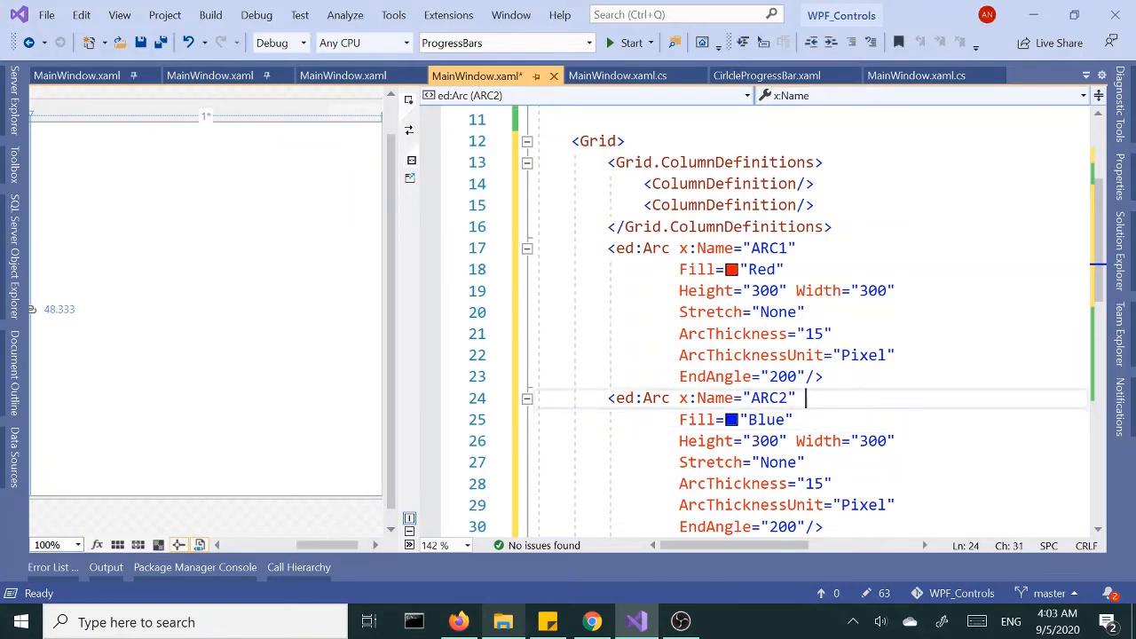
text(Grid.Column=")
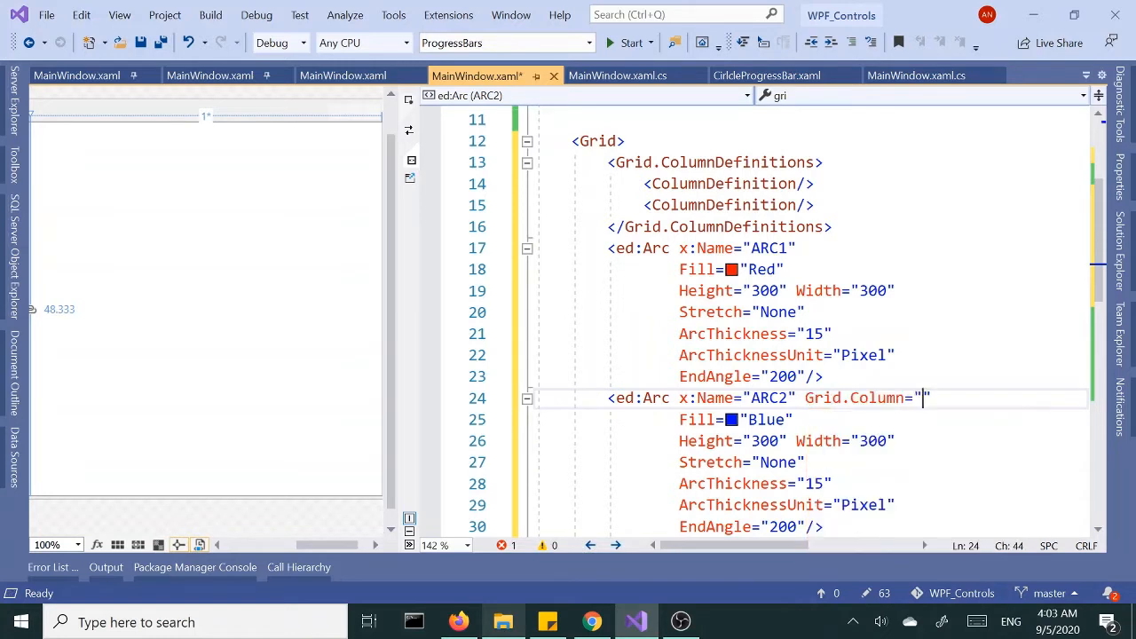
text(1)
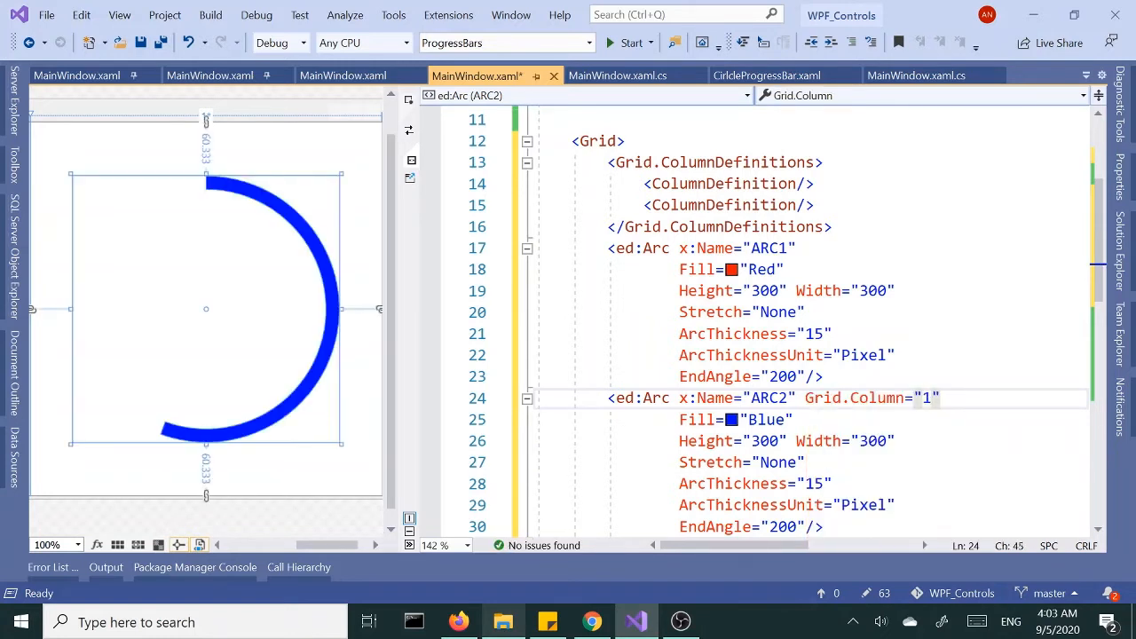
scroll(down, 3)
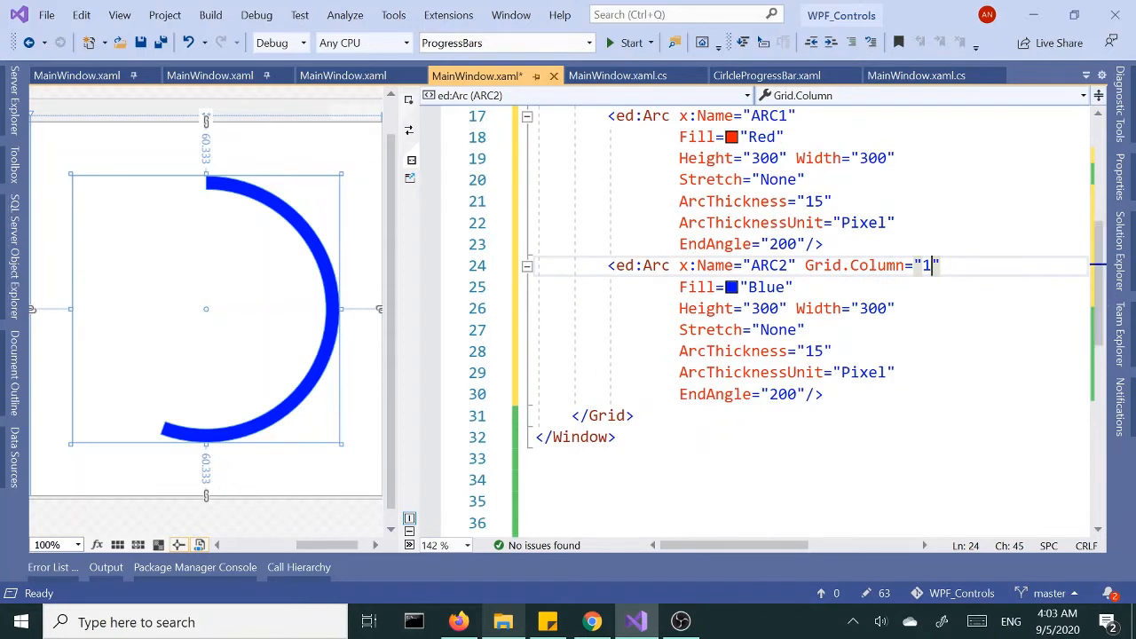
Step: Change ARC2's ArcThicknessUnit to Percent and edit its EndAngle value (typing 33), then view both arcs
click(859, 372)
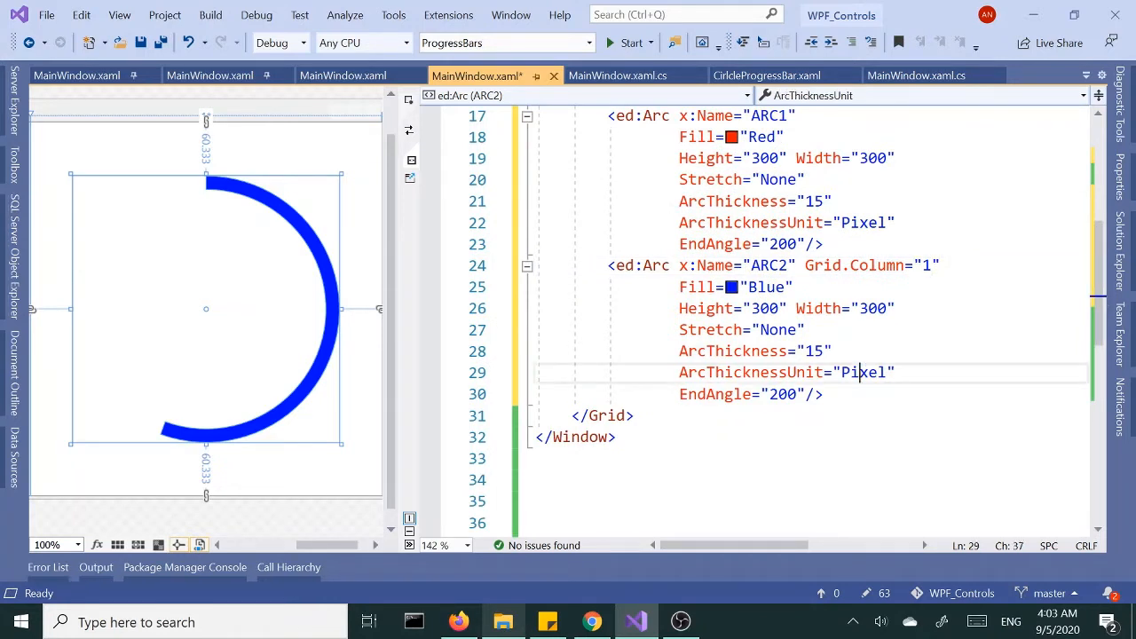
double_click(863, 372)
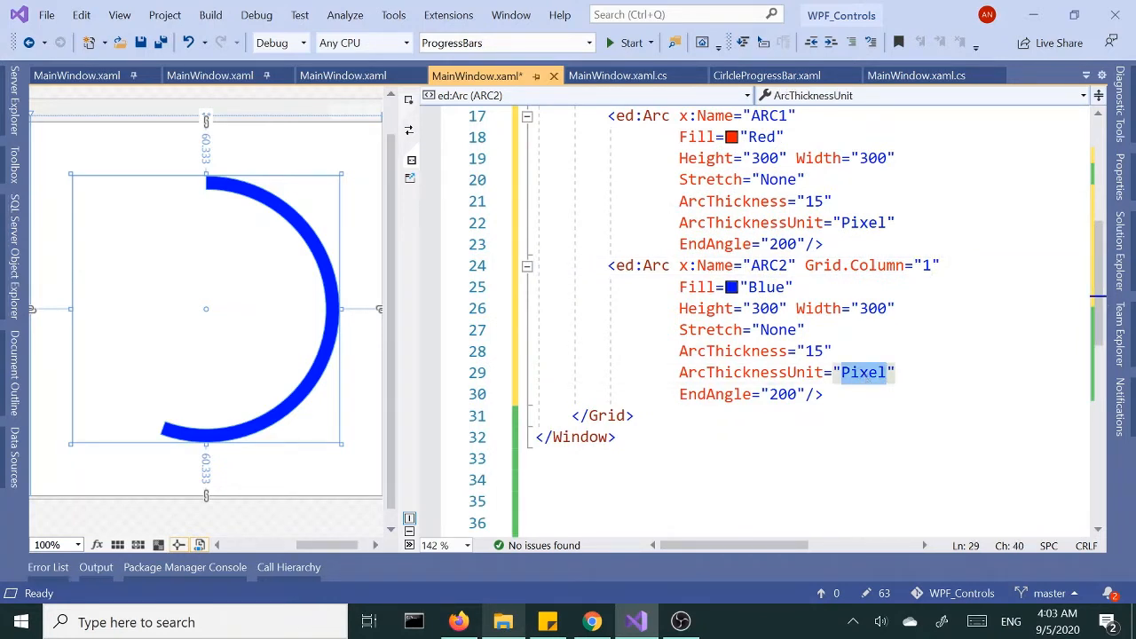
text(Percent)
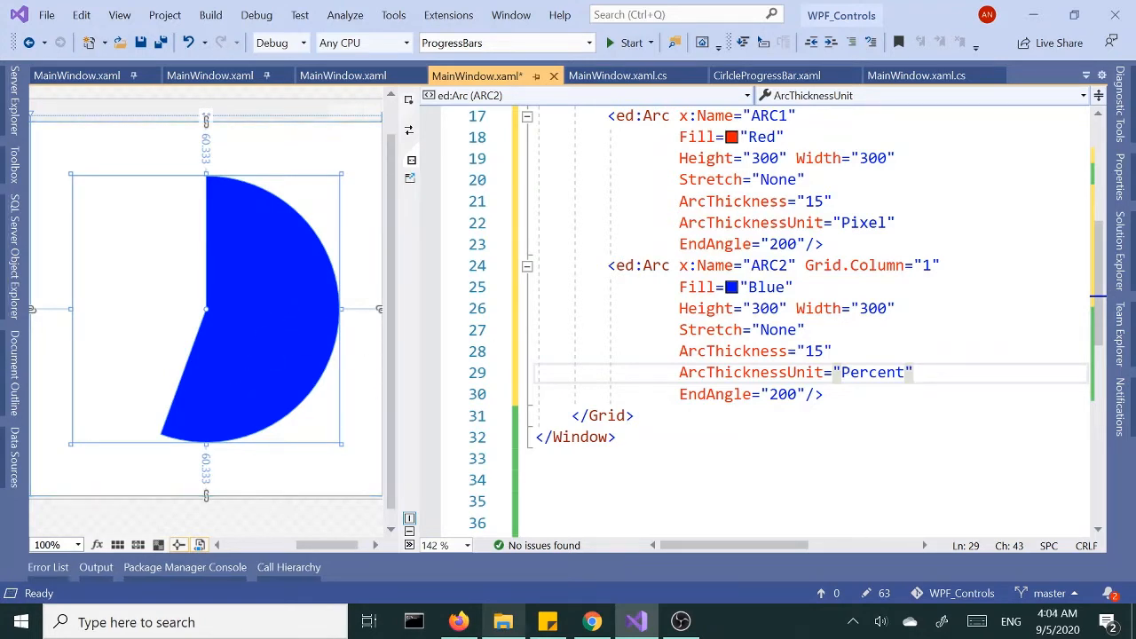
mouse_move(699, 545)
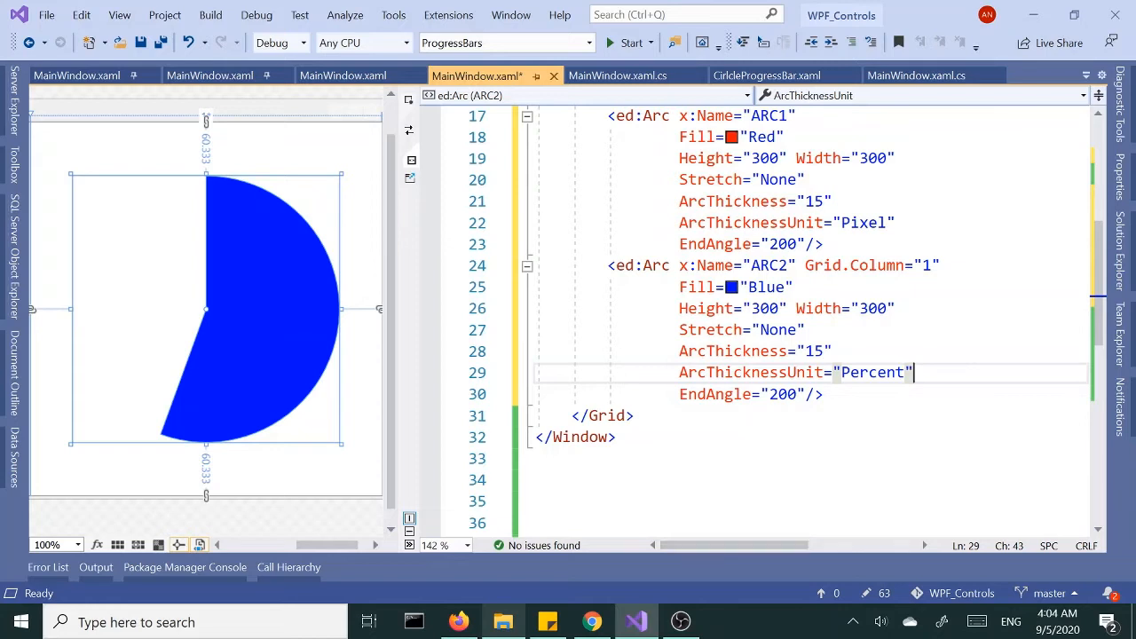
double_click(781, 394)
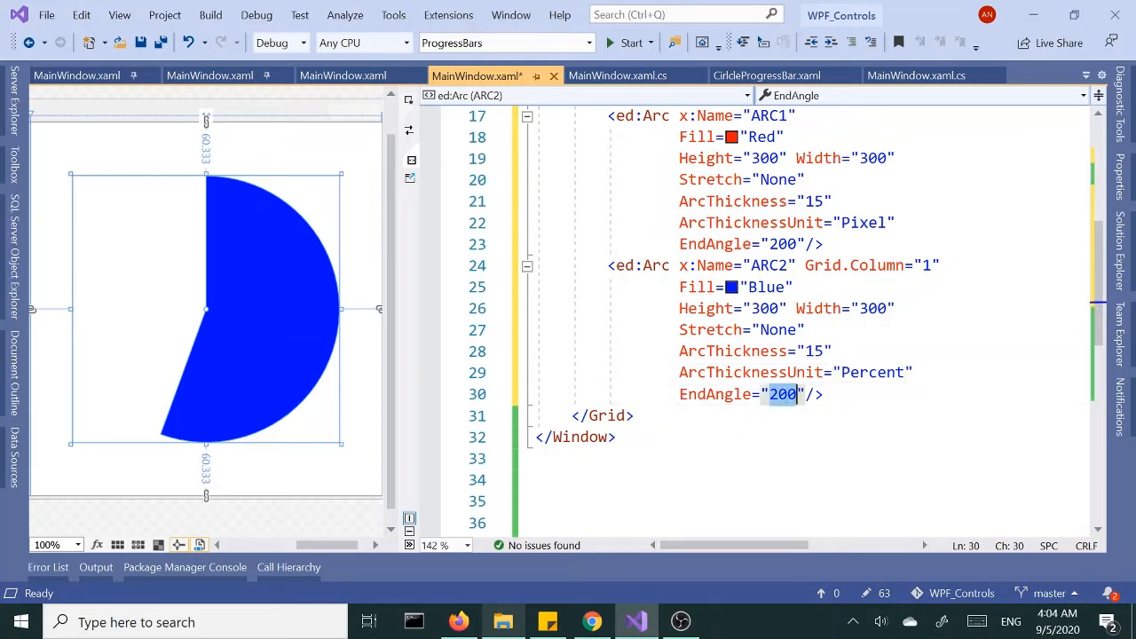
text(33)
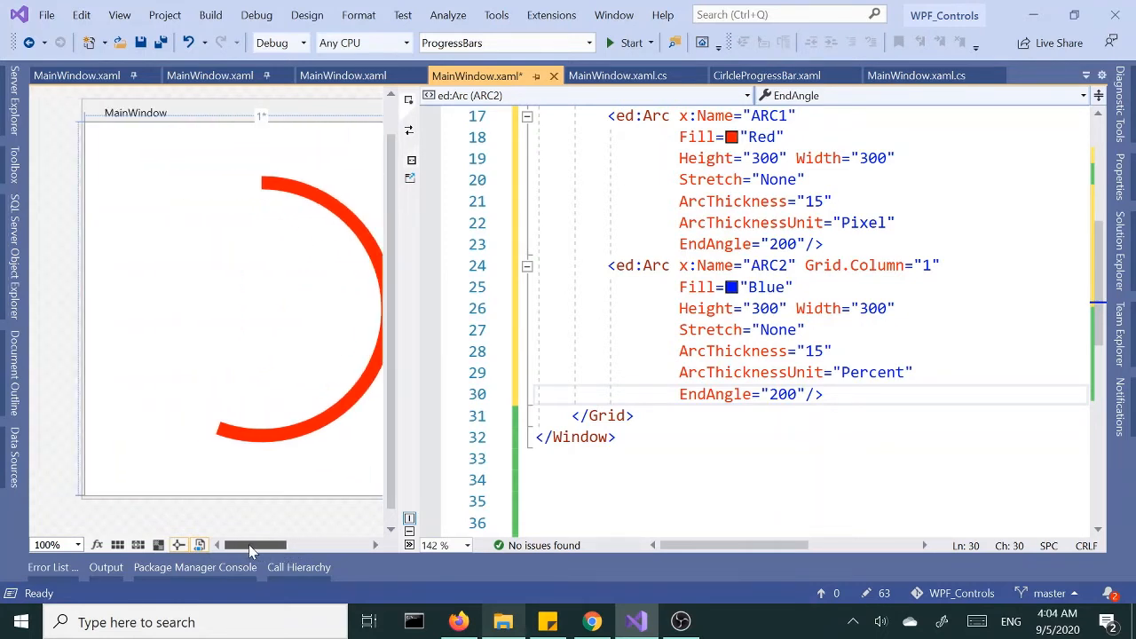
scroll(right, 3)
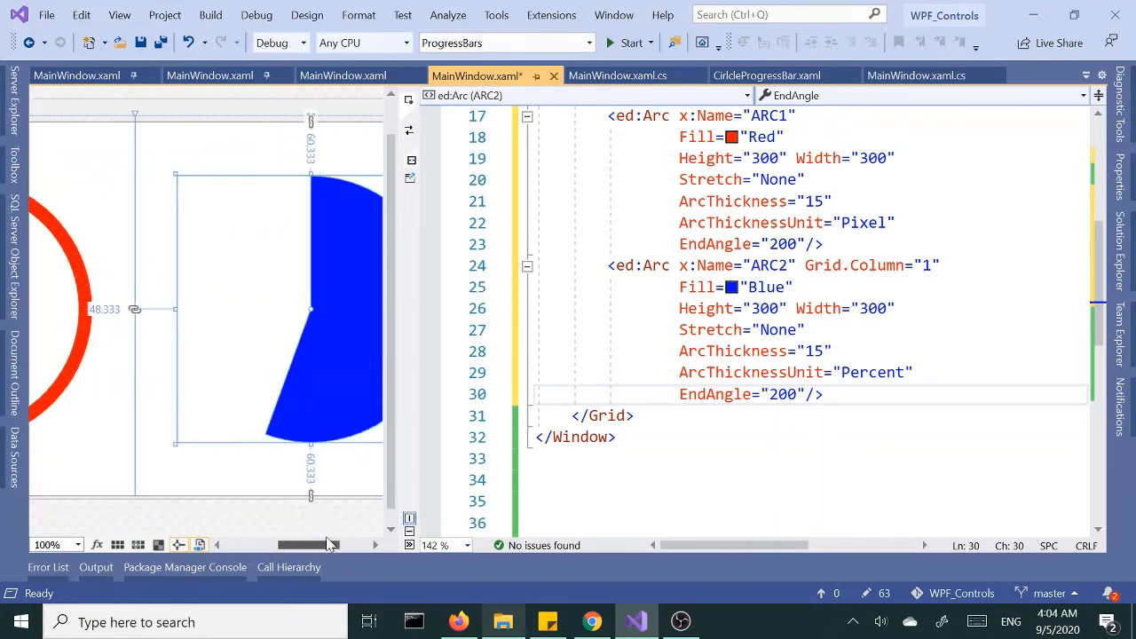
scroll(left, 3)
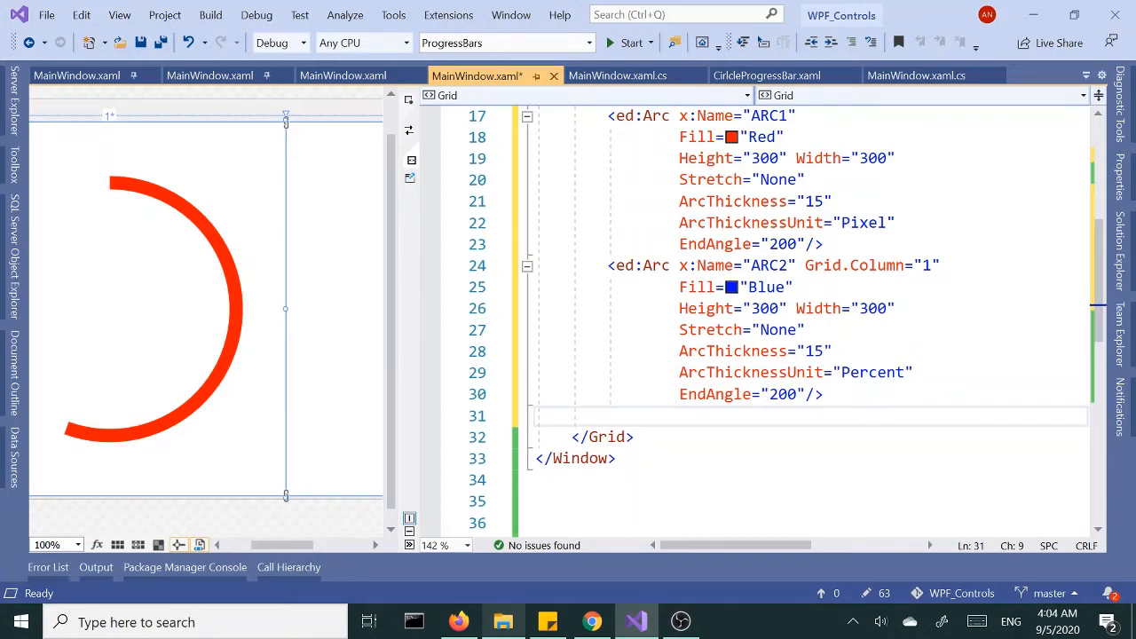
Step: Add <Slider Height="20" Grid.ColumnSpan="2" VerticalAlignment="Center"/> inside the Grid
text(<)
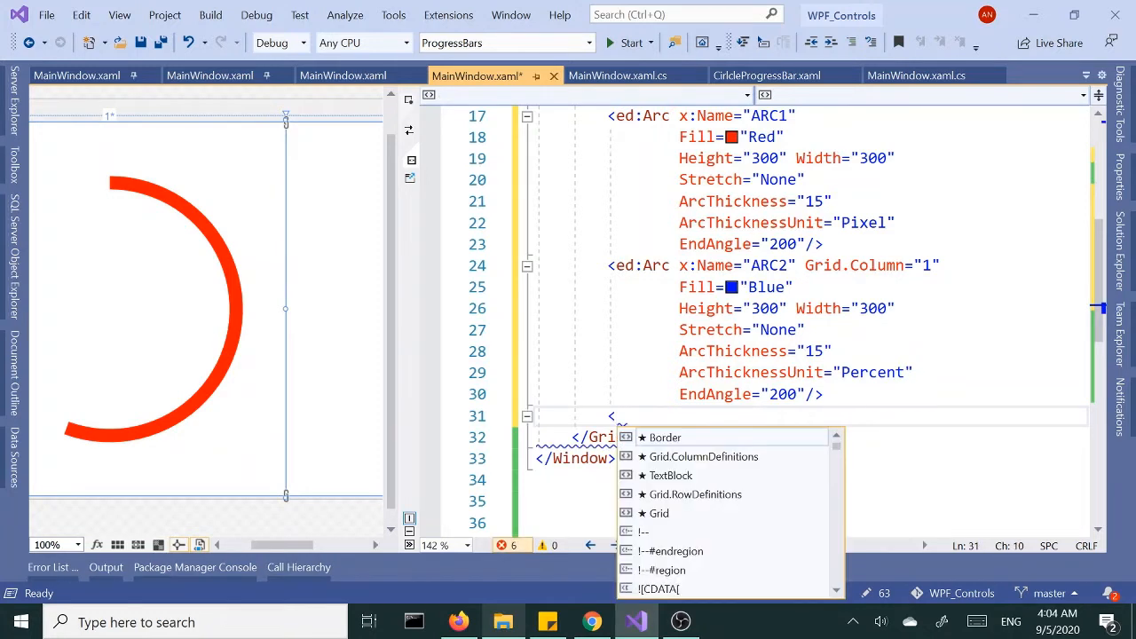
text(lider)
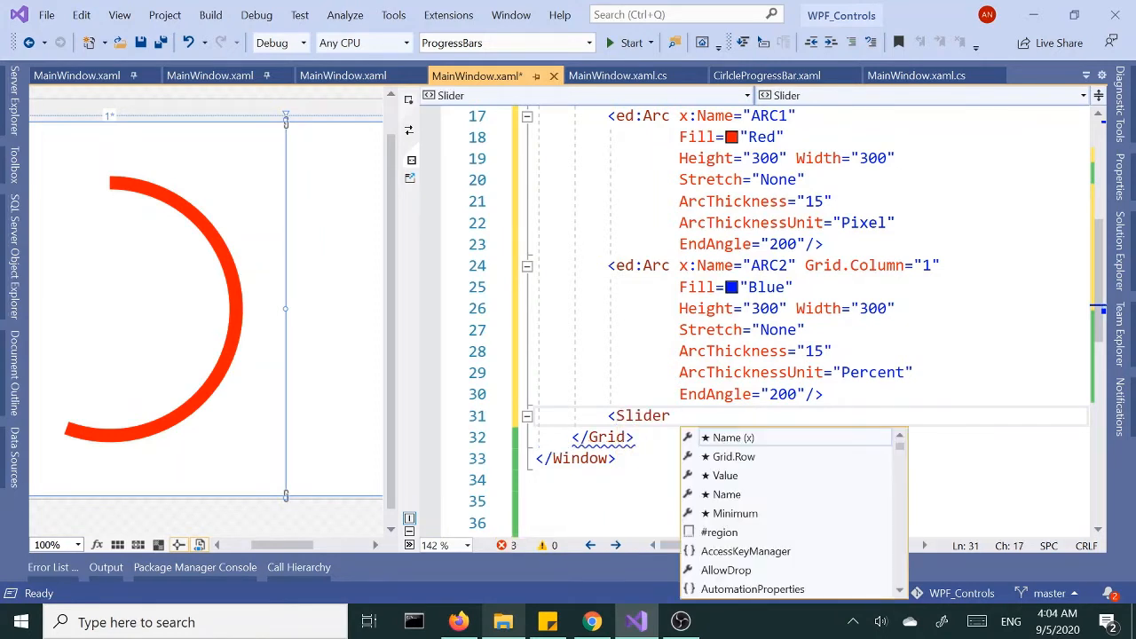
text(he)
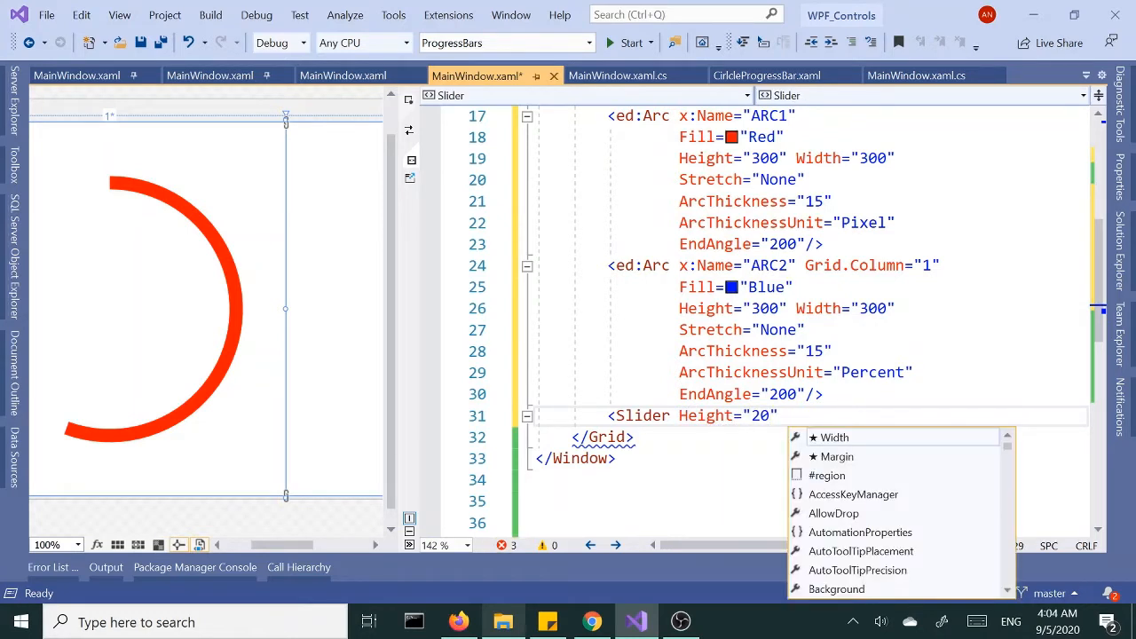
text(gr)
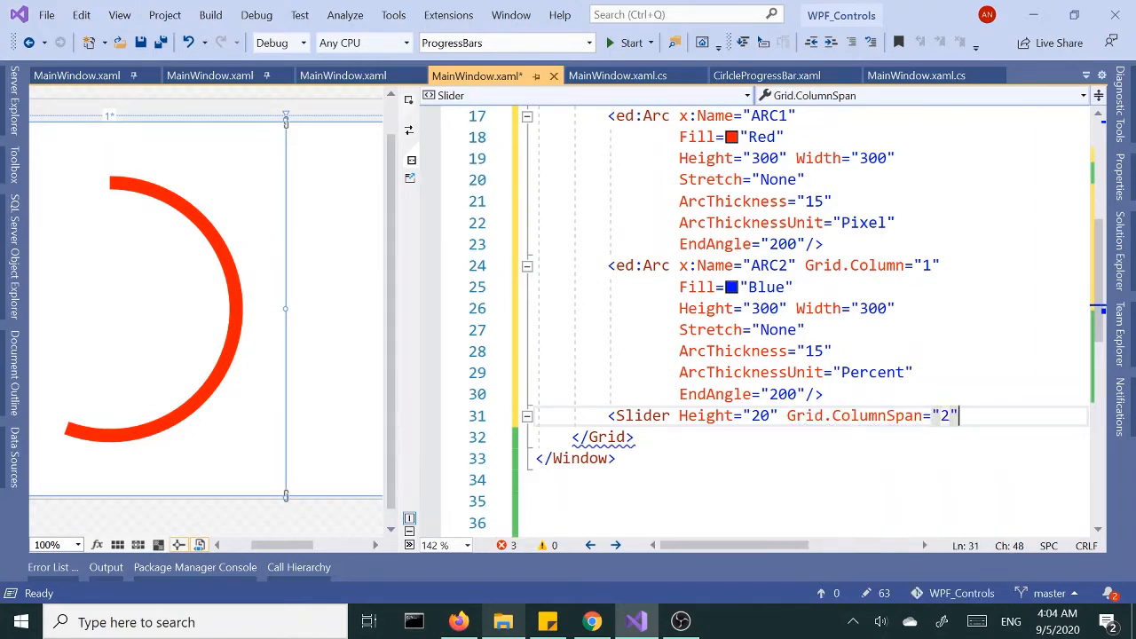
text(ver)
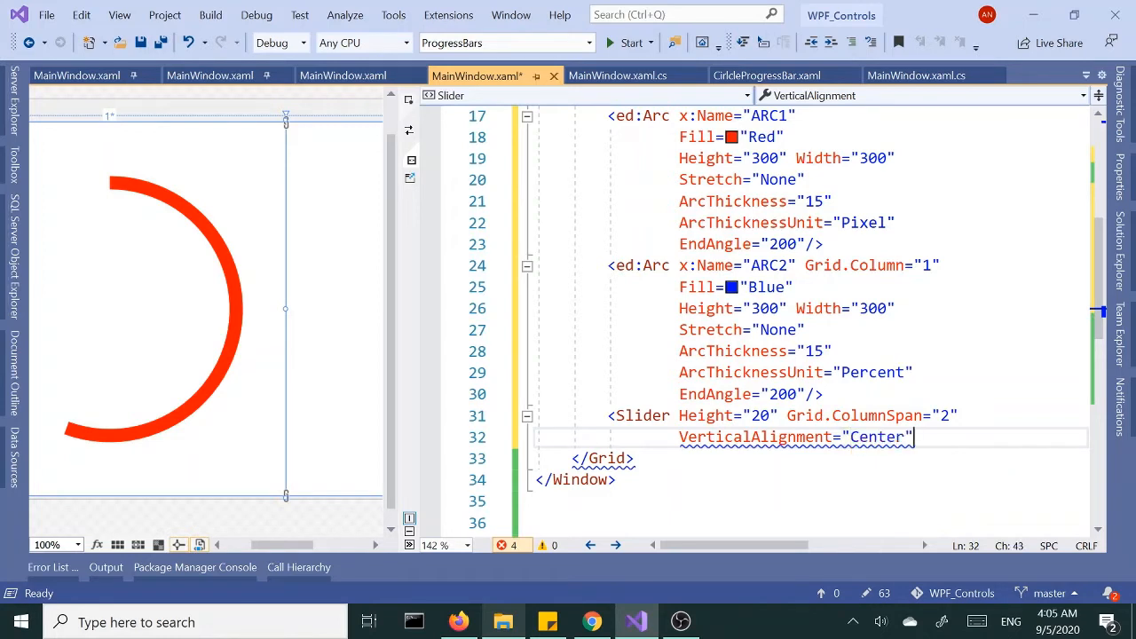
text(/>)
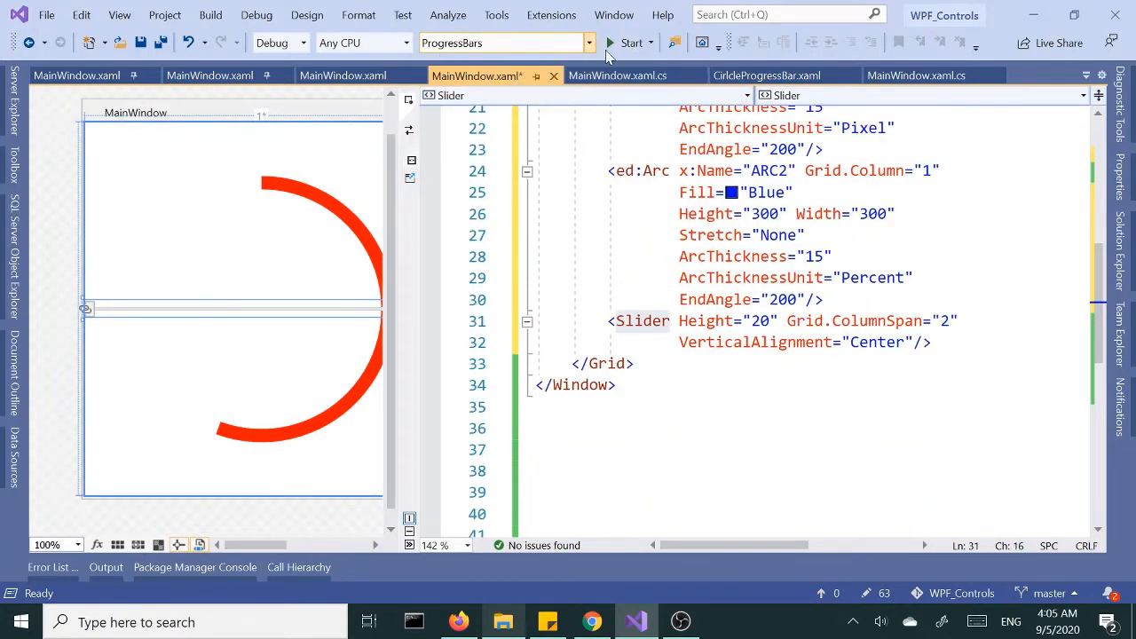
Step: Build the ProgressBars project successfully and start it with debugging
click(209, 15)
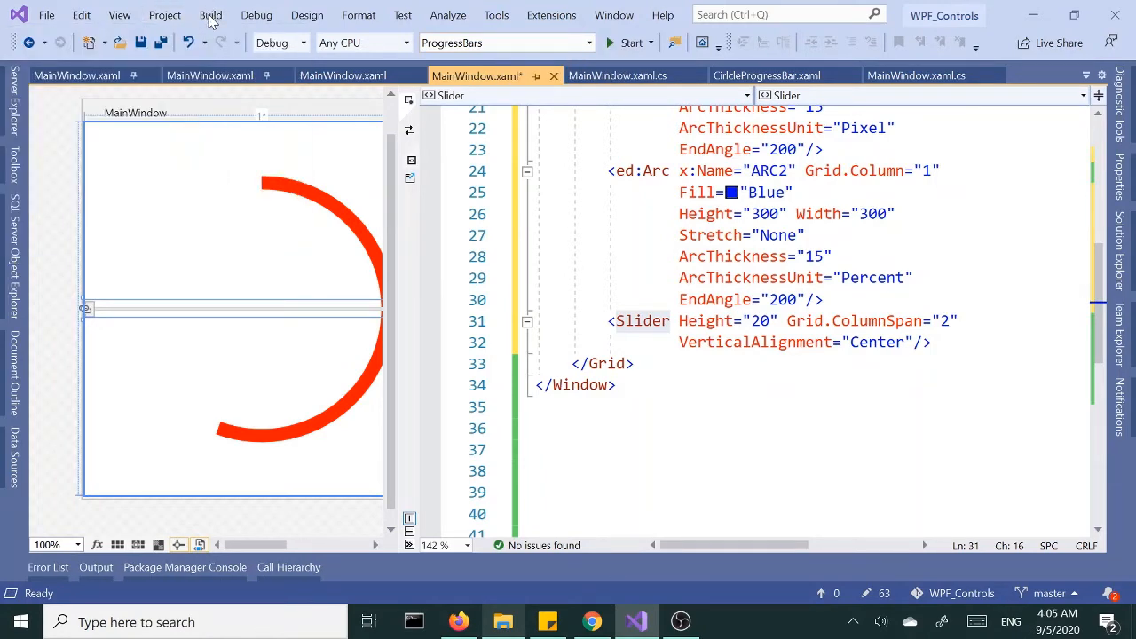
click(209, 14)
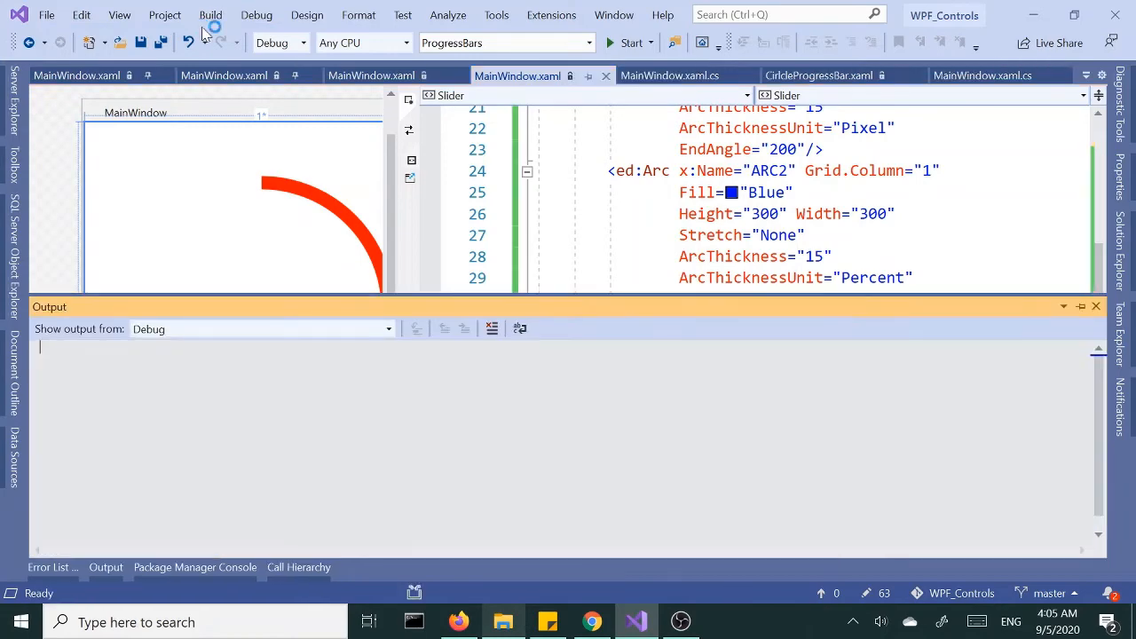
click(210, 14)
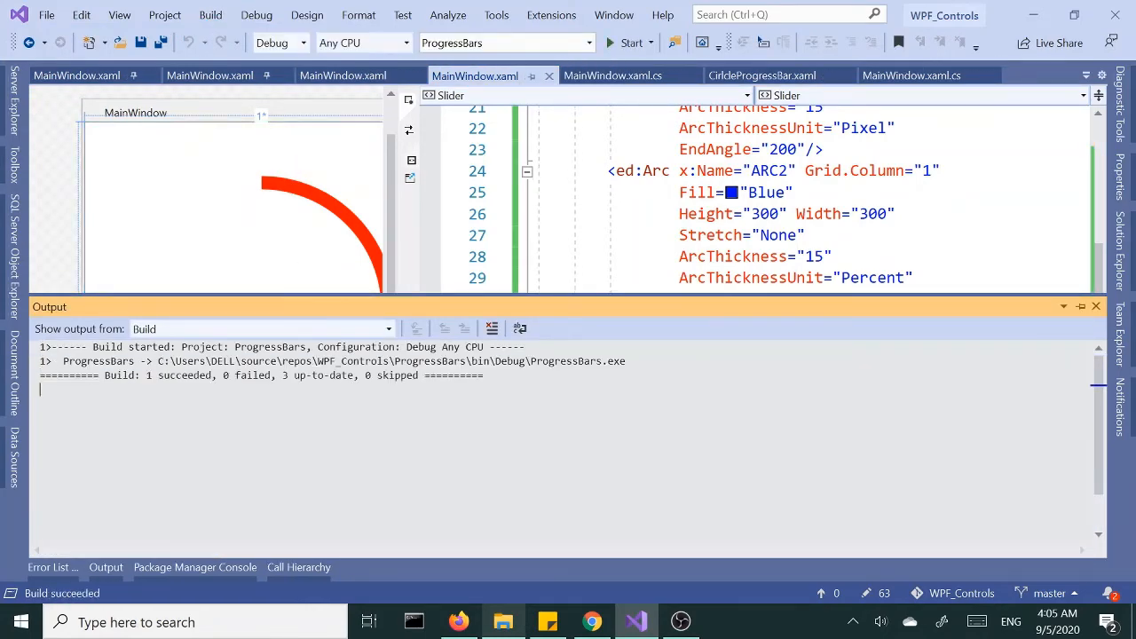
click(628, 43)
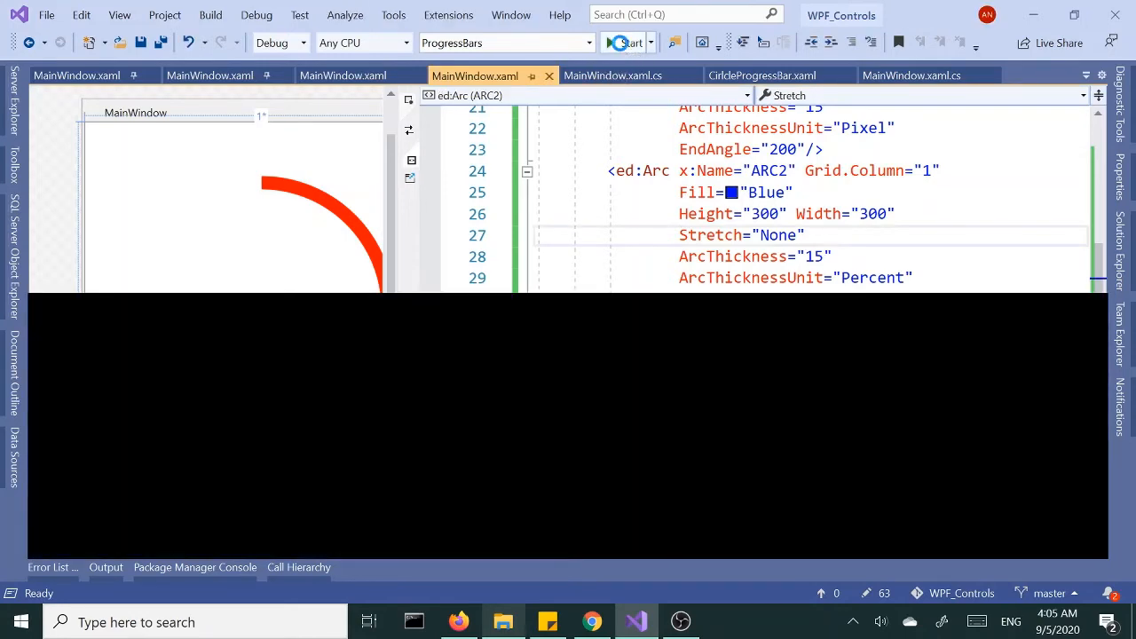
Step: Run the app to view the red arc, blue half-disc and slider, then stop debugging
click(630, 43)
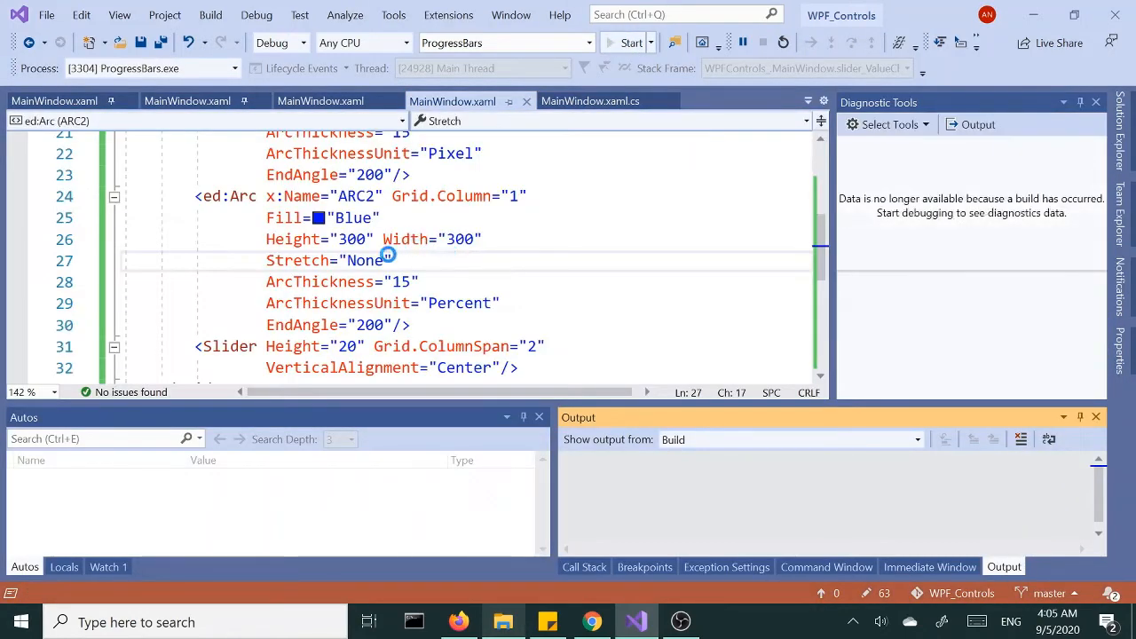
click(631, 43)
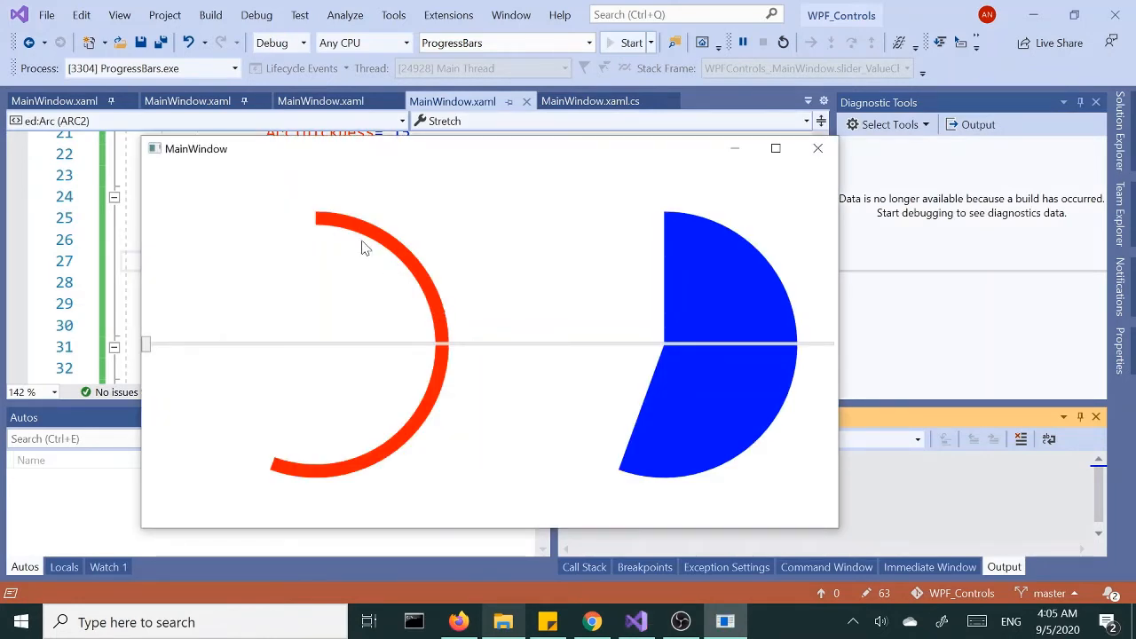
mouse_move(719, 341)
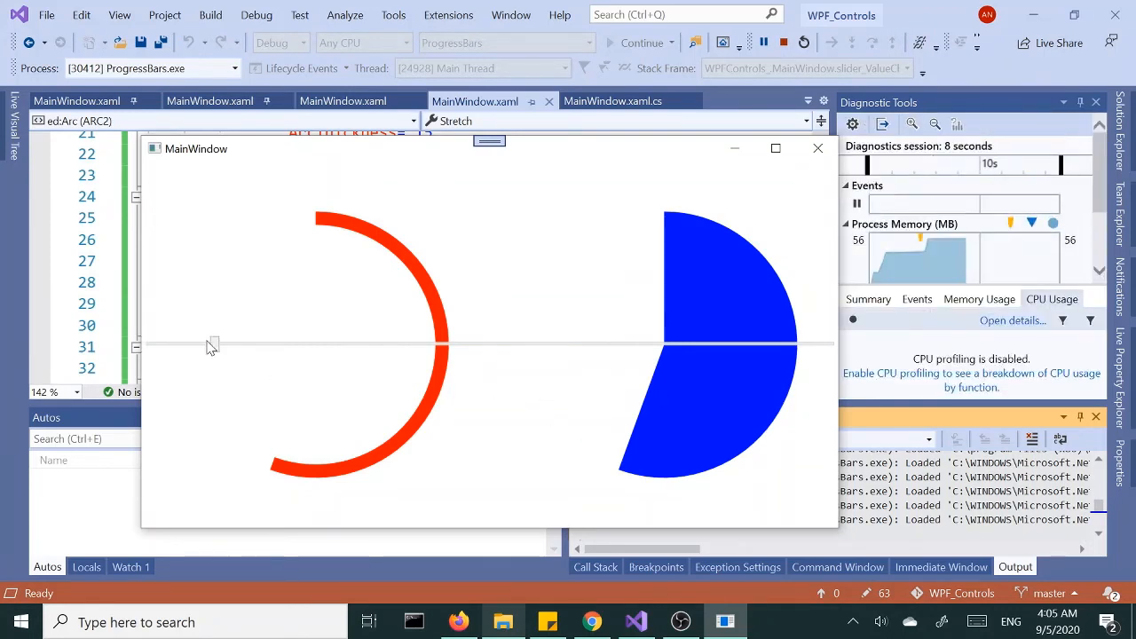
mouse_move(167, 345)
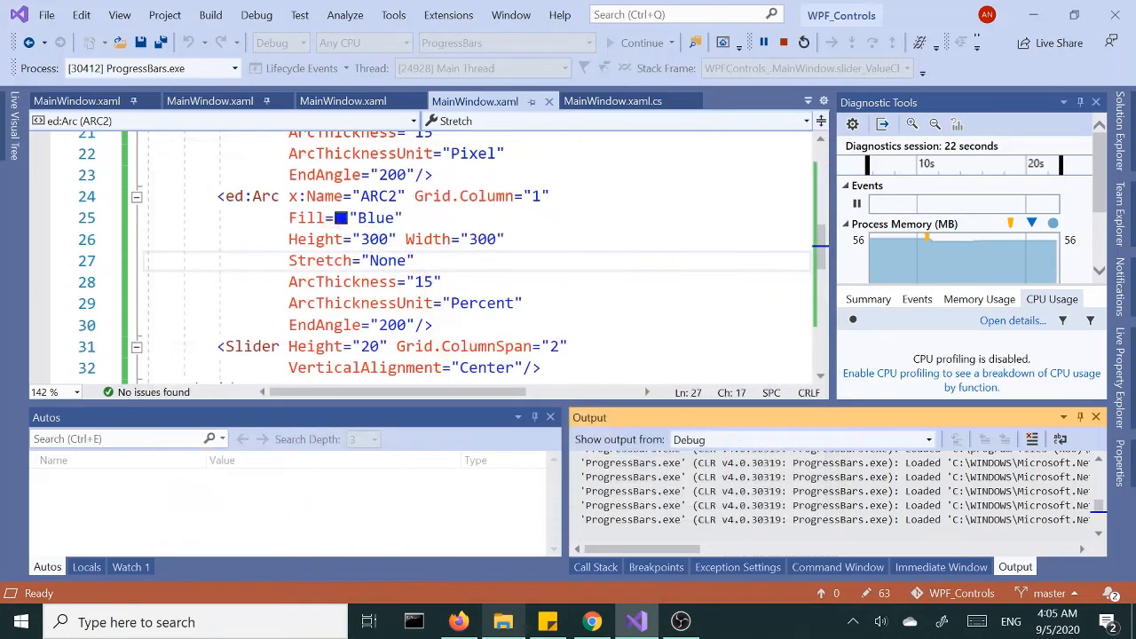
click(785, 43)
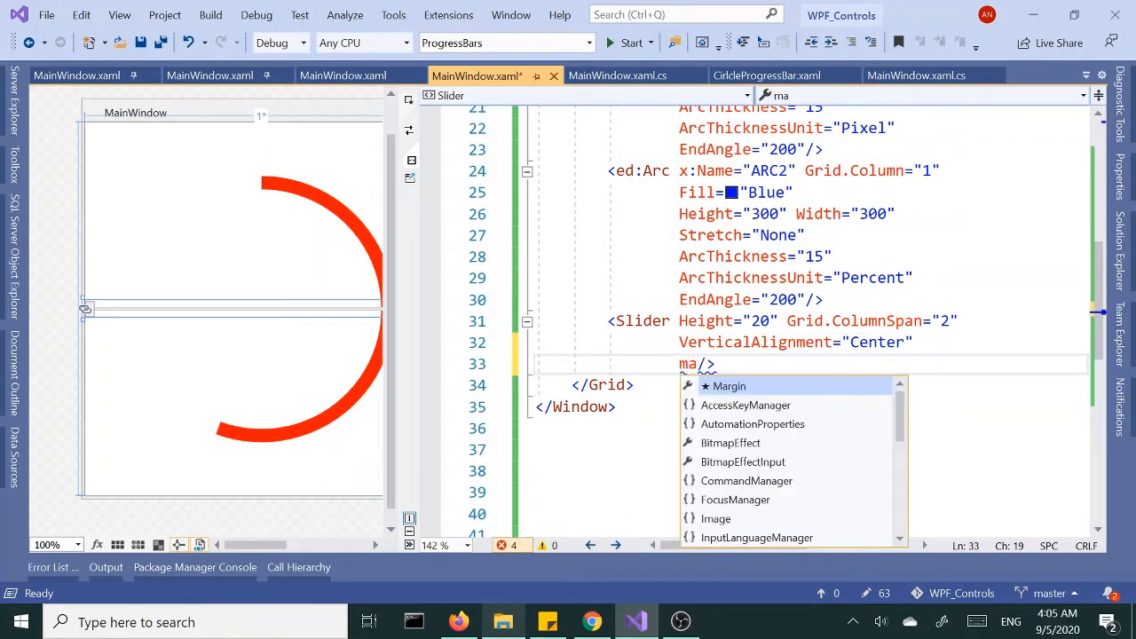
Step: Give the Slider a Maximum of 100
text(ximum="100)
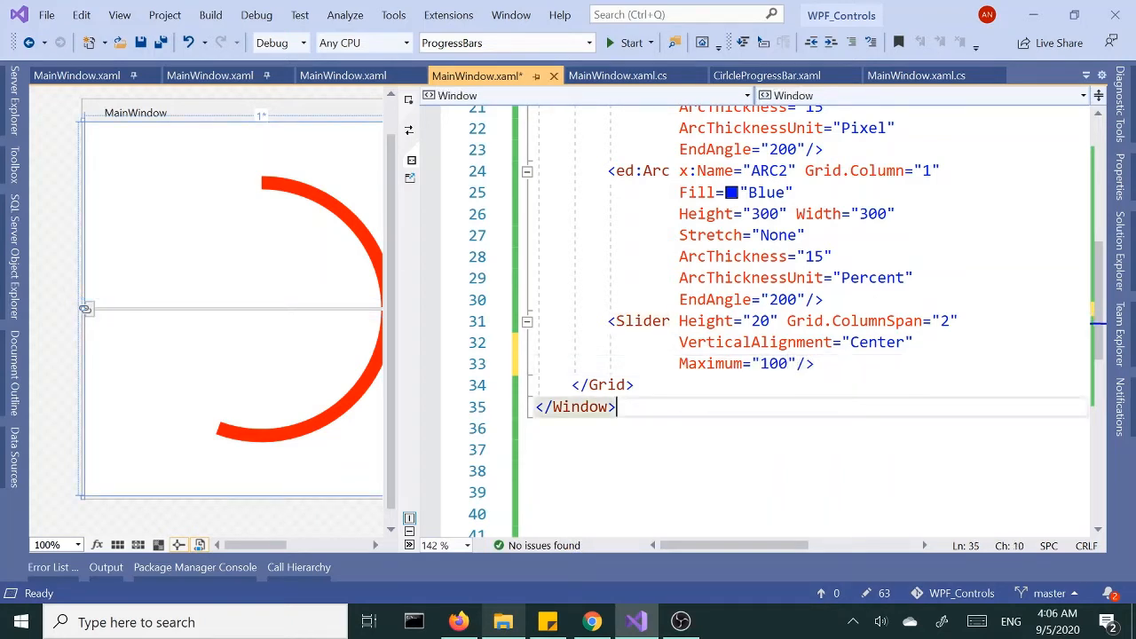
click(632, 384)
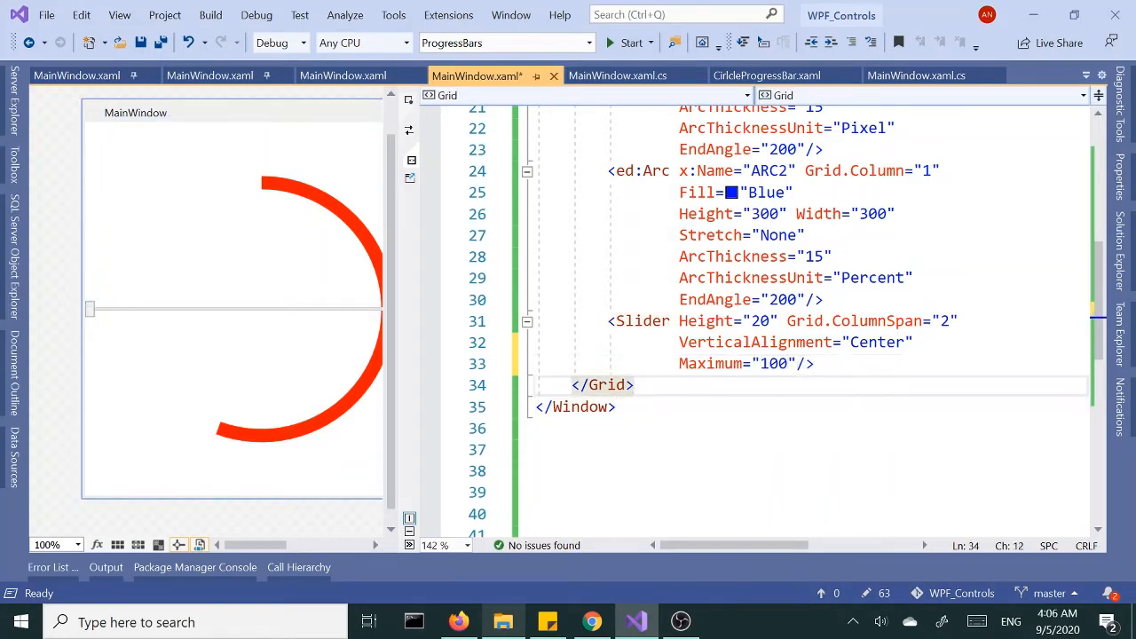
click(797, 362)
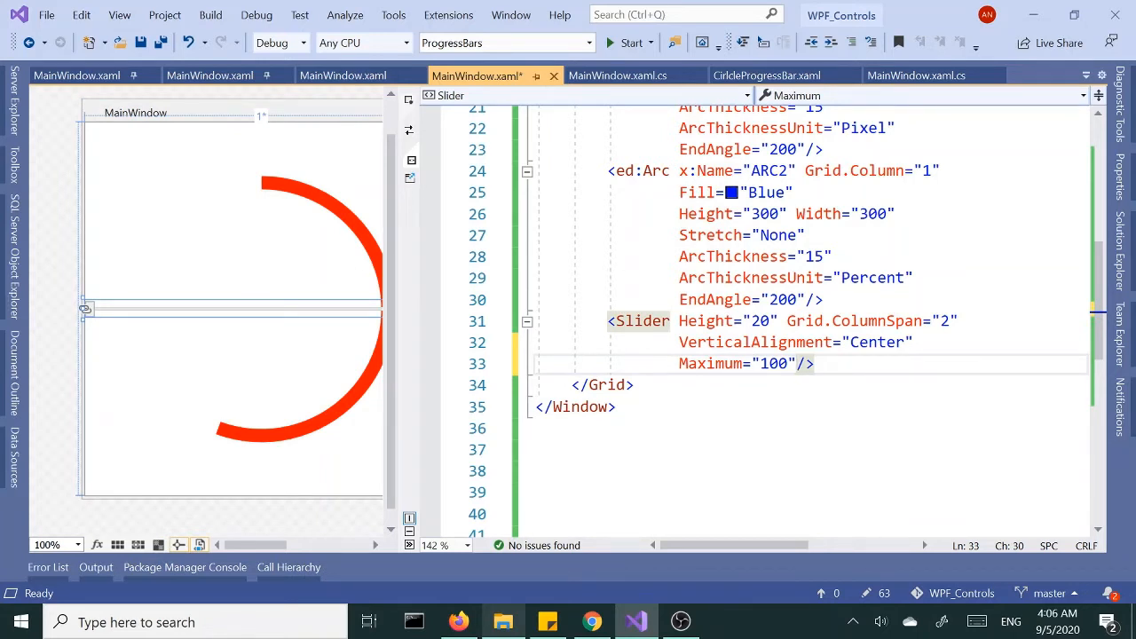
Step: Add a ValueChanged handler Slider_ValueChanged via <New Event Handler> and go to its code
text(val)
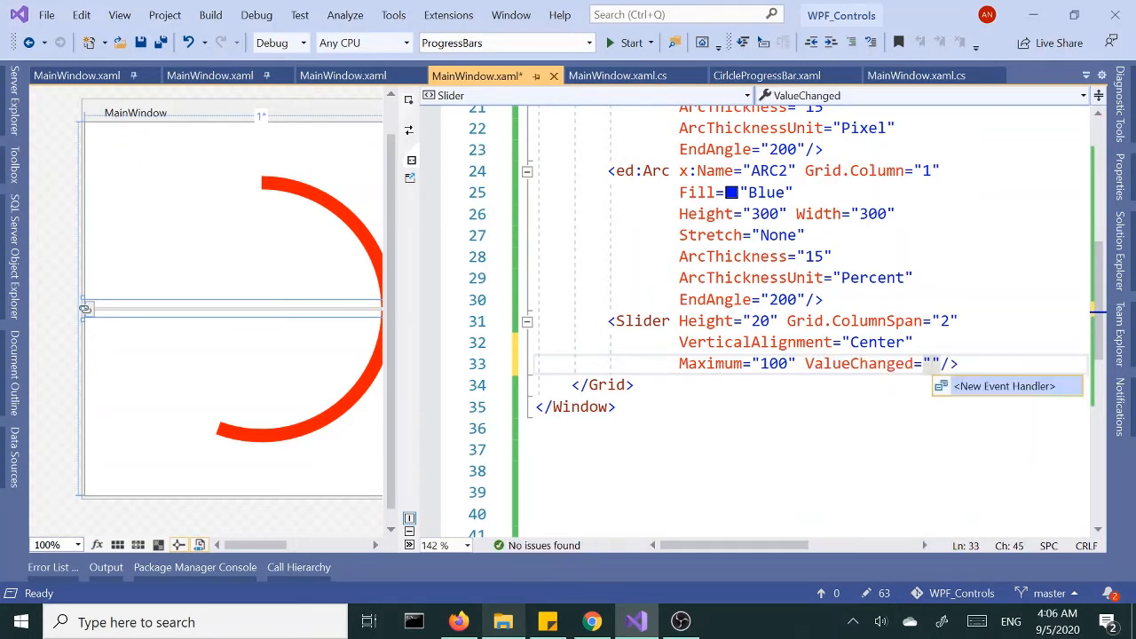
click(1005, 385)
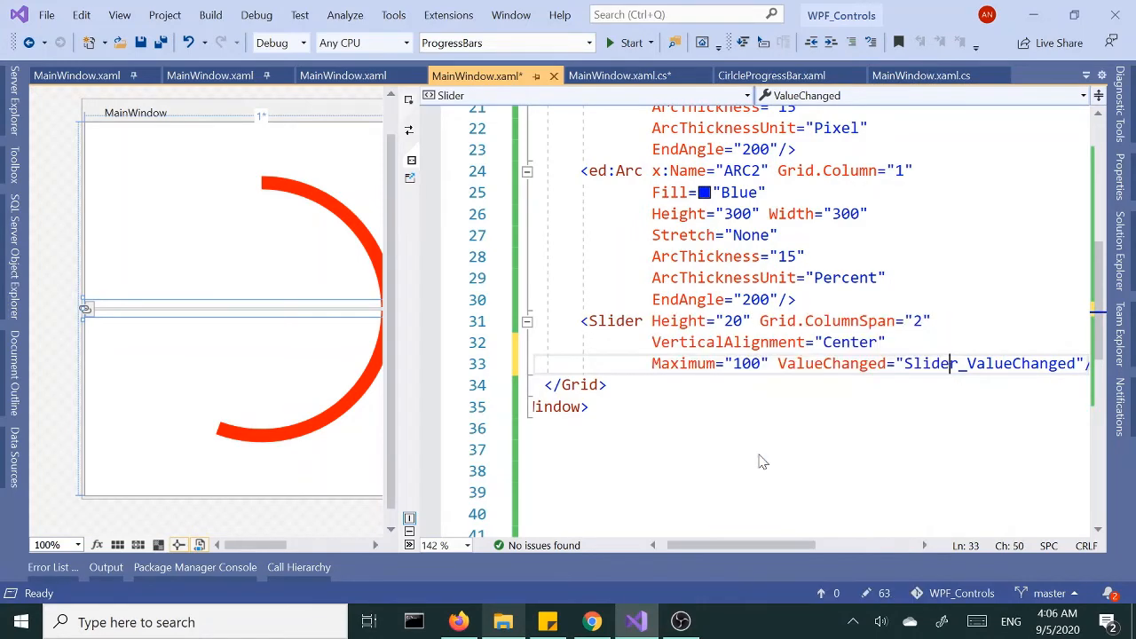
click(618, 75)
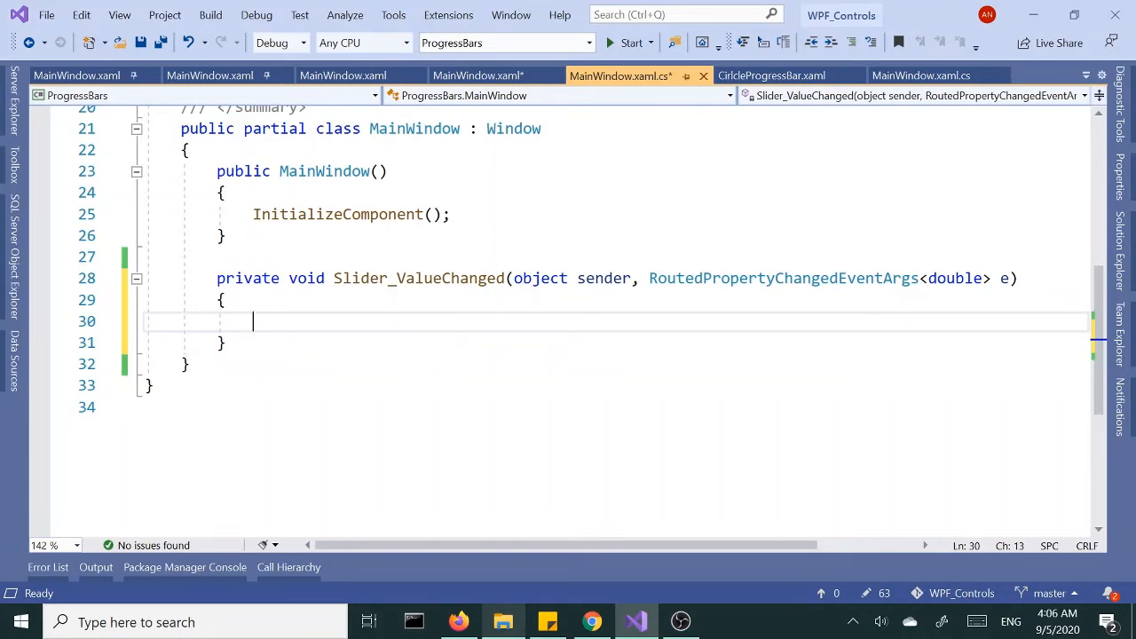
Step: In Slider_ValueChanged, cast the sender to a Slider variable named sldr
text(var)
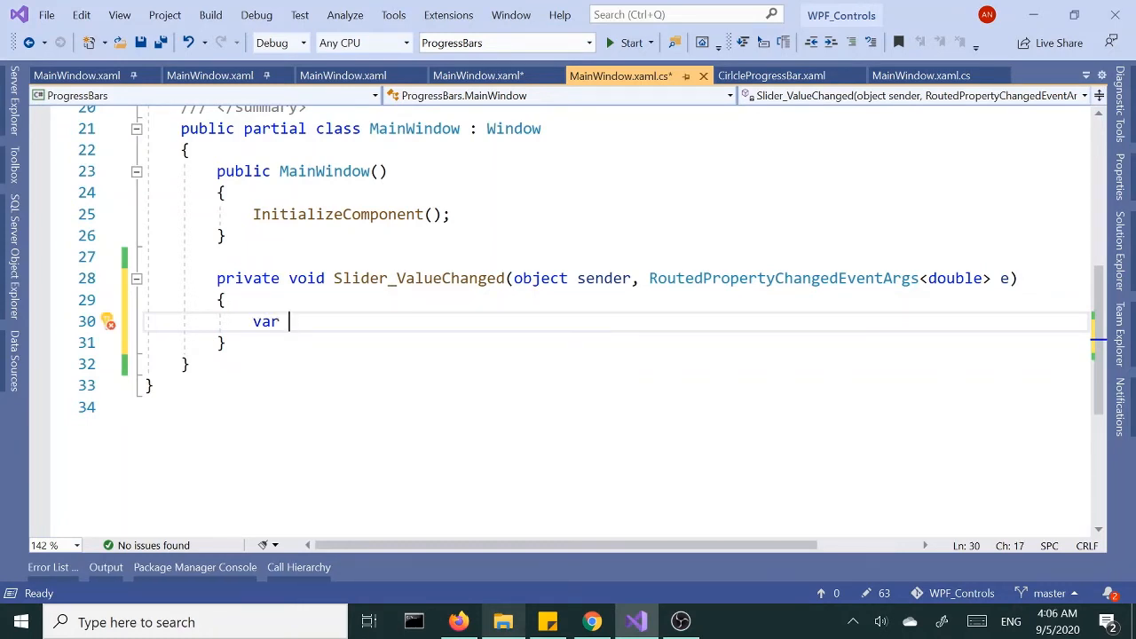
text(sldr=)
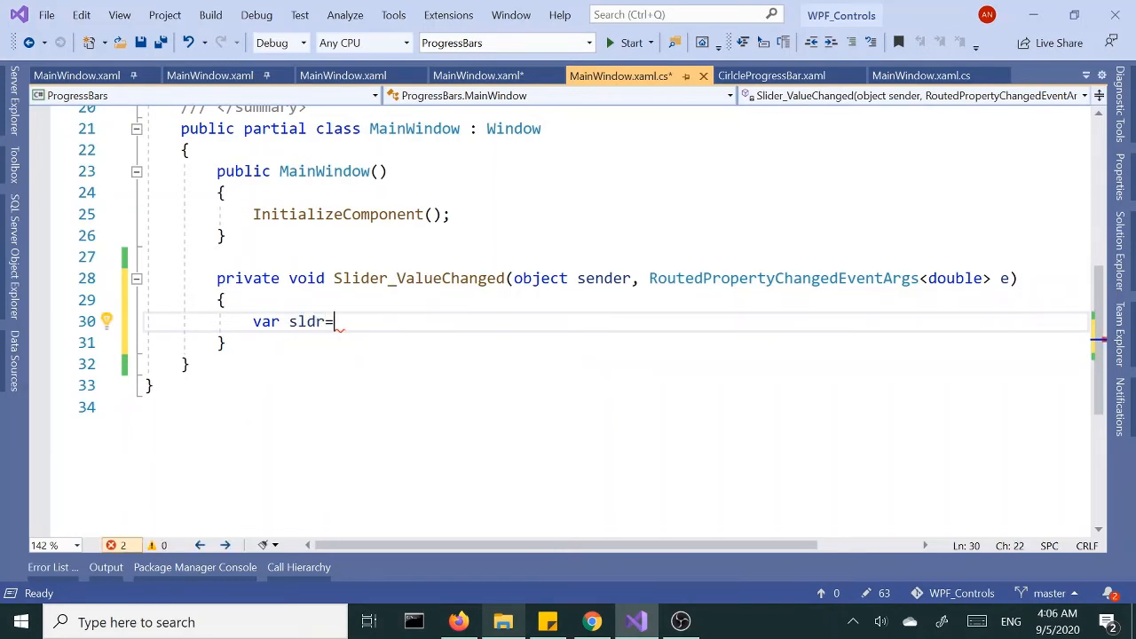
text((S)
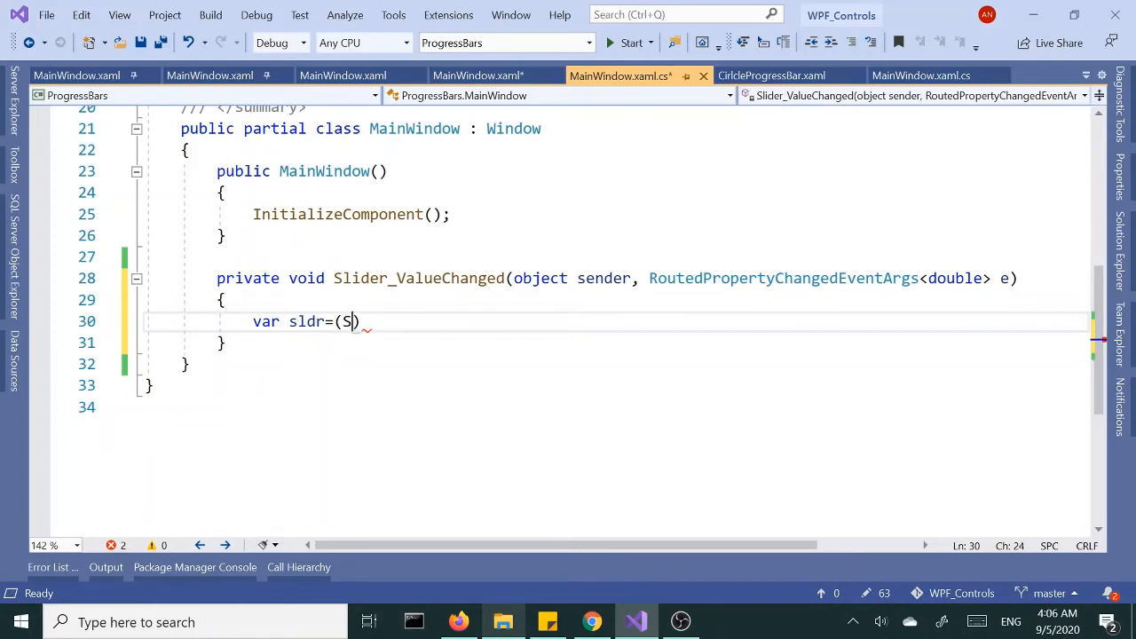
text(lider)
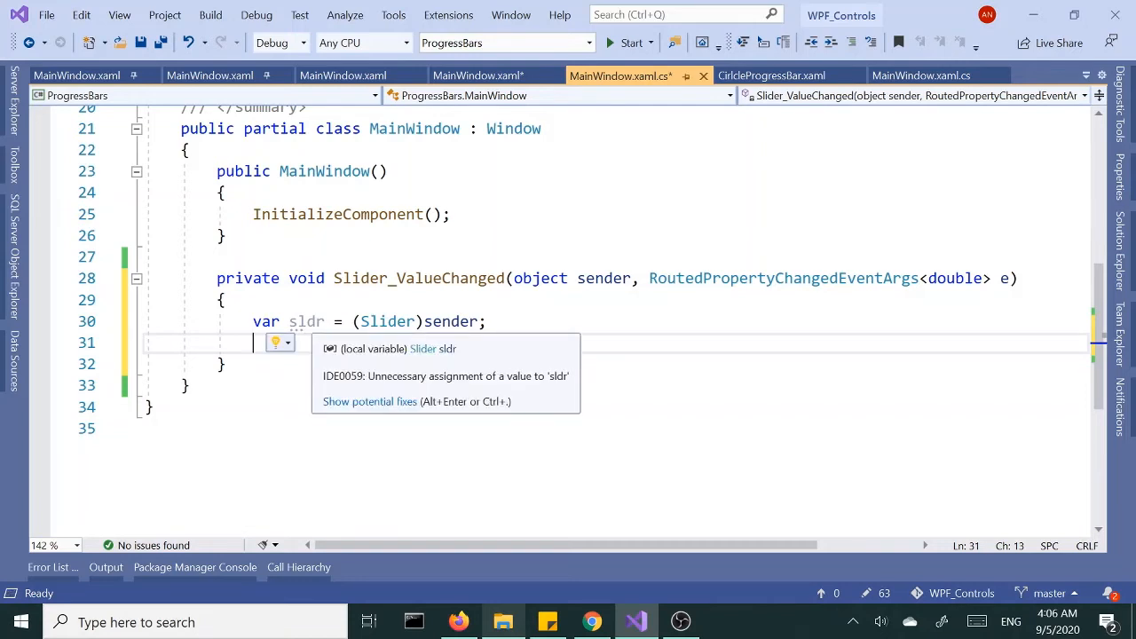
Step: Assign ARC1.EndAngle = sldr.Value * 3.6 so the red arc follows the slider
text(ARC1.)
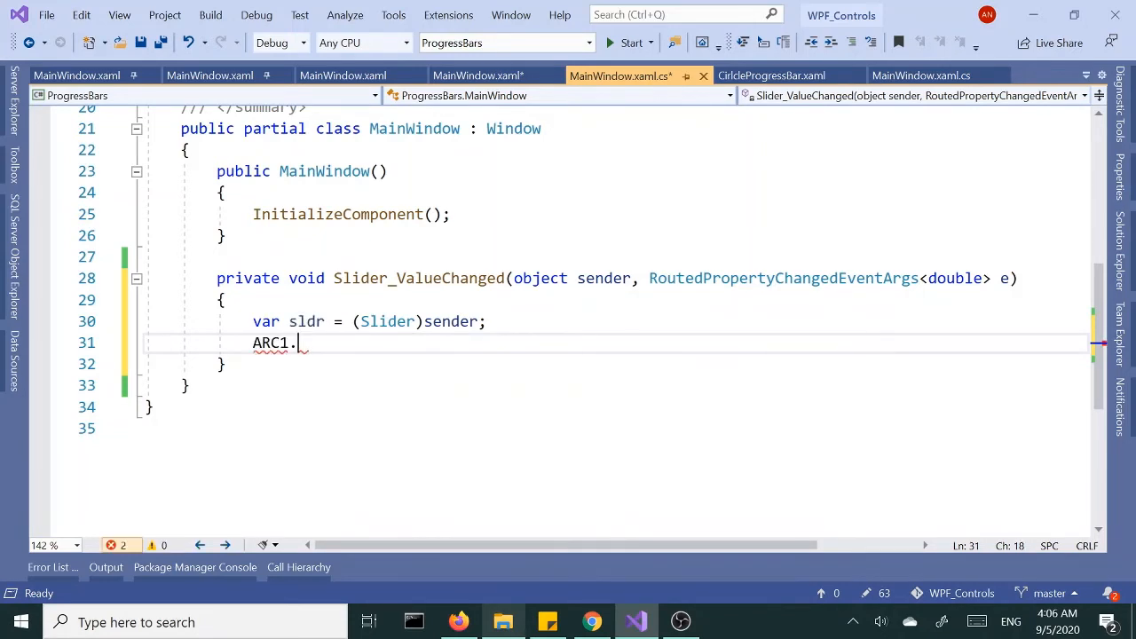
text(.)
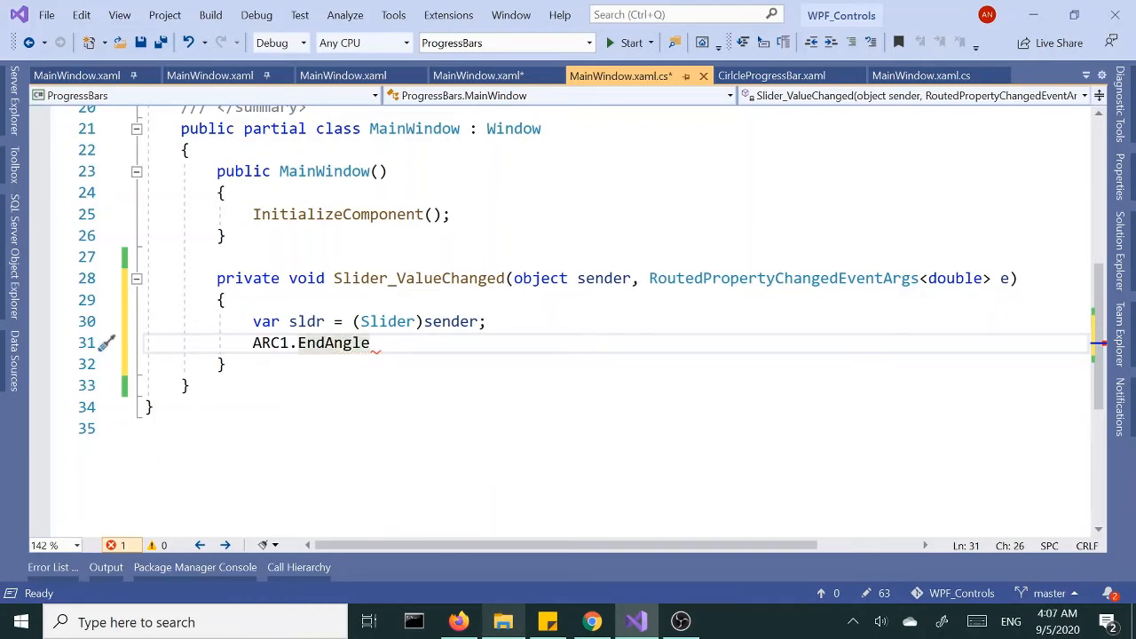
text(=sldr.Value)
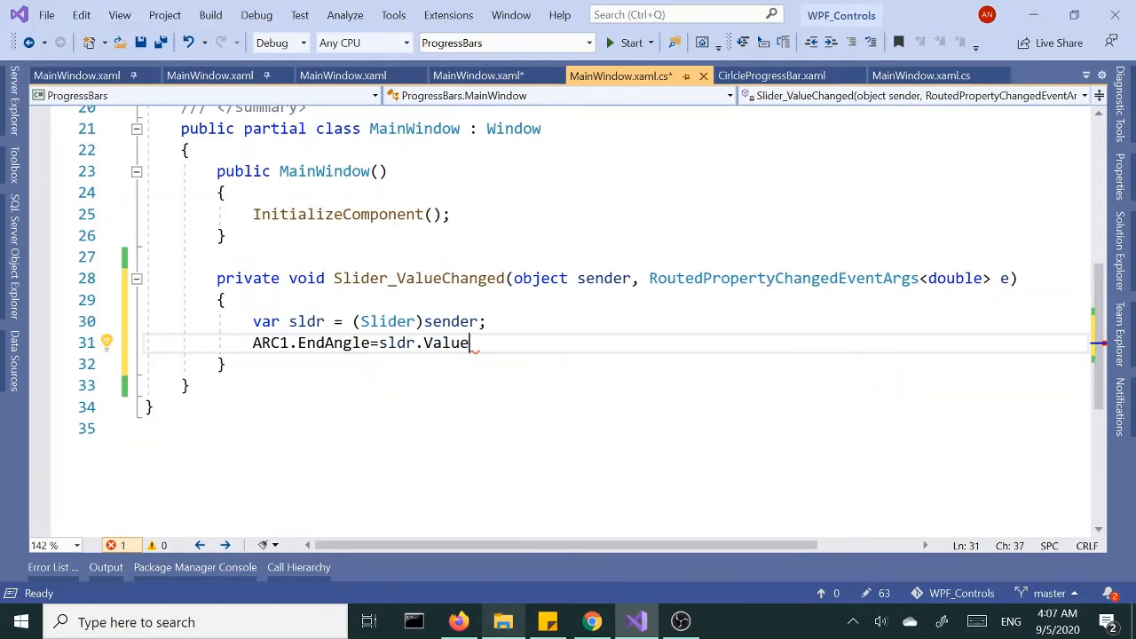
text(*3.)
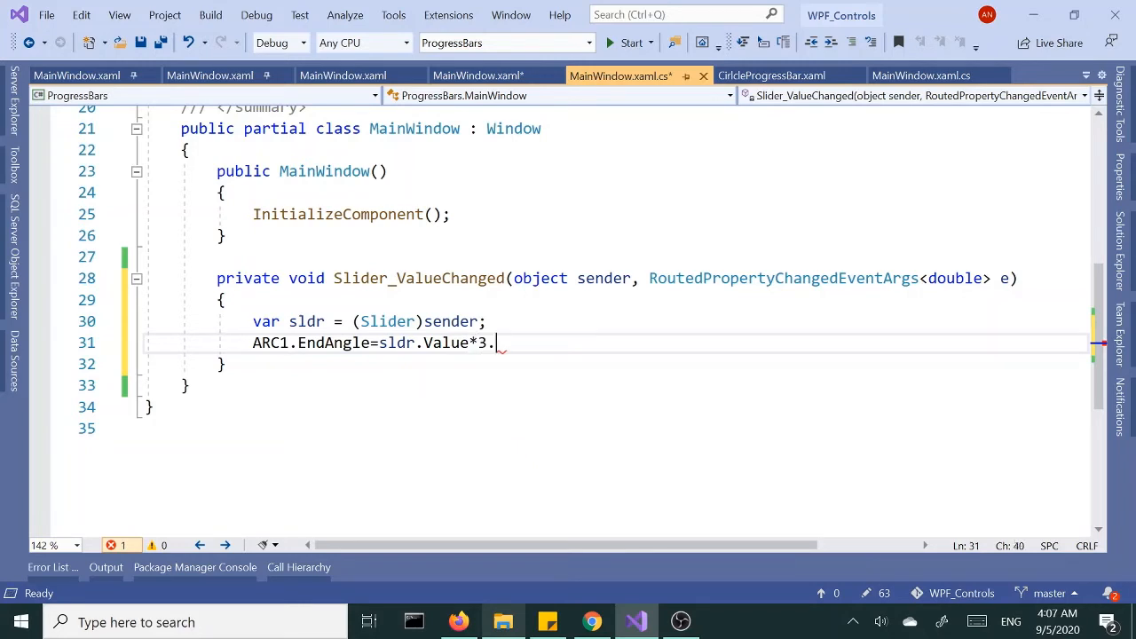
text(6;)
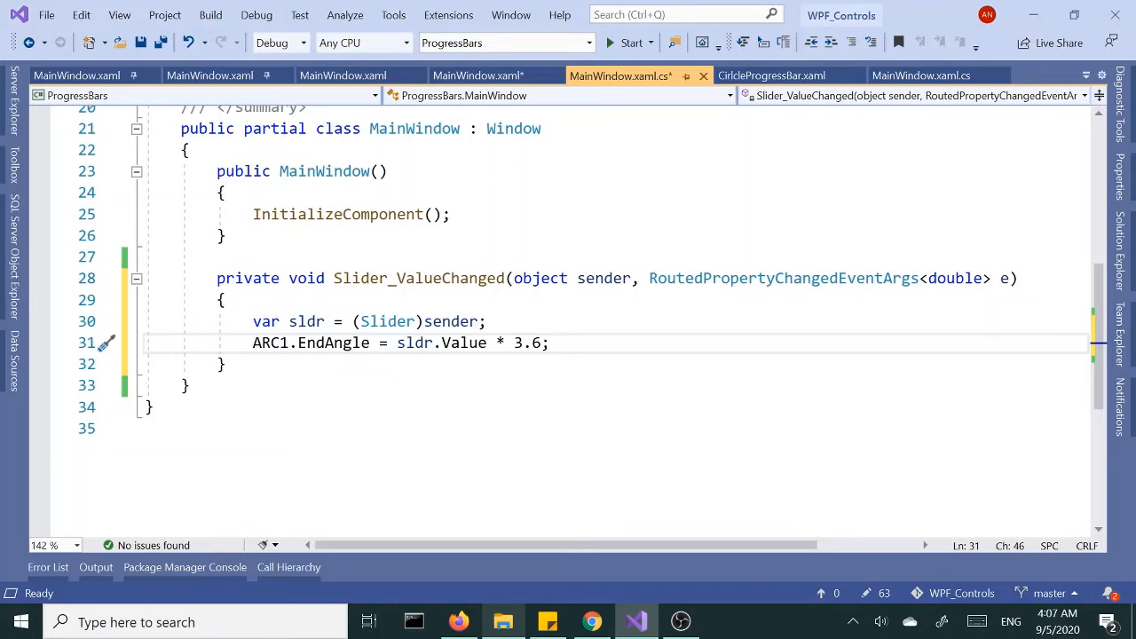
click(440, 343)
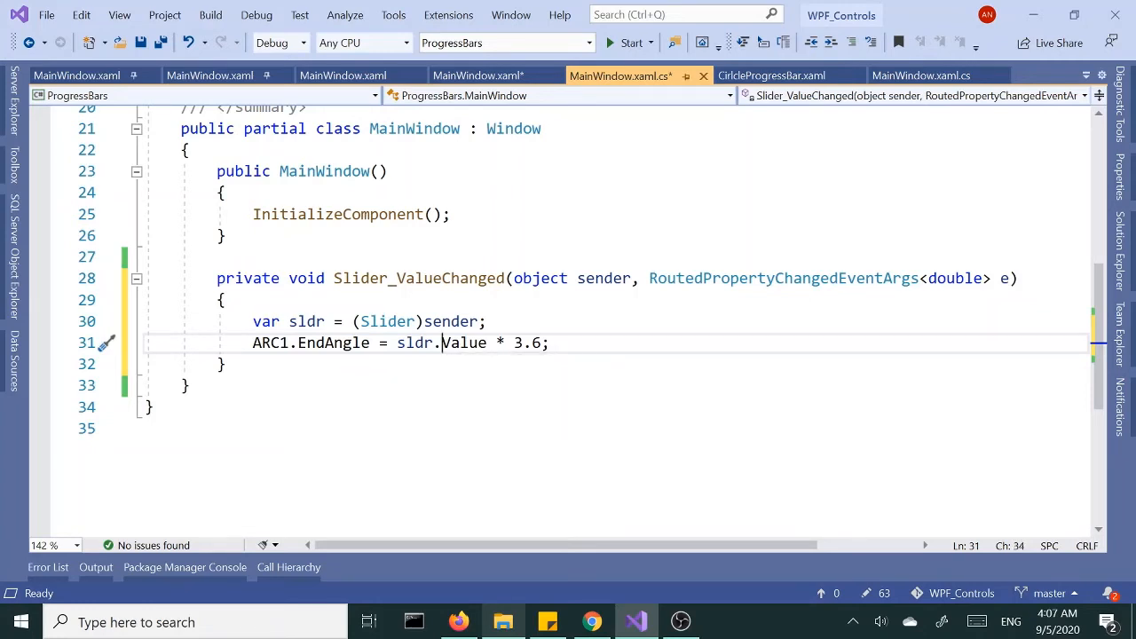
mouse_move(463, 342)
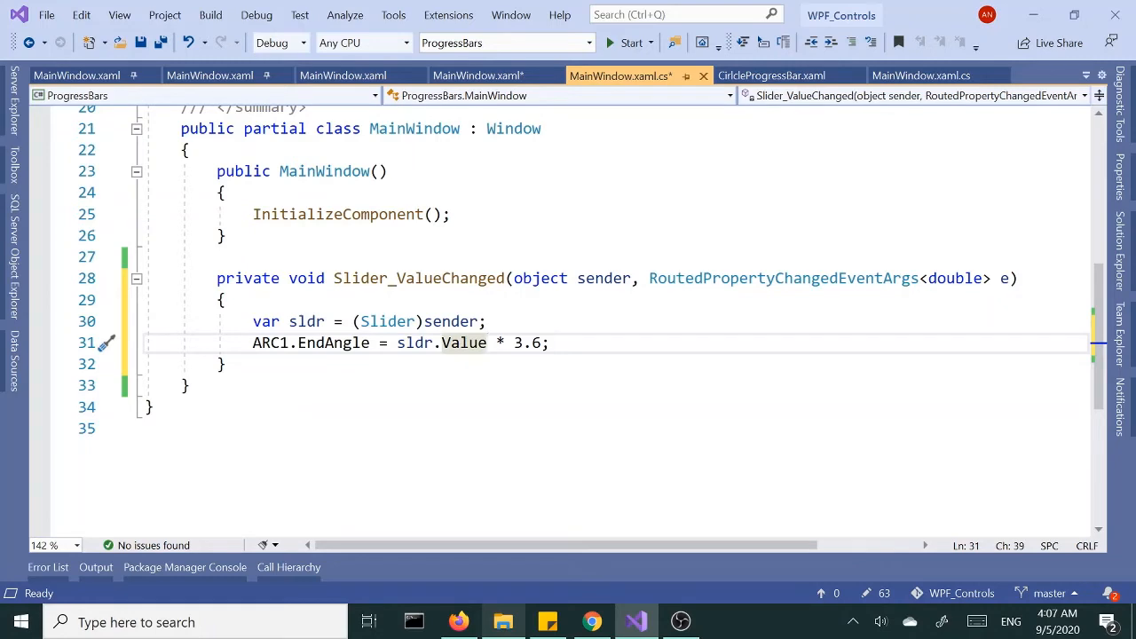
click(221, 298)
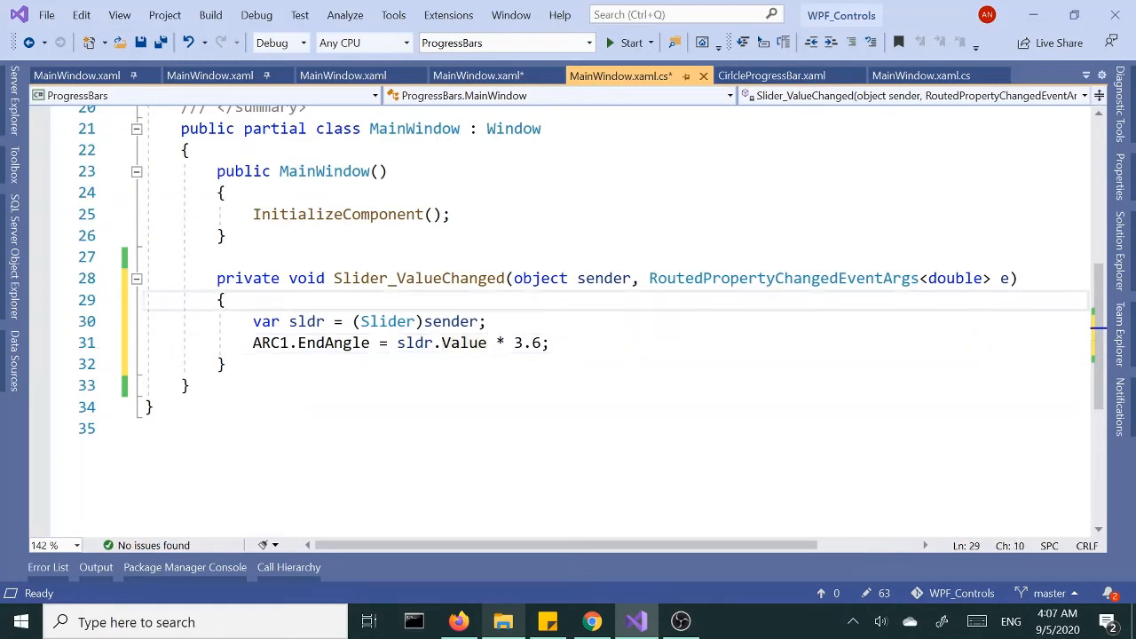
mouse_move(625, 43)
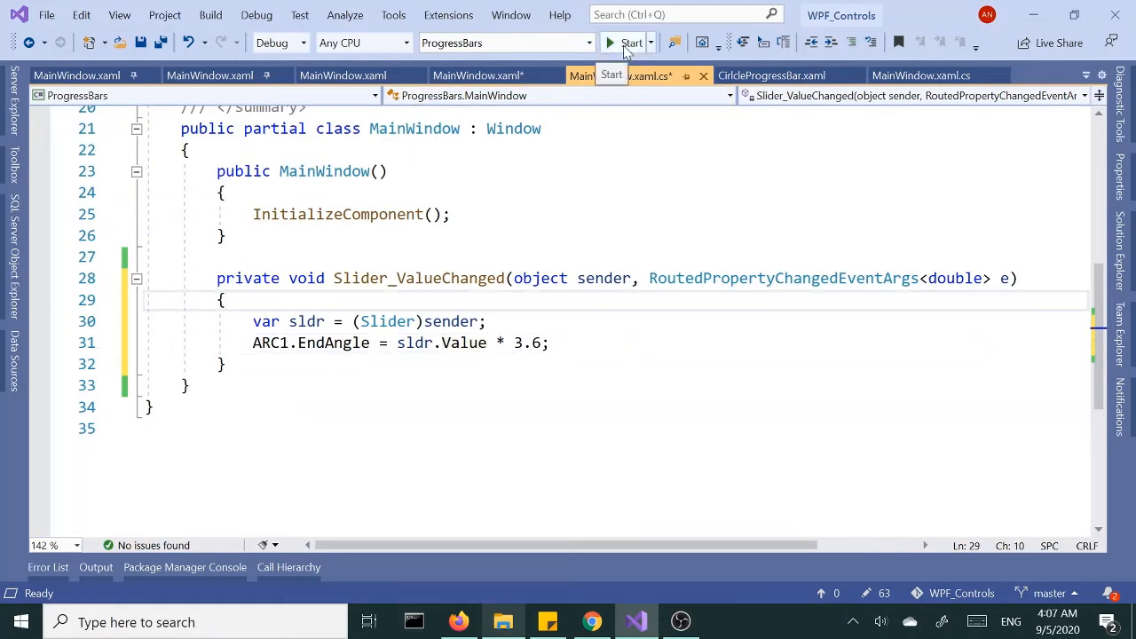
click(632, 42)
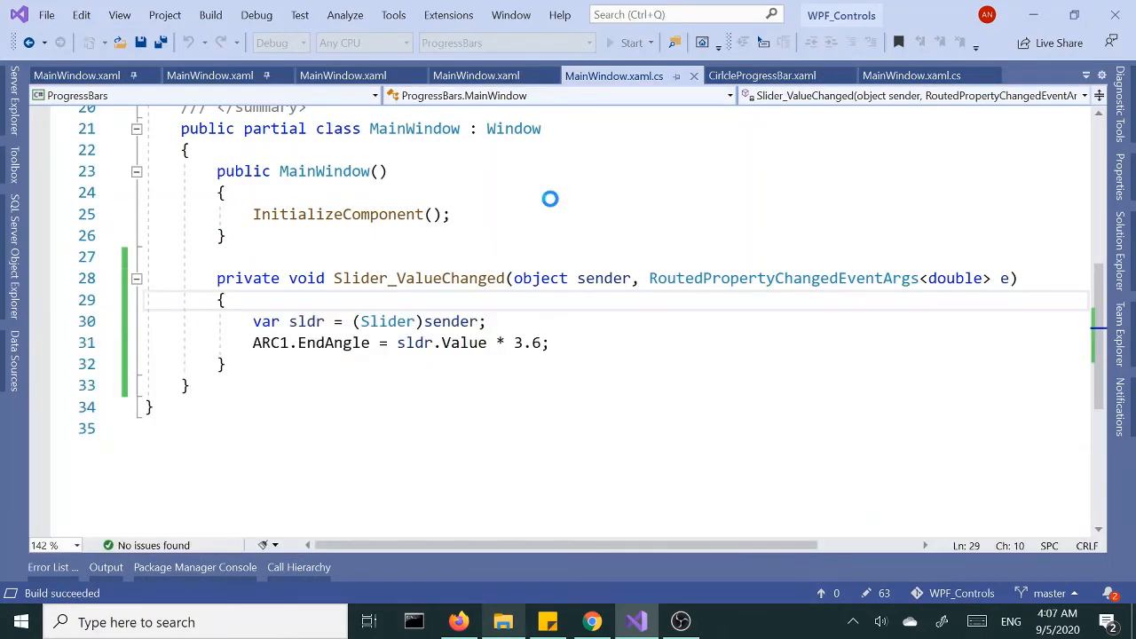
click(630, 42)
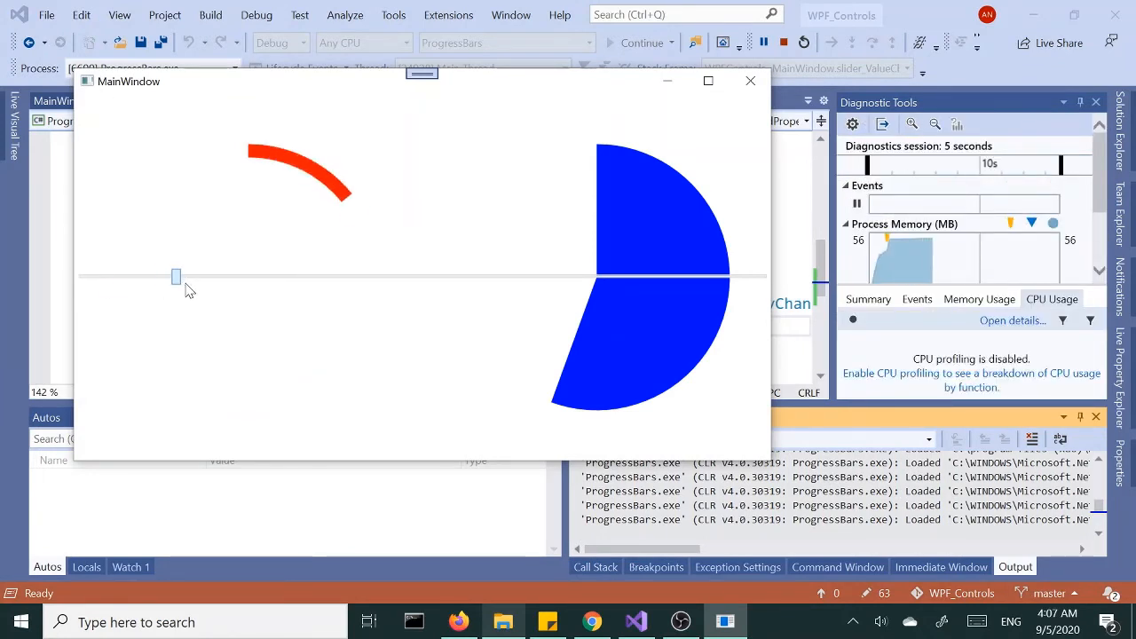
drag(176, 277, 373, 277)
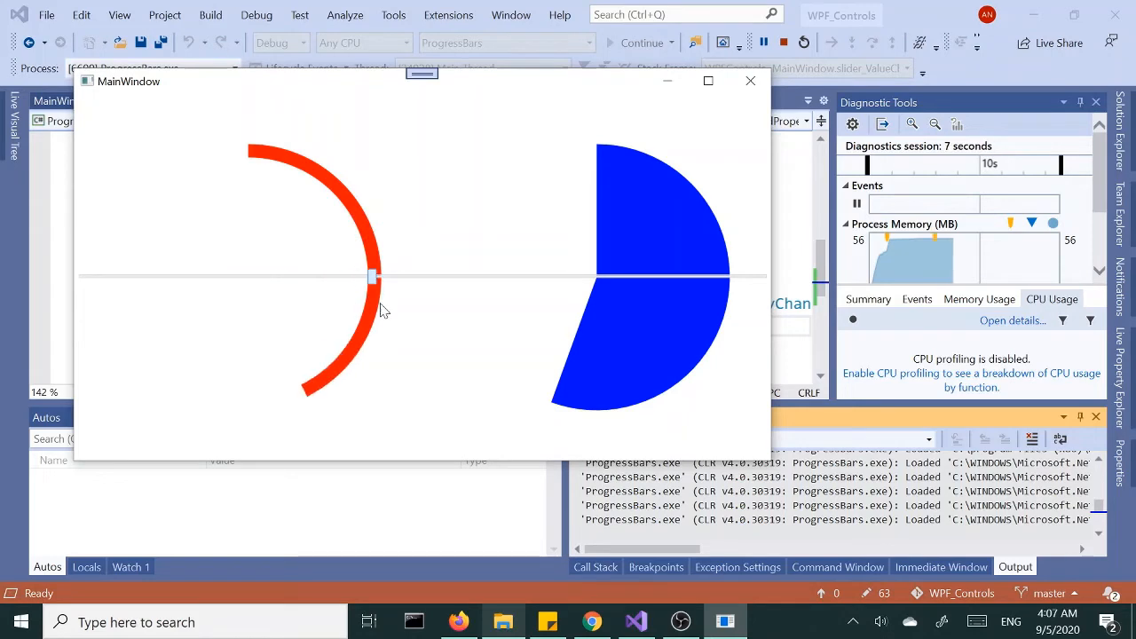
drag(373, 277, 547, 277)
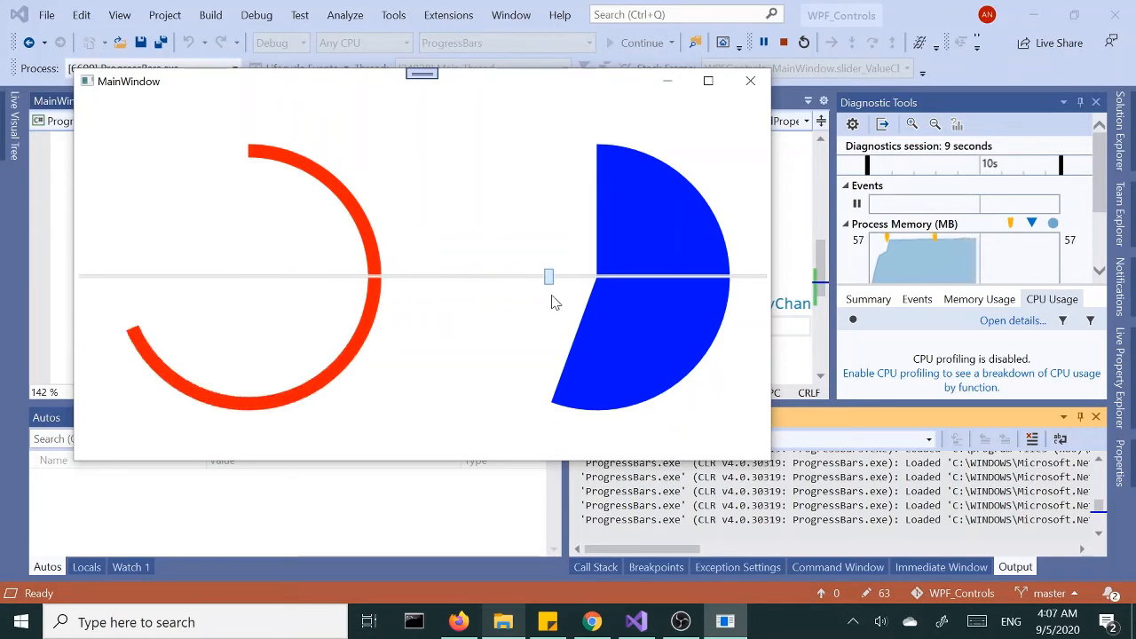
drag(548, 277, 760, 277)
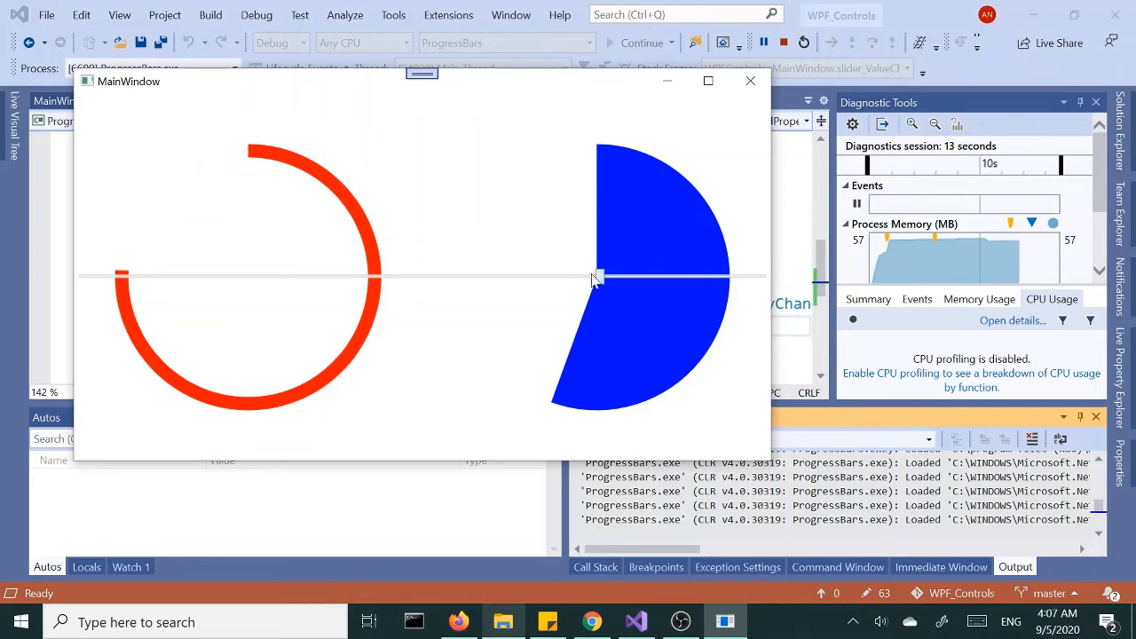
drag(594, 277, 330, 277)
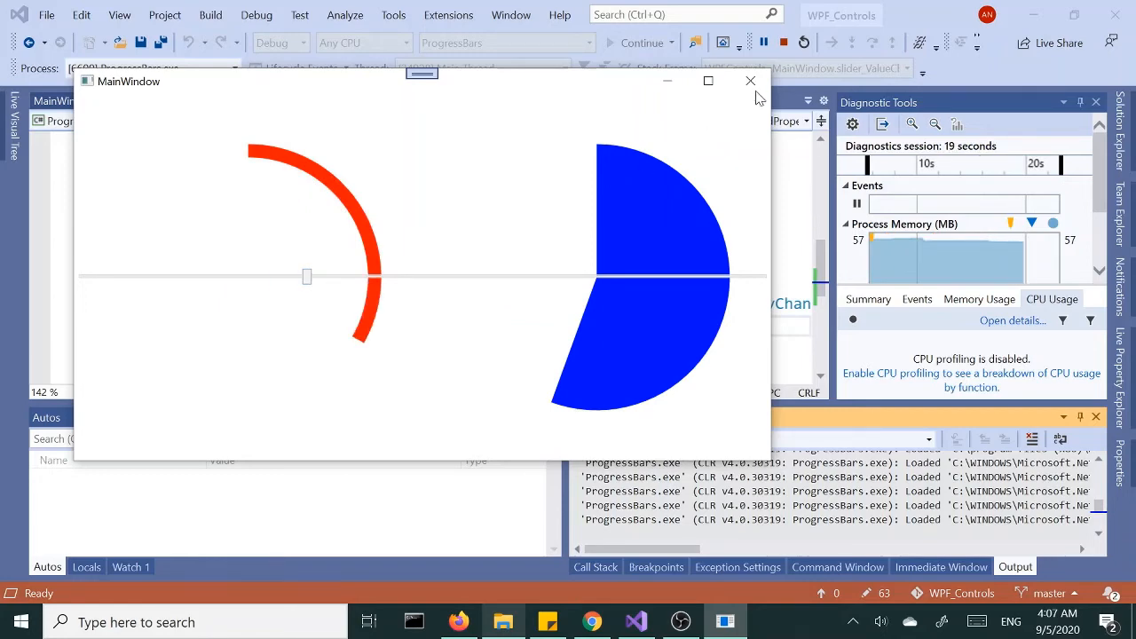
click(749, 82)
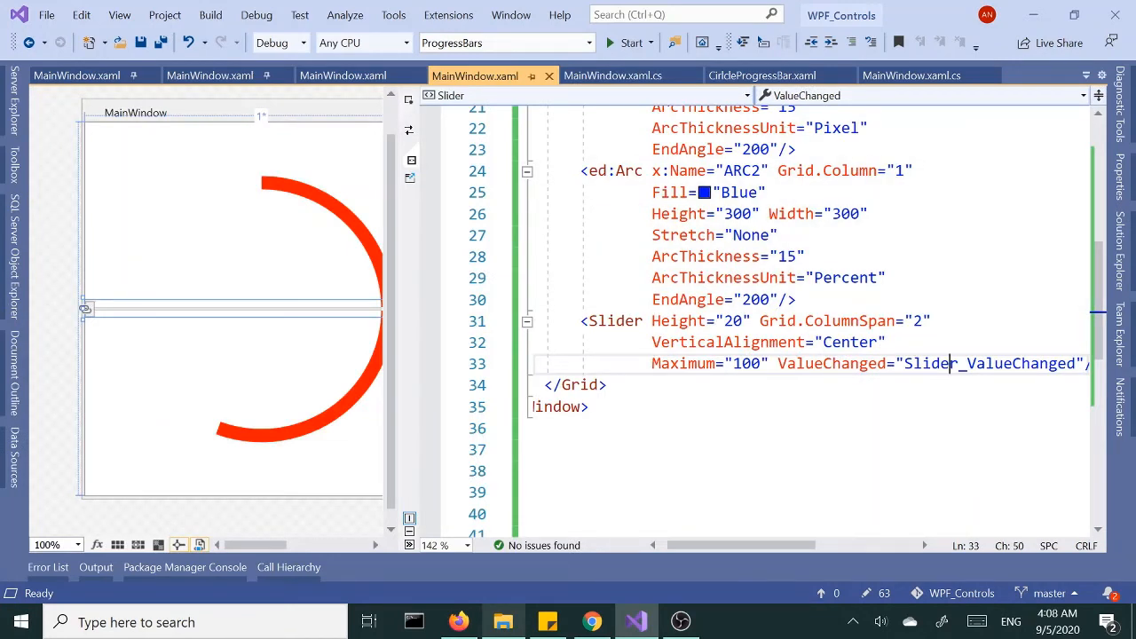
Step: Remove the fixed EndAngle="200" from the red arc ARC1
click(710, 149)
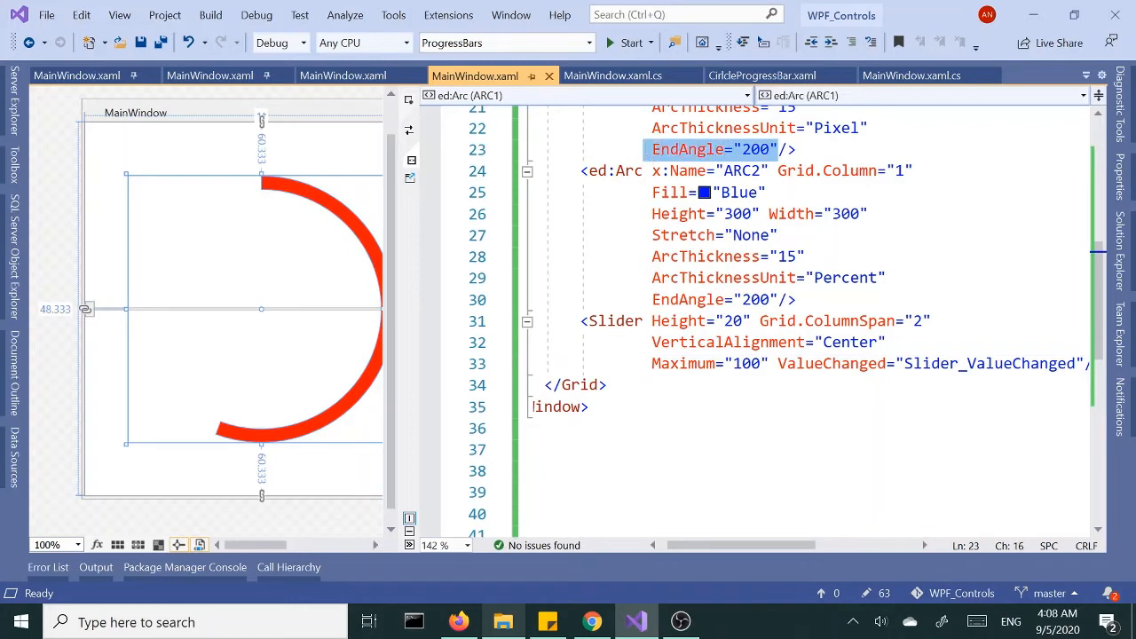
key(Delete)
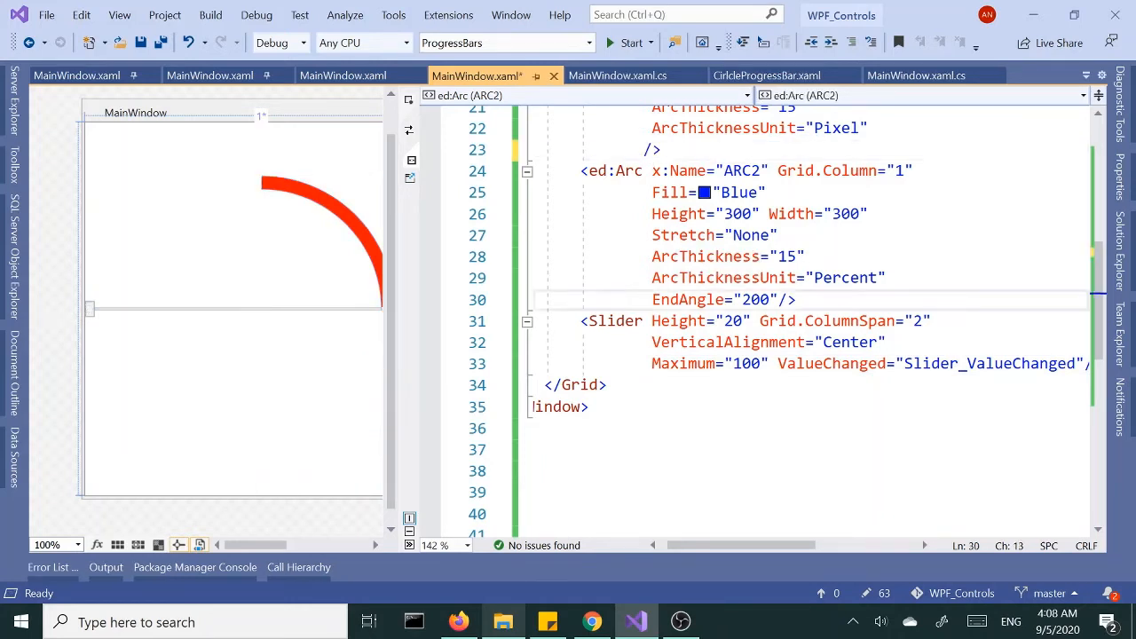
scroll(up, 3)
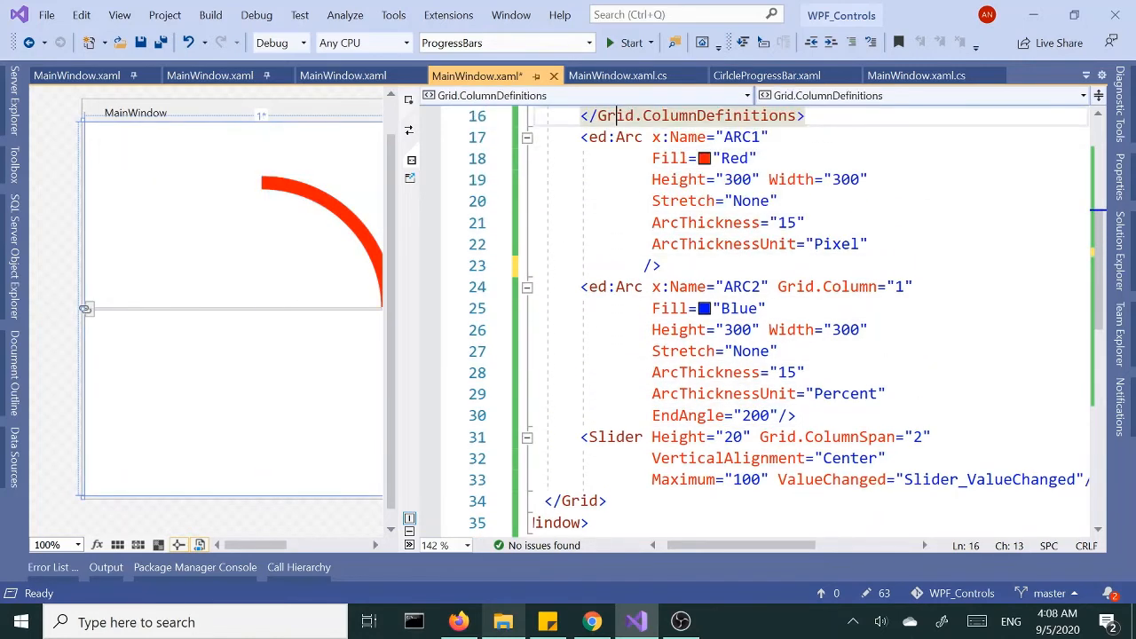
click(653, 264)
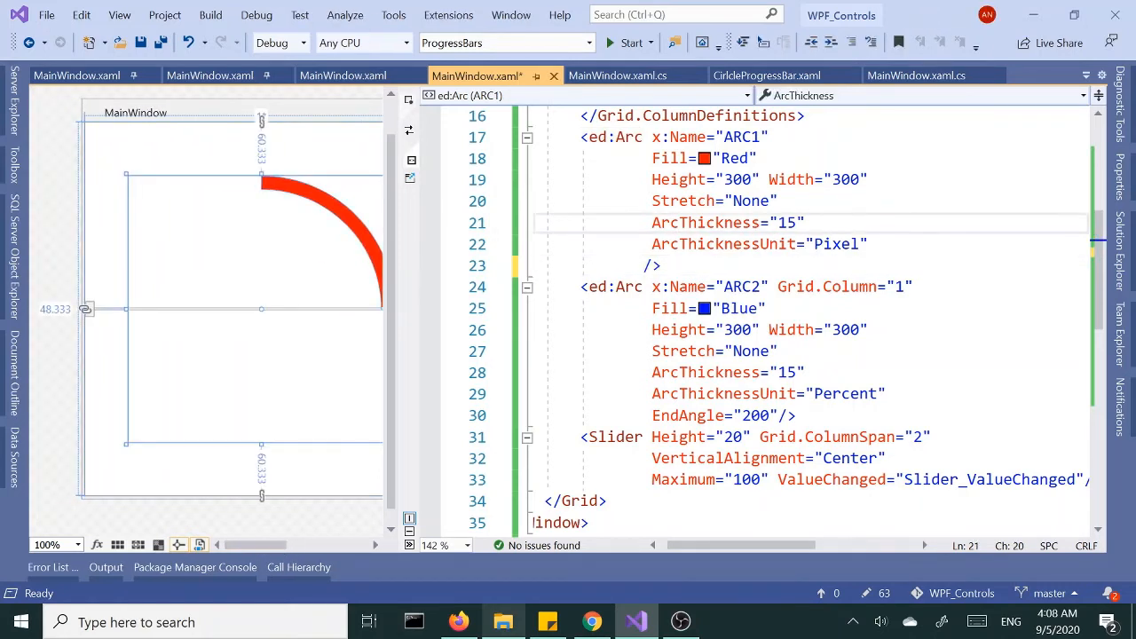
Step: Remove the fixed EndAngle="200" from the blue arc ARC2 and return to the handler code
double_click(689, 415)
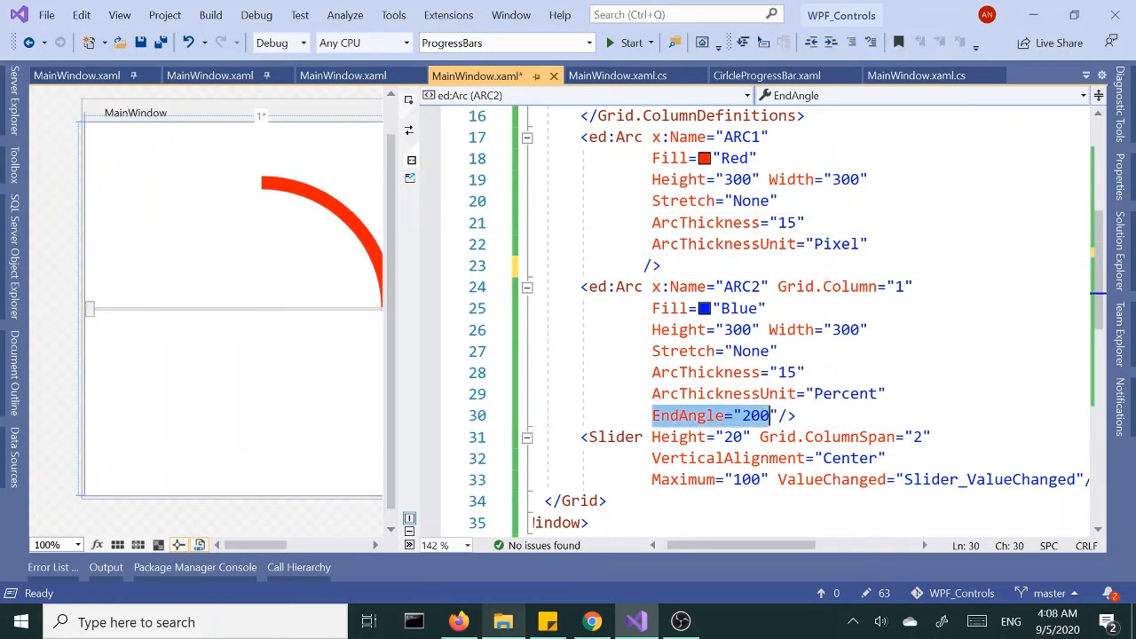
click(777, 415)
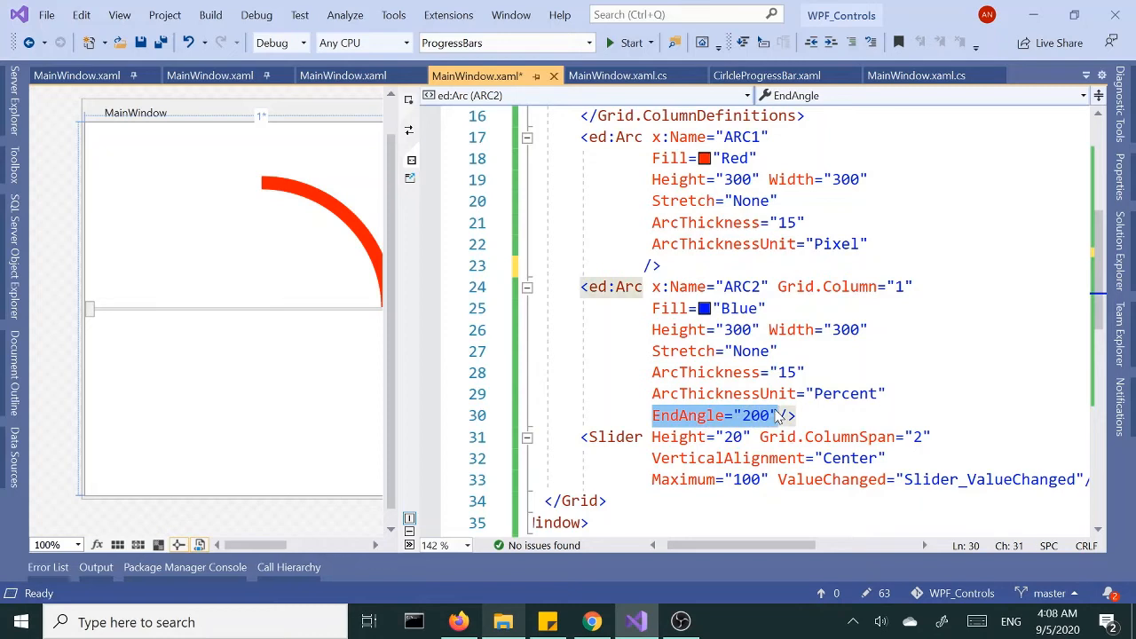
key(Delete)
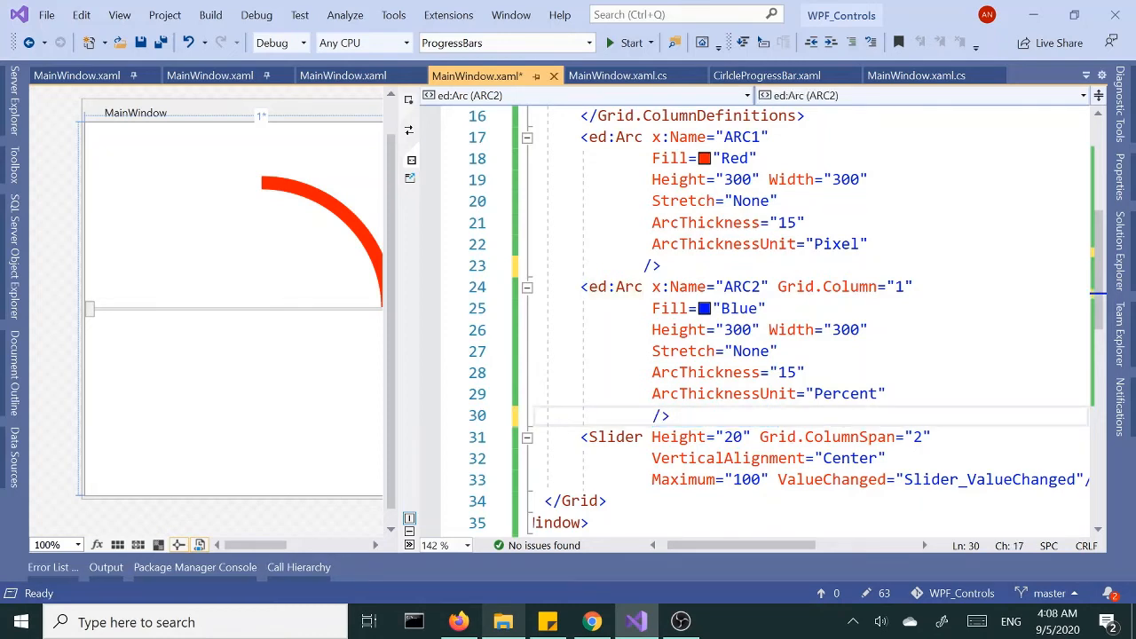
click(618, 74)
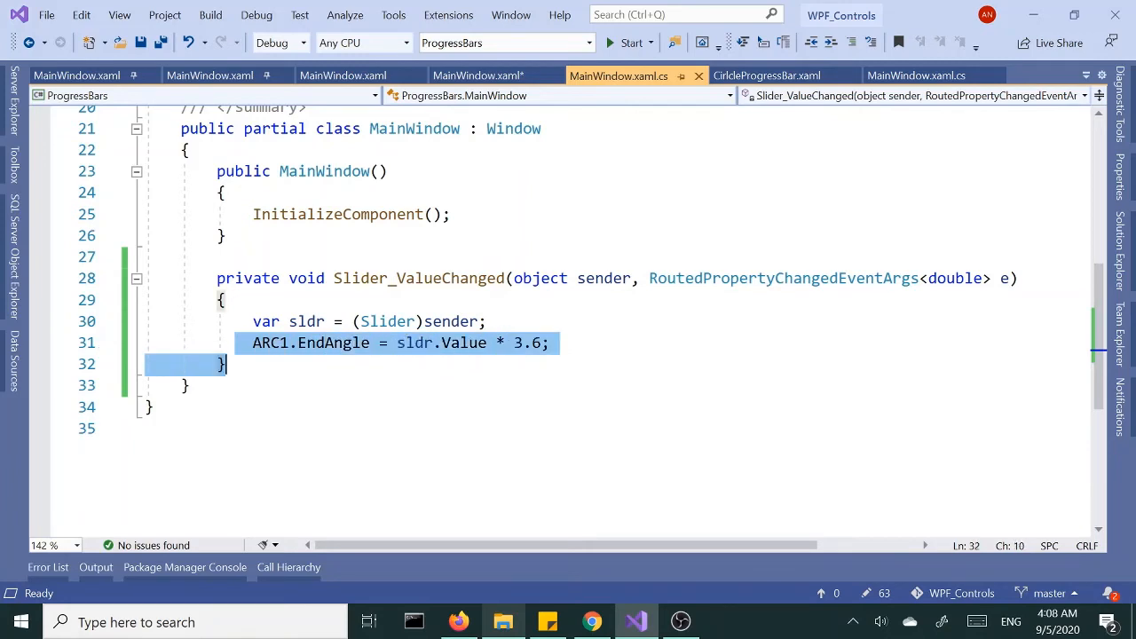
Step: Add ARC2.EndAngle = sldr.Value * 3.6 to the handler and start a build-and-run
click(550, 343)
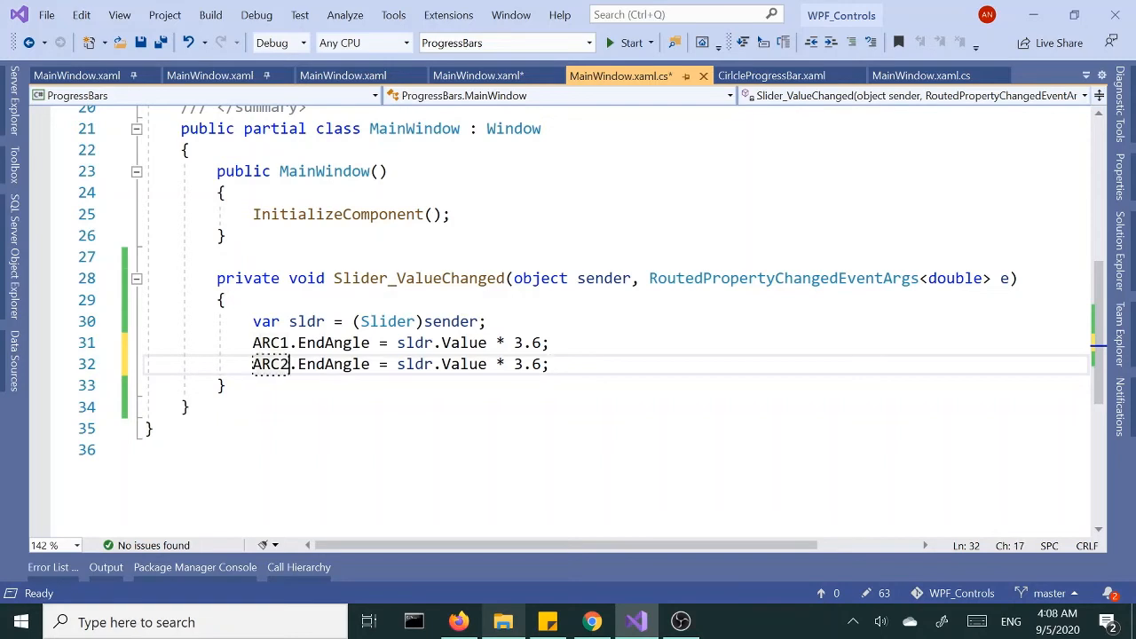
click(486, 322)
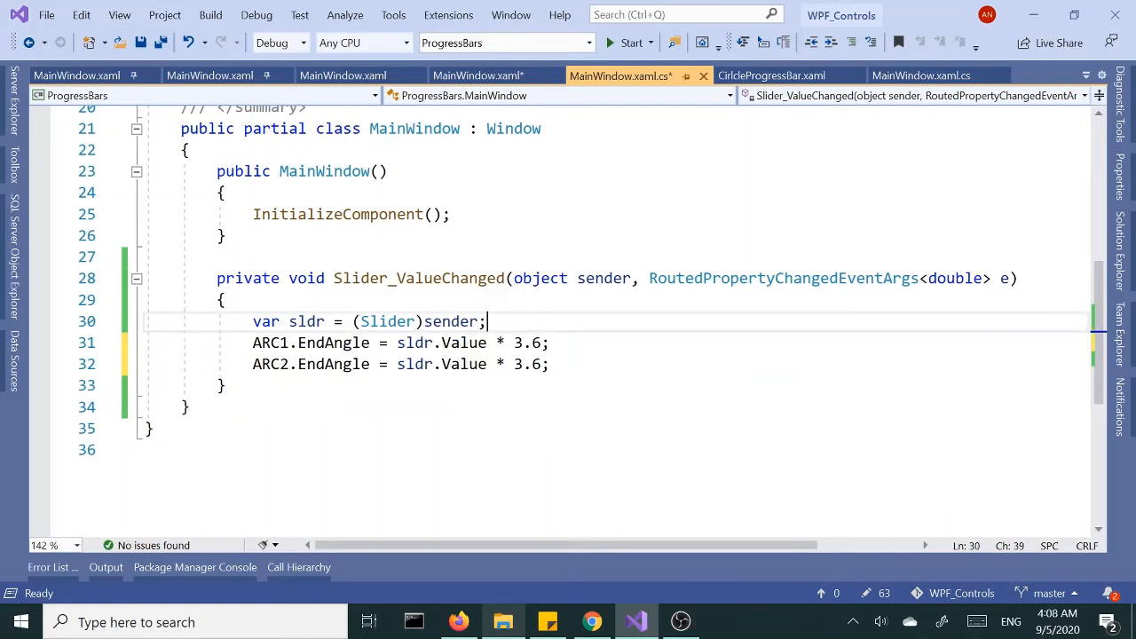
click(628, 43)
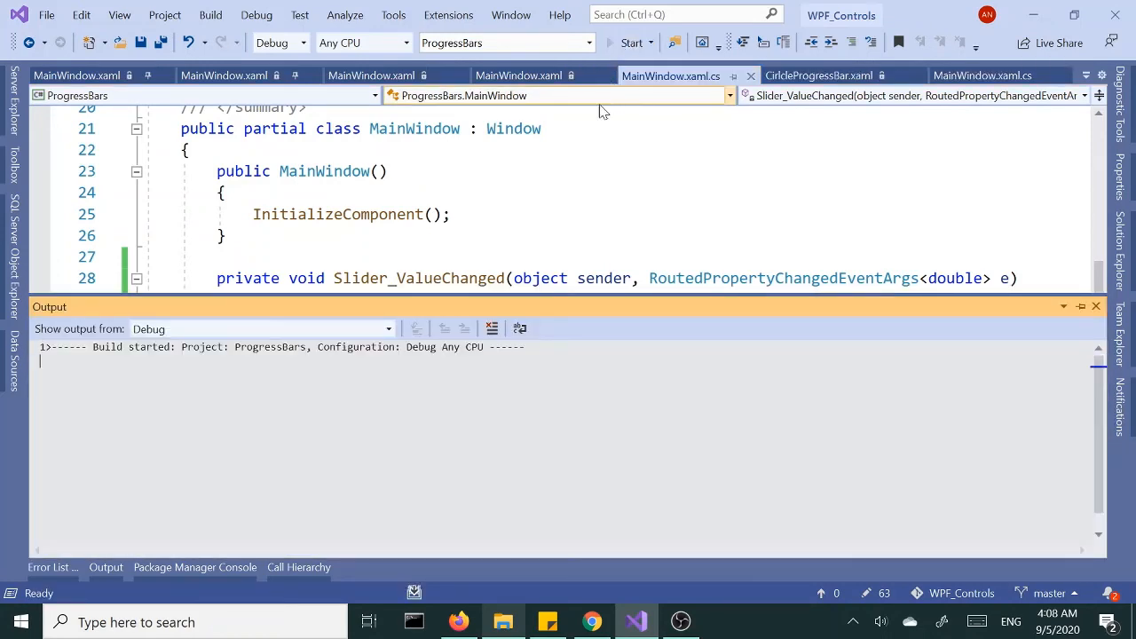
Step: Bring up the running MainWindow with both arcs and the slider
click(258, 328)
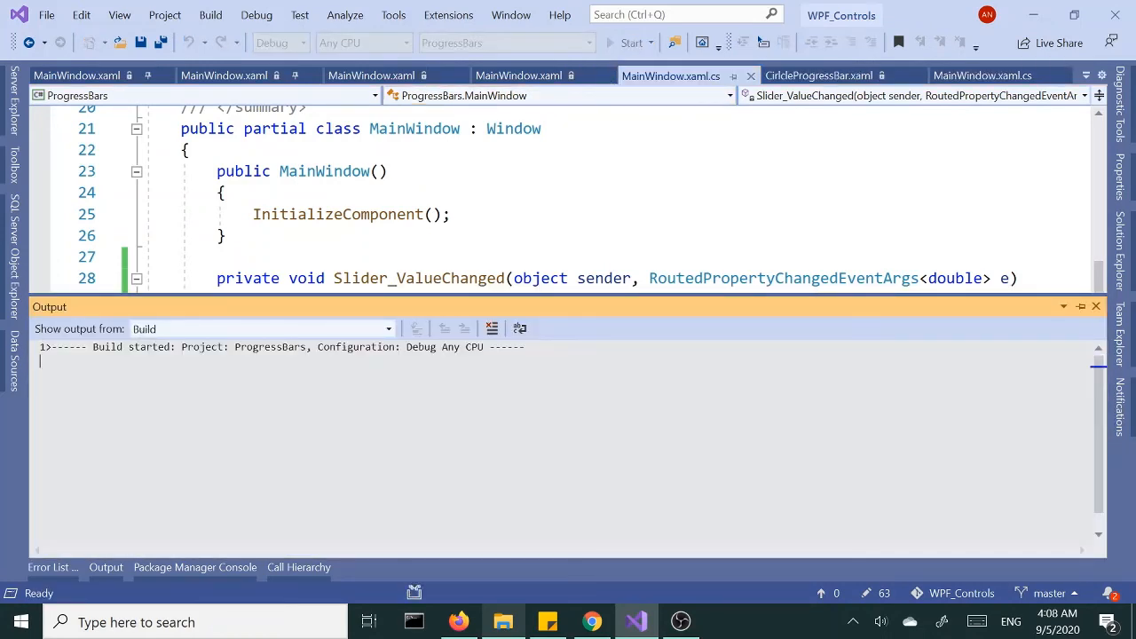
click(630, 42)
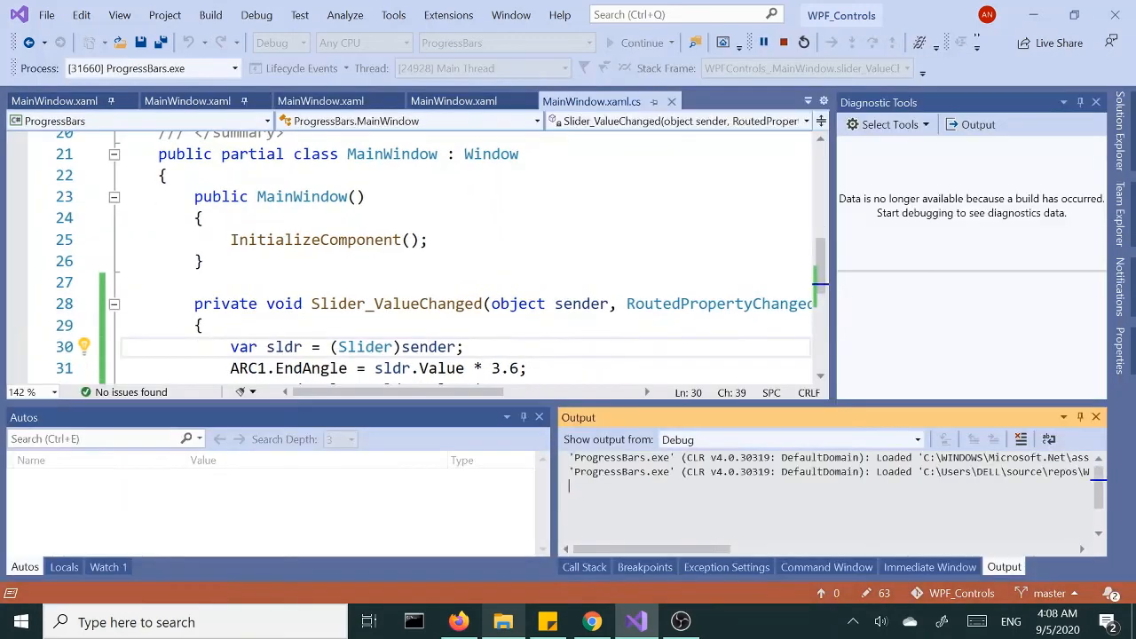
click(637, 42)
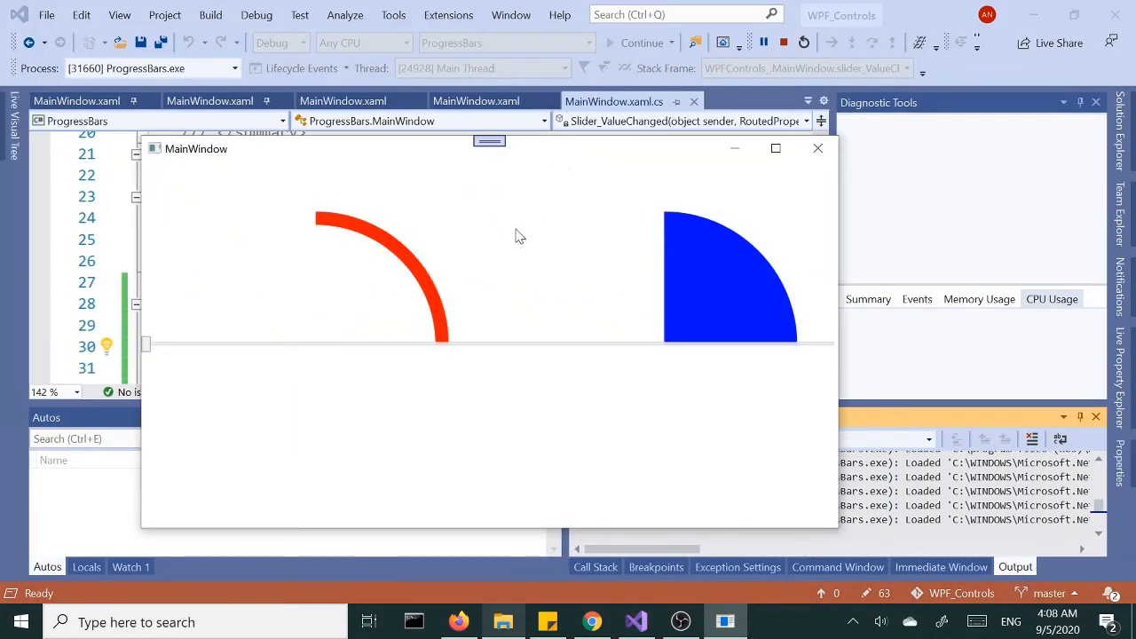
click(1051, 298)
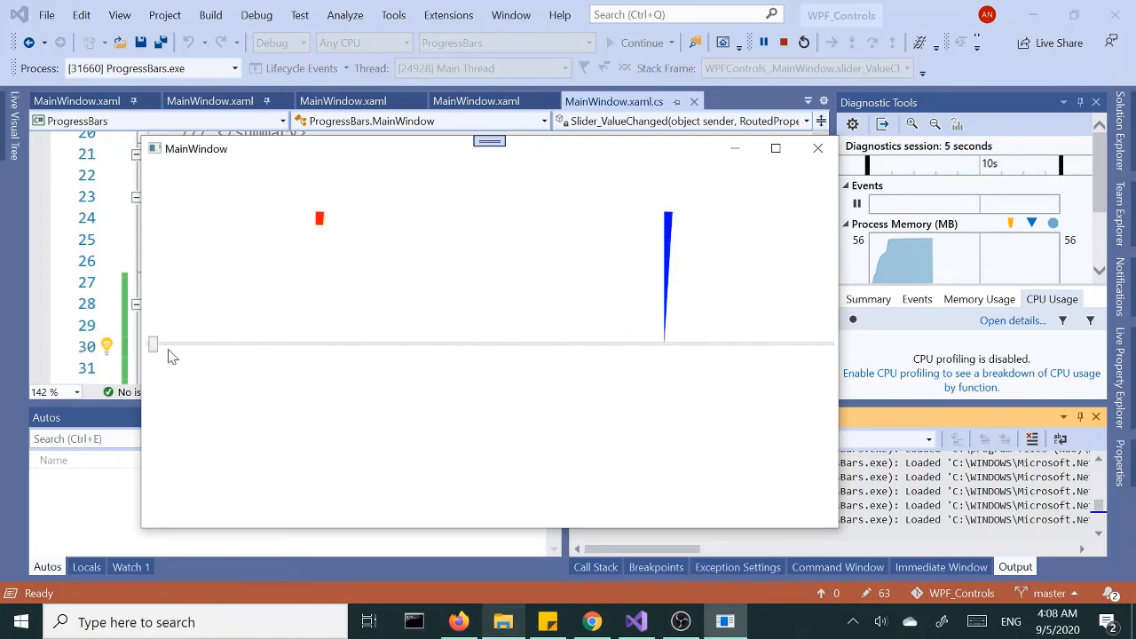
Step: Drag the slider to full circles and back to half, confirming both arcs sweep together, then close the window
drag(153, 344, 310, 345)
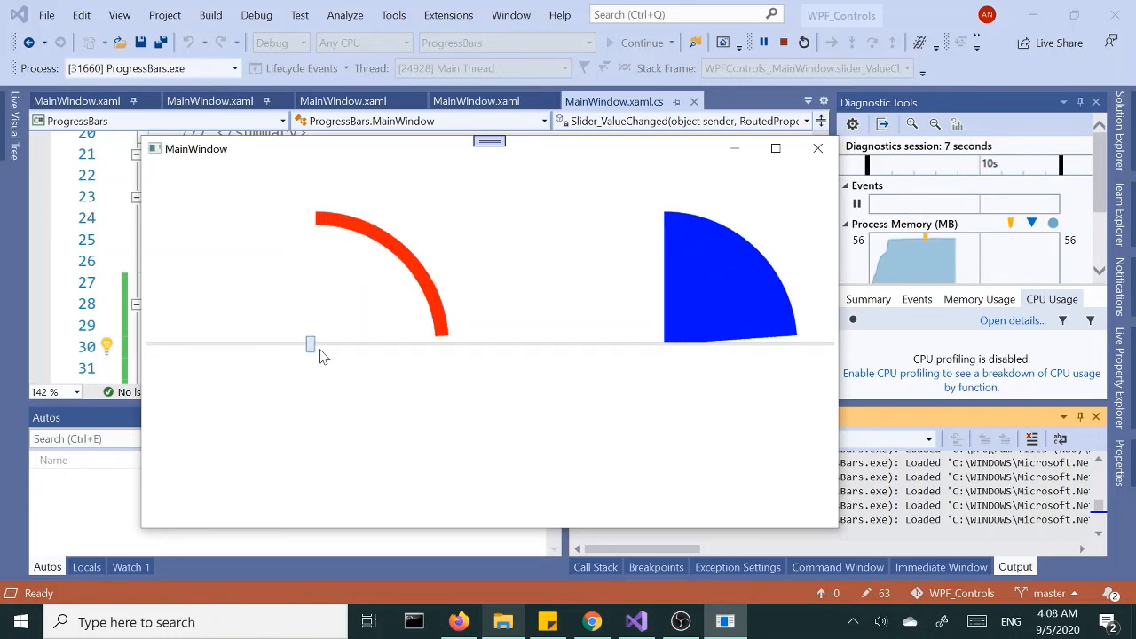
drag(309, 345, 504, 344)
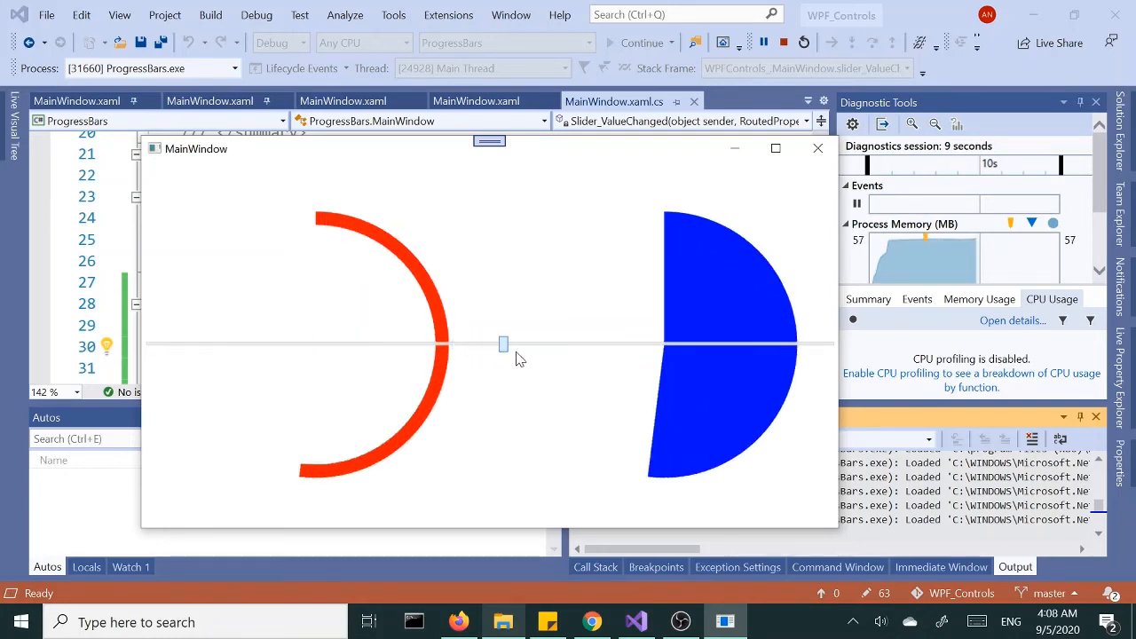
drag(505, 345, 719, 344)
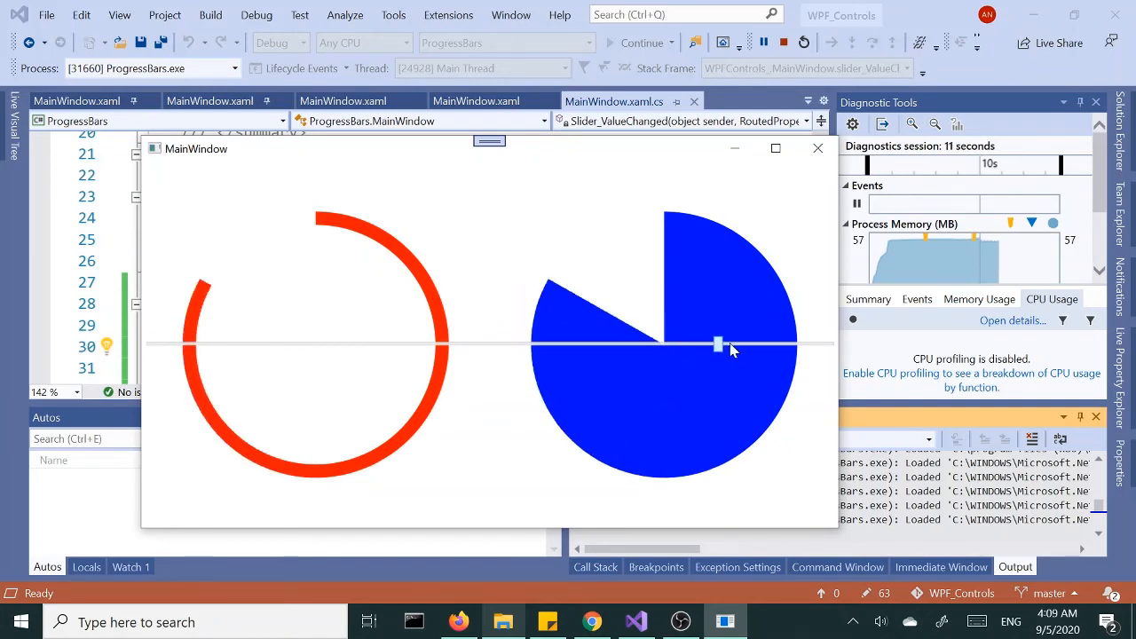
drag(717, 345, 831, 345)
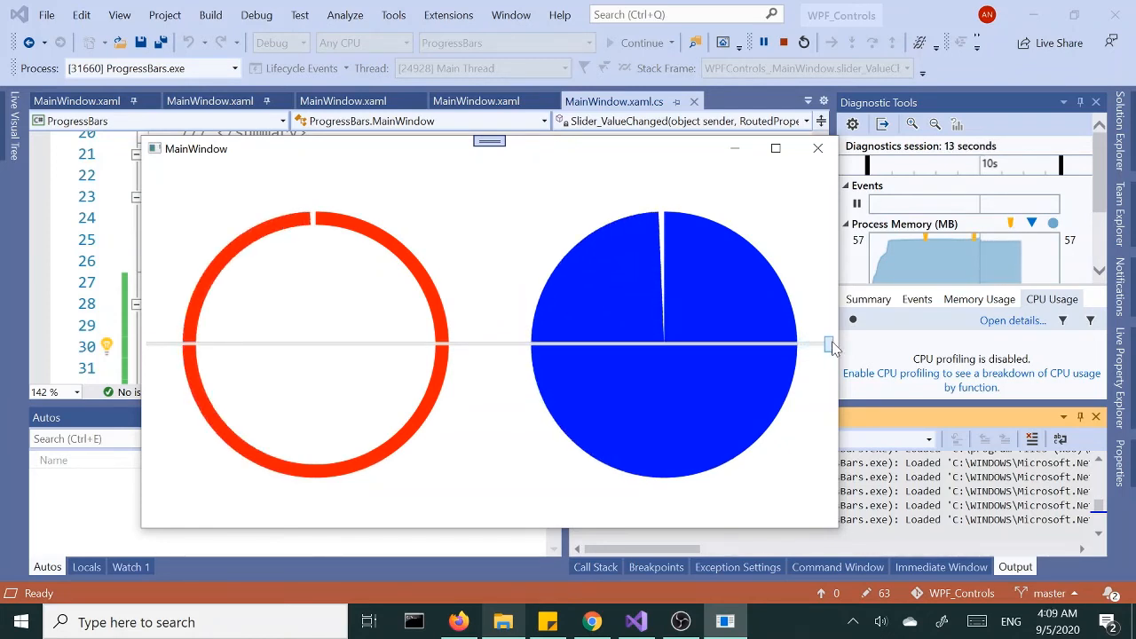
drag(831, 344, 717, 344)
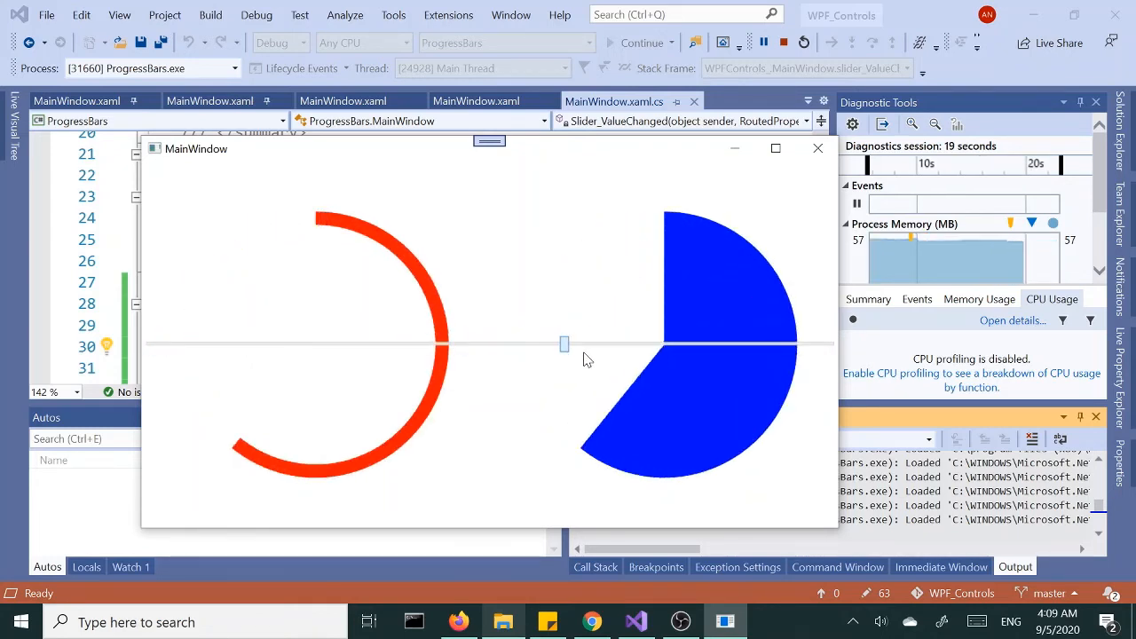
drag(564, 344, 460, 344)
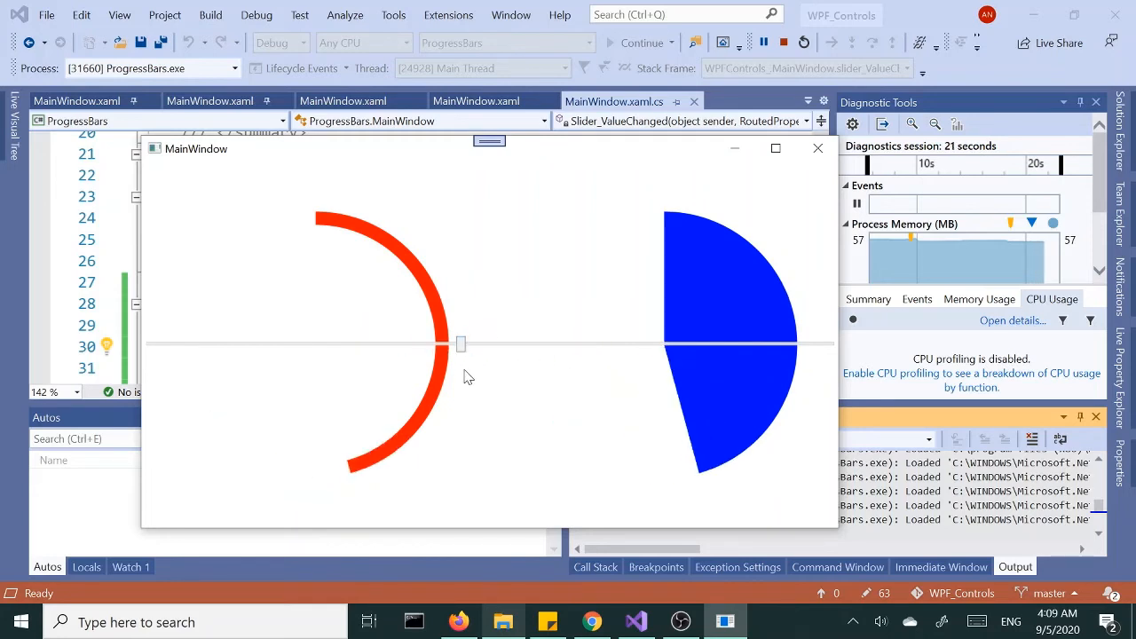
mouse_move(543, 352)
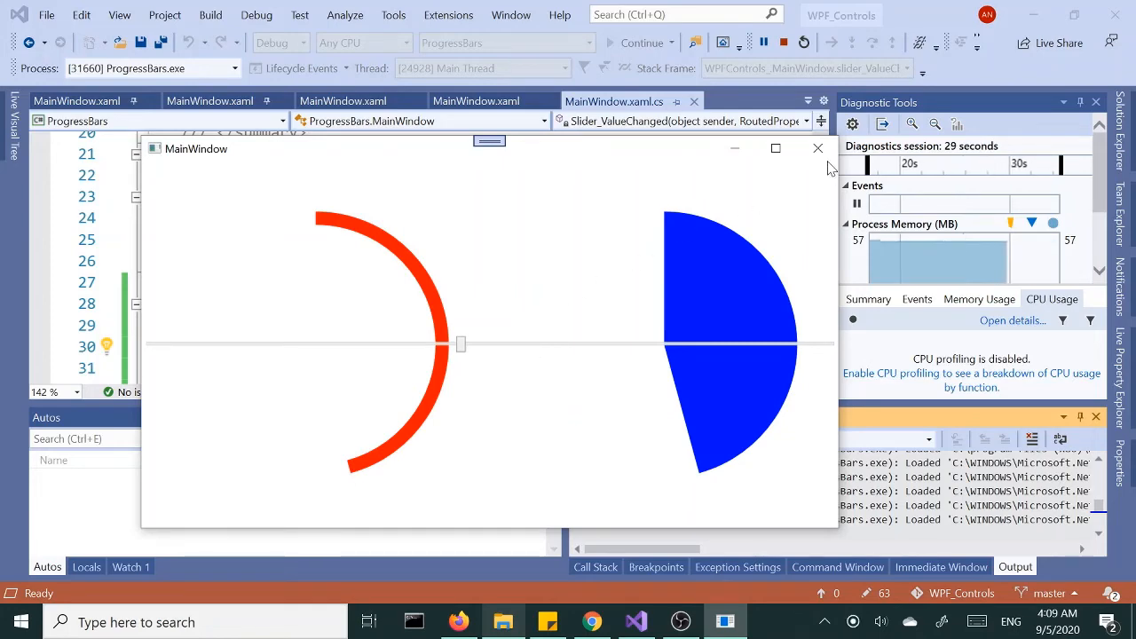
click(817, 149)
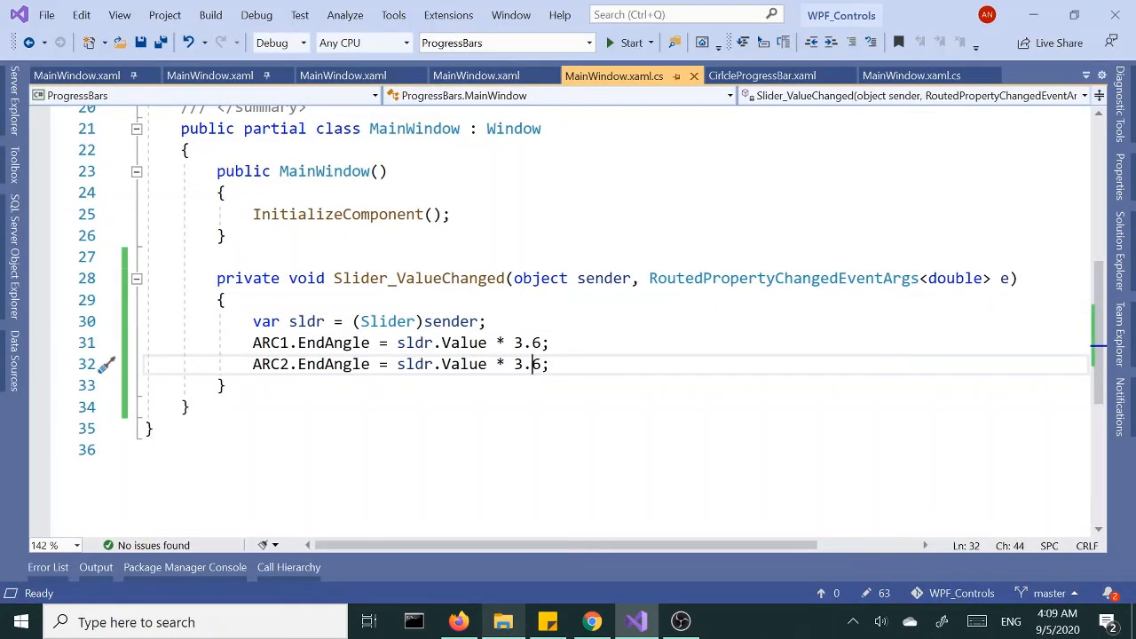
mouse_move(735, 69)
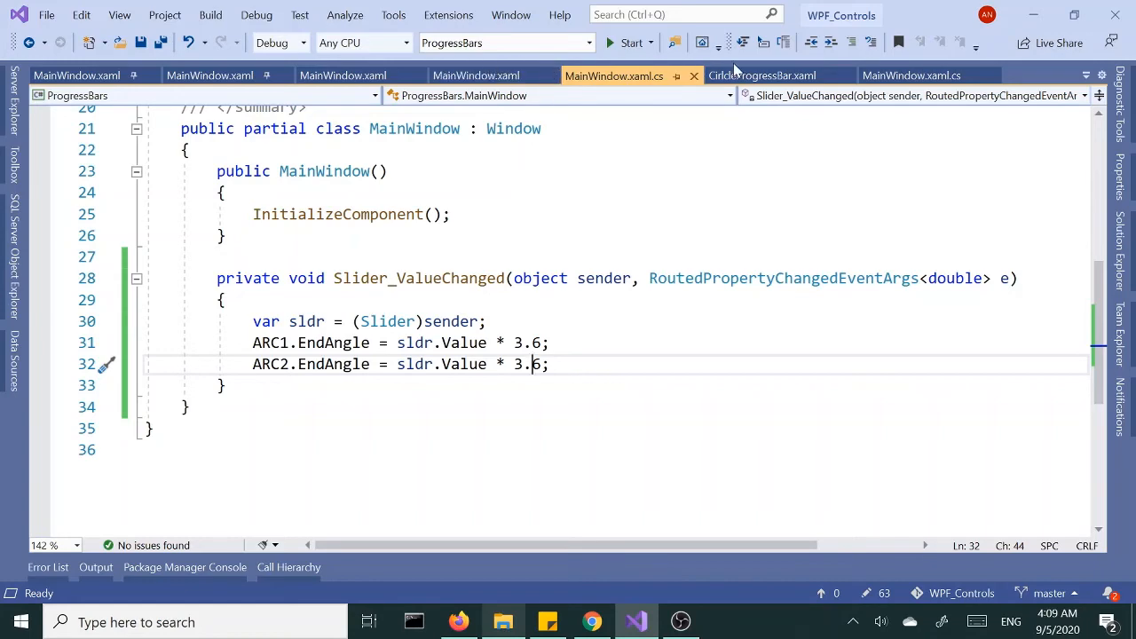
Step: In MainWindow.xaml, start giving the red arc ARC1 a starting EndAngle attribute
click(474, 74)
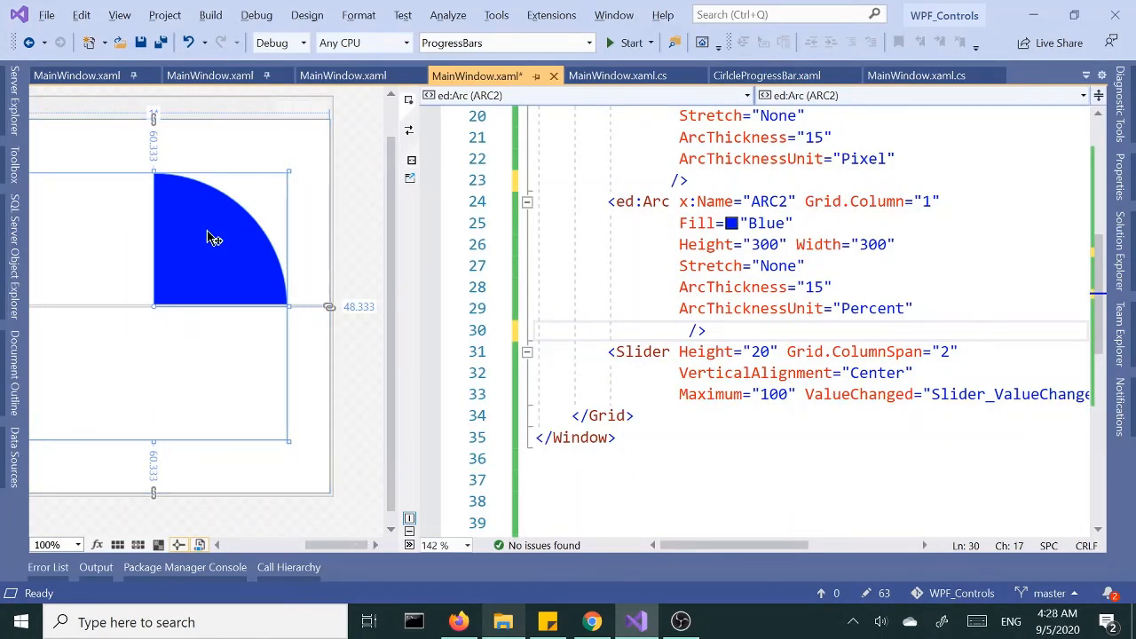
mouse_move(241, 273)
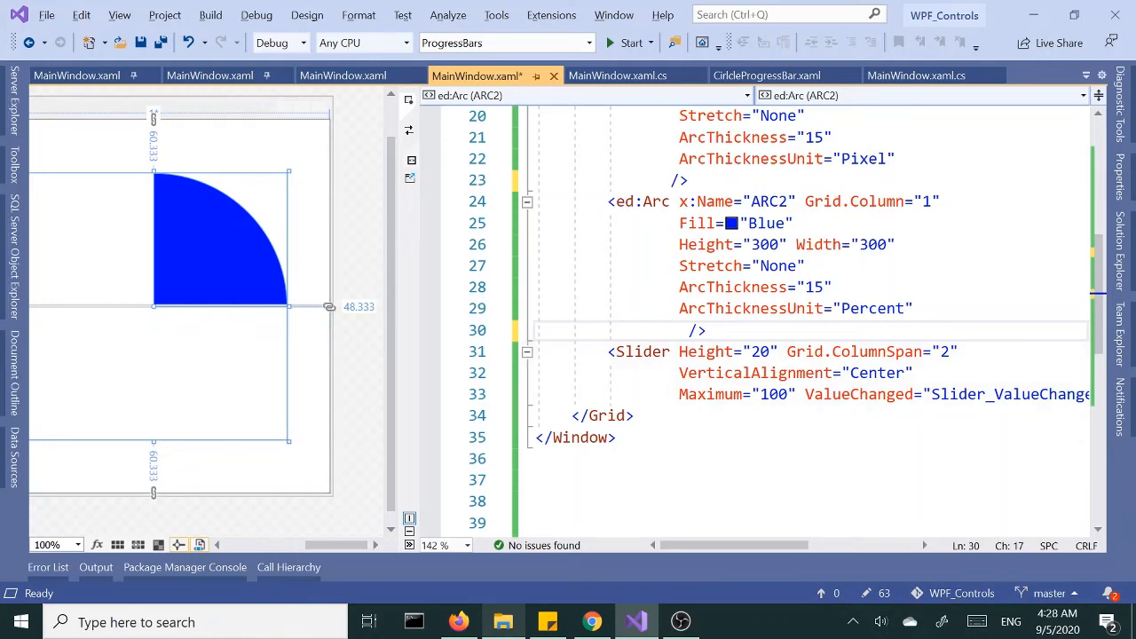
text(e=")
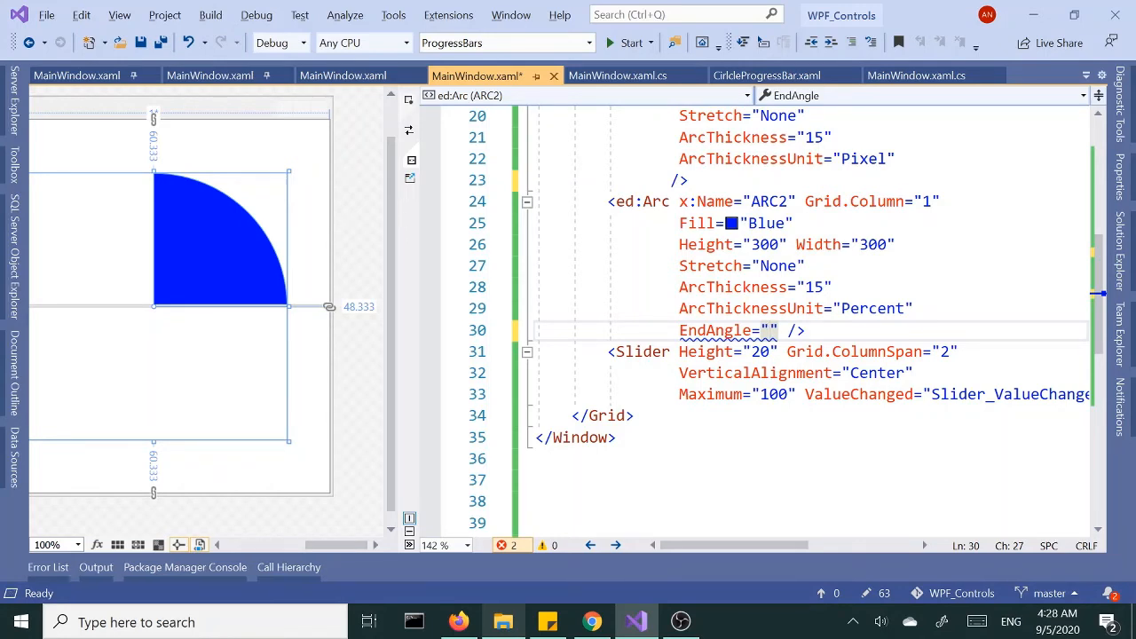
text(90)
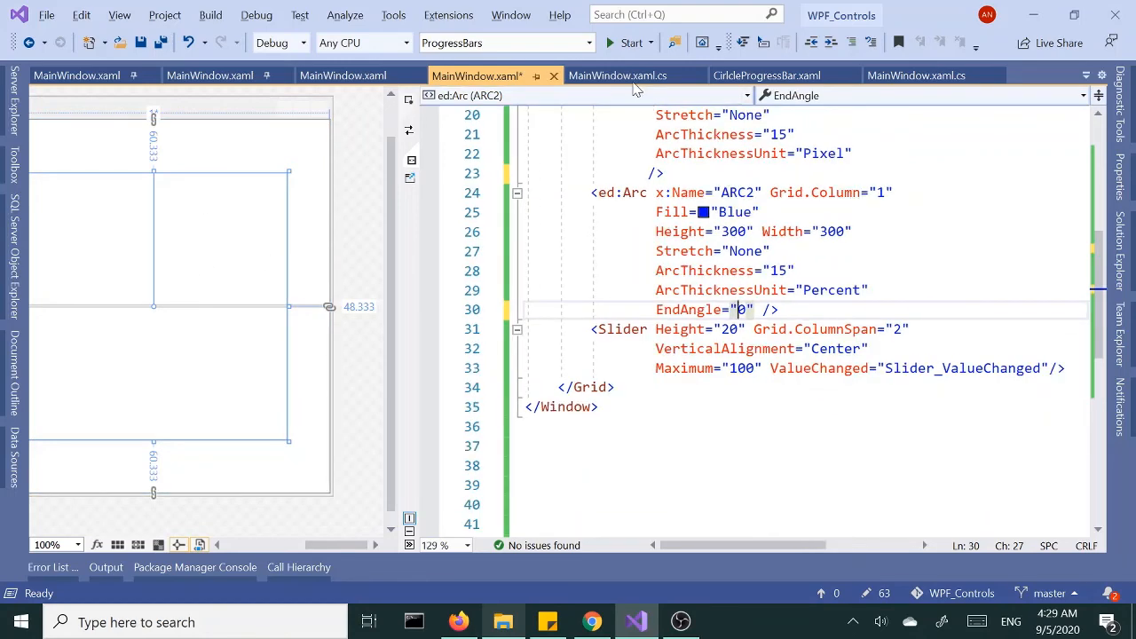
click(618, 74)
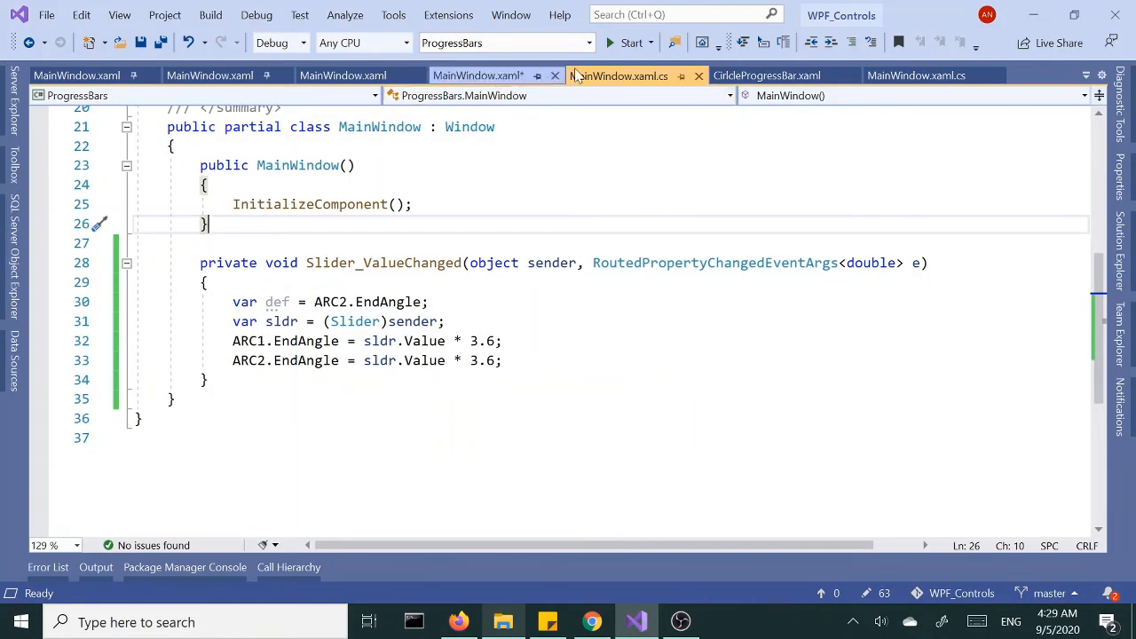
click(477, 74)
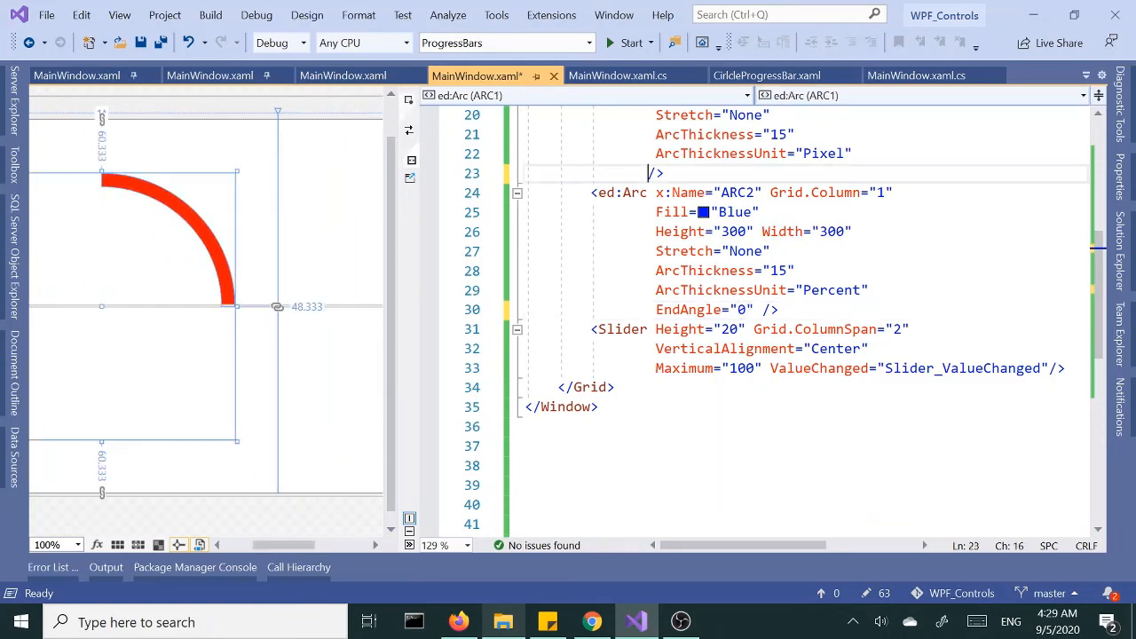
Step: Set EndAngle="0" on both ARC1 and ARC2 so neither arc shows initially
text(e=")
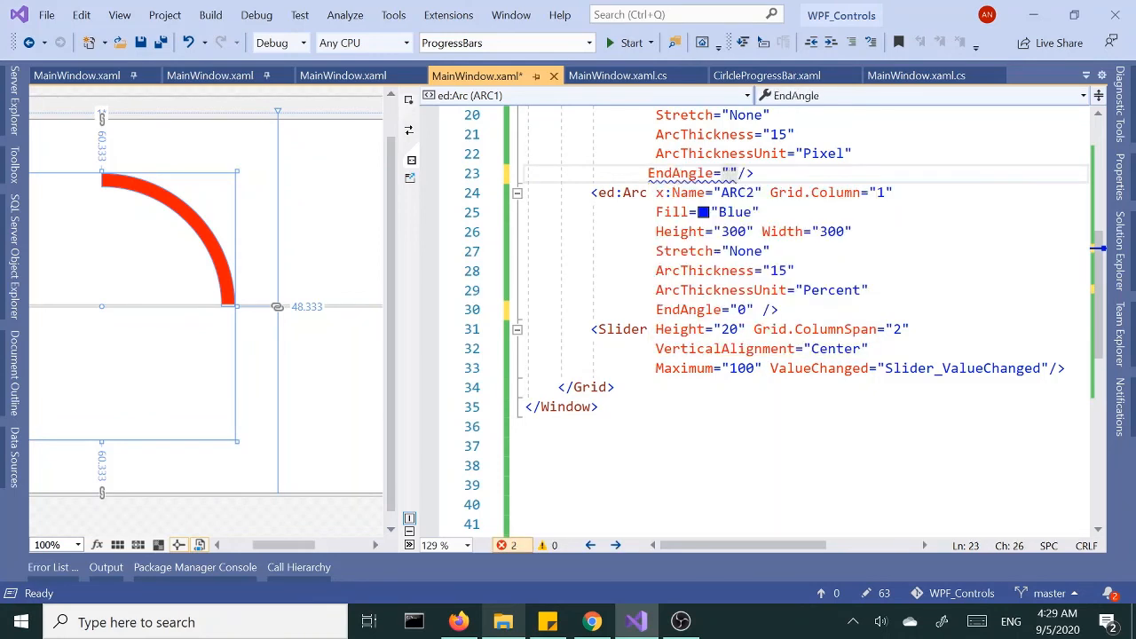
text(5)
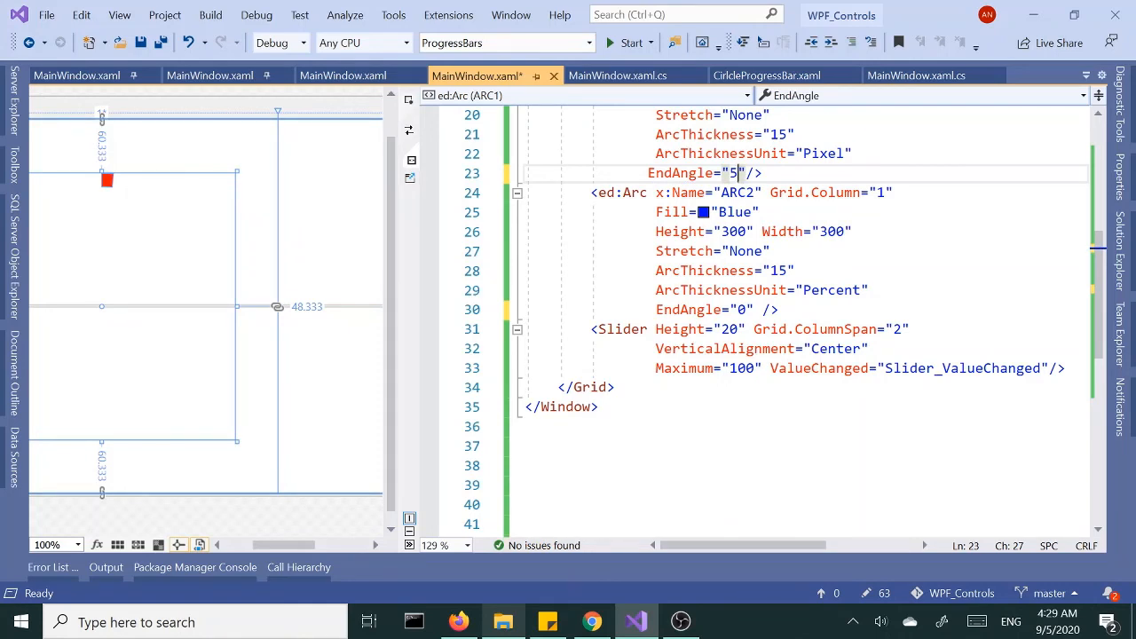
key(Backspace)
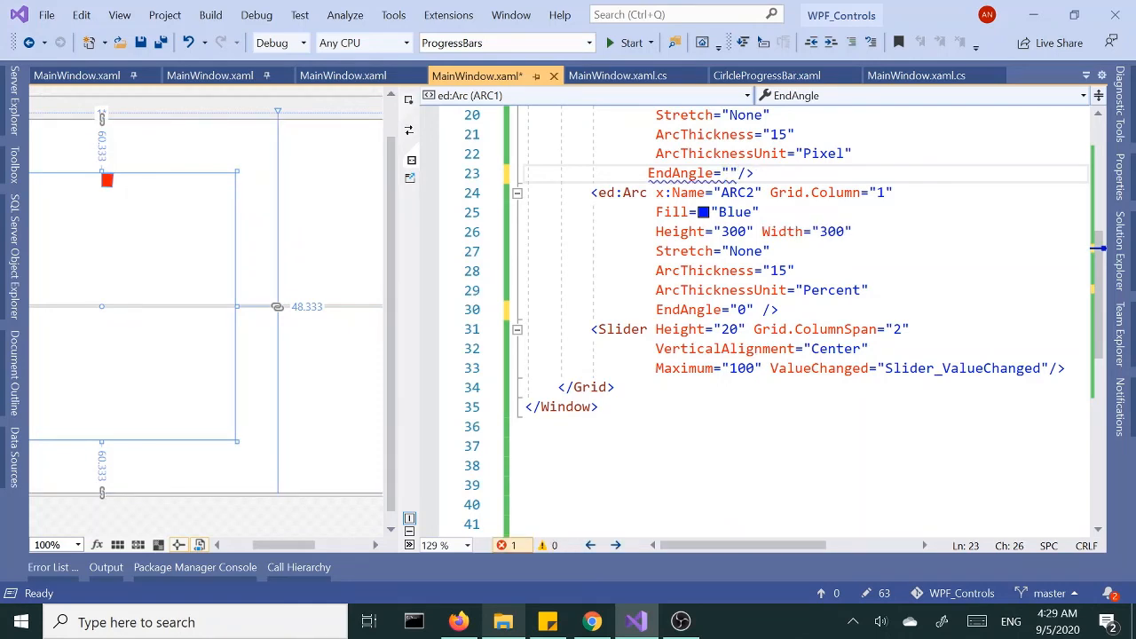
text(0)
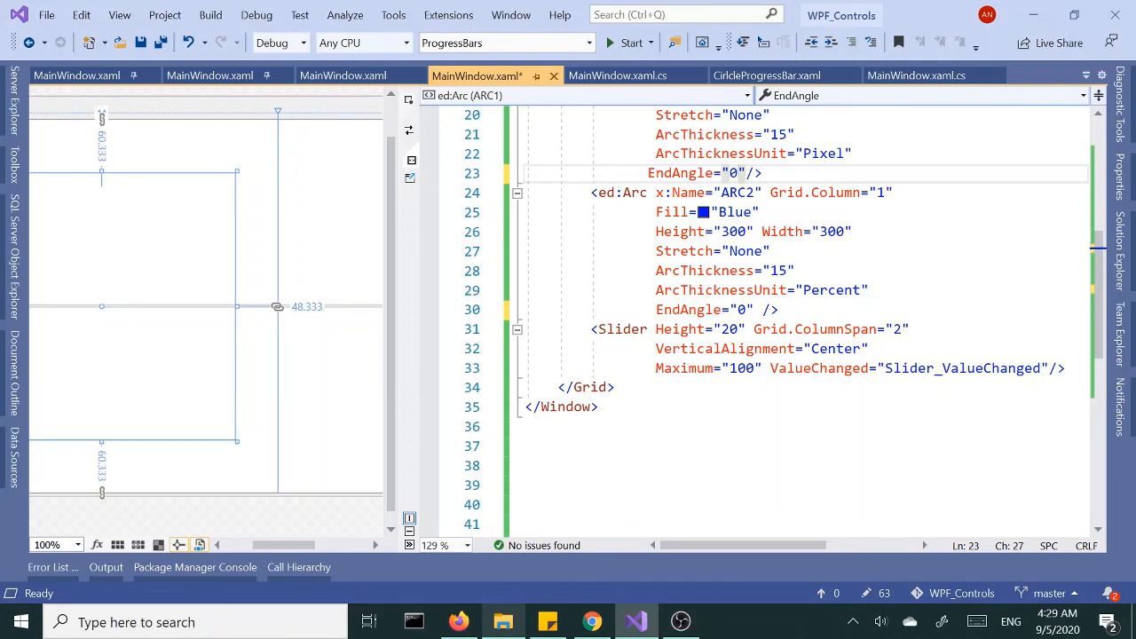
click(732, 191)
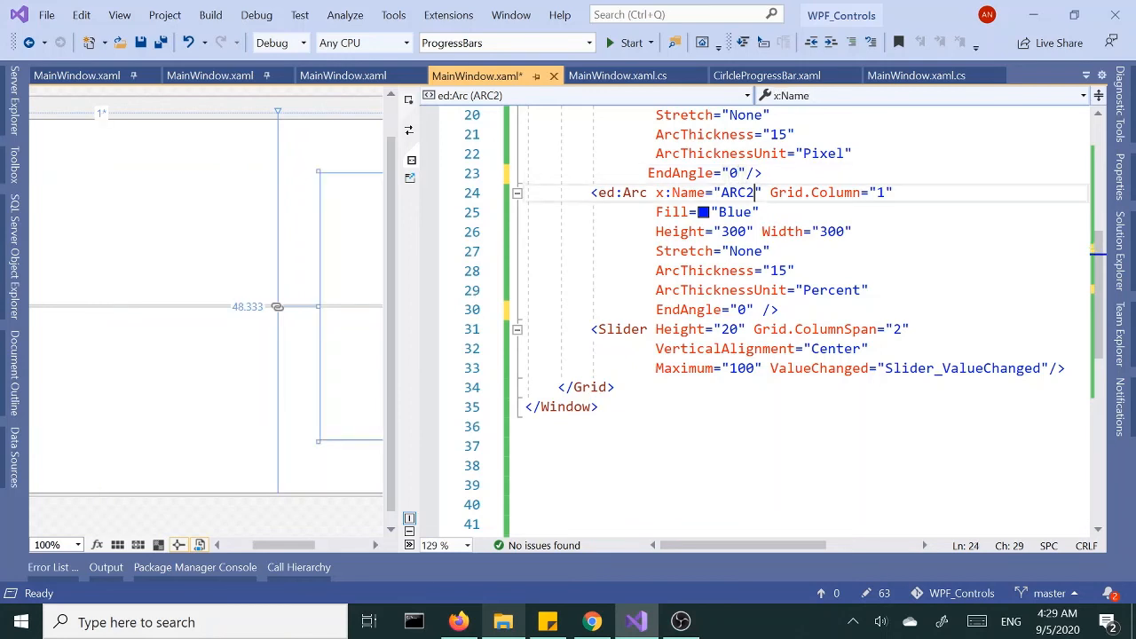
click(678, 174)
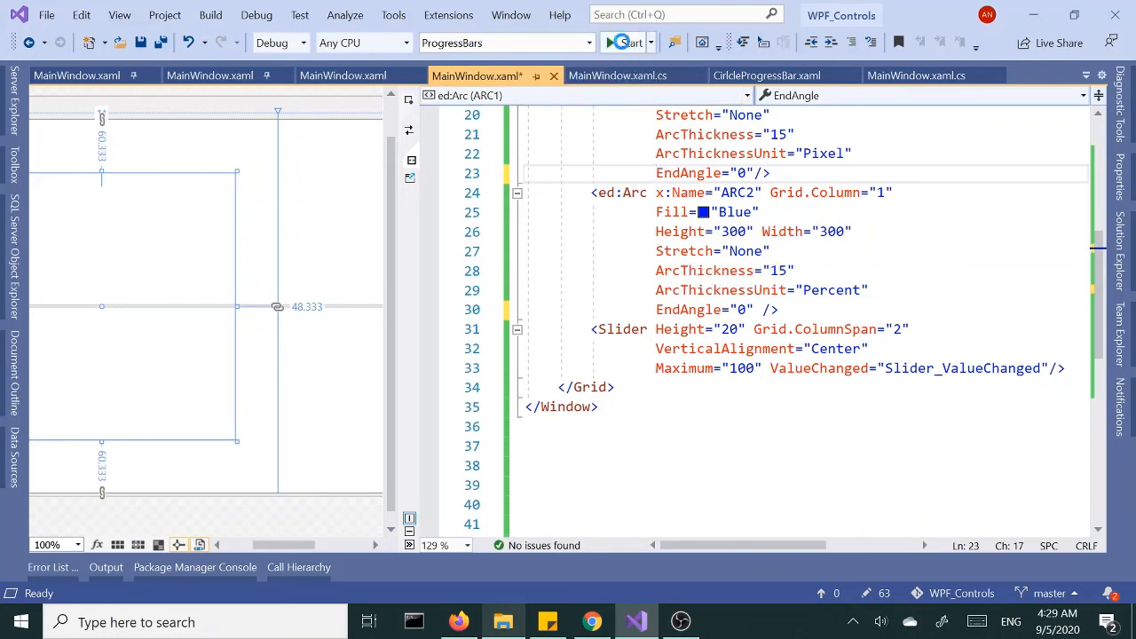
Step: Build and start the ProgressBars app with both arcs at EndAngle 0
click(632, 42)
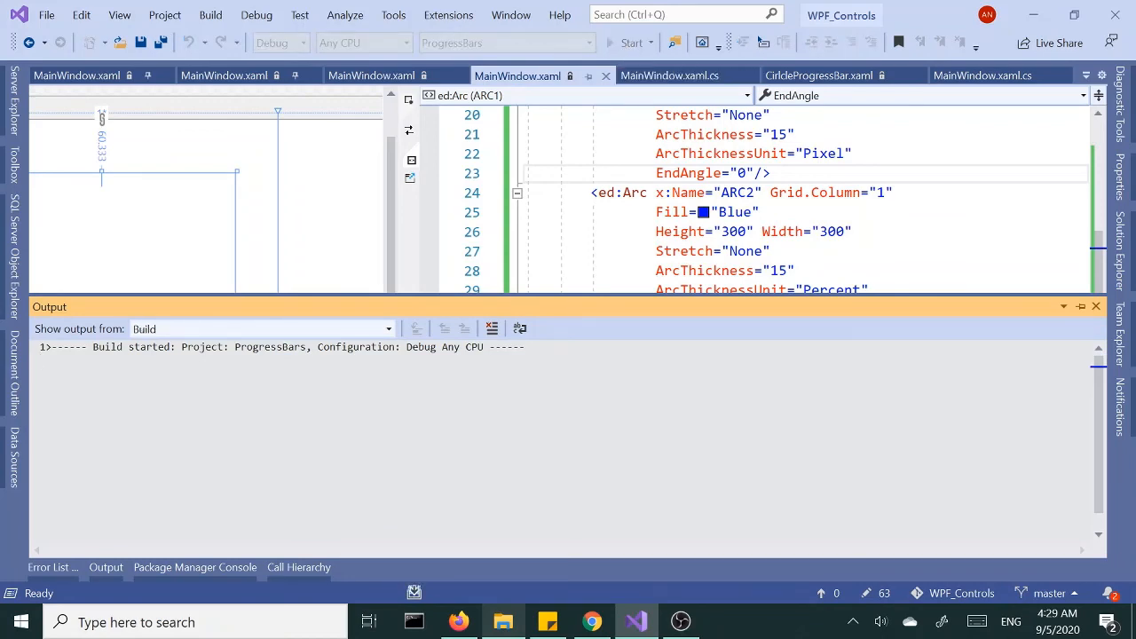
click(630, 43)
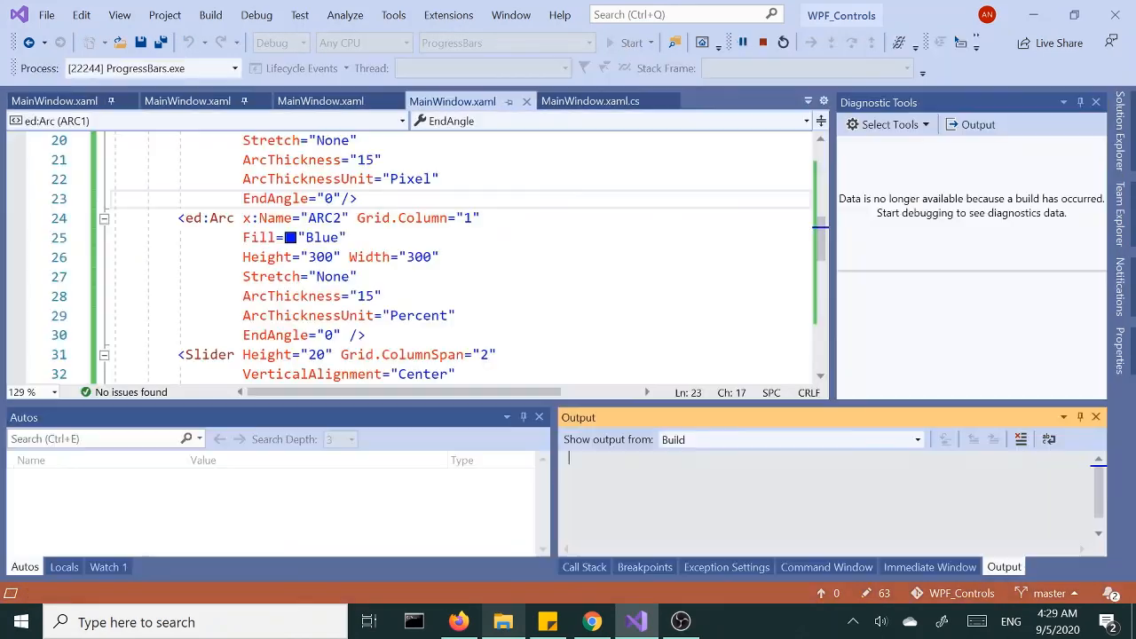
click(631, 43)
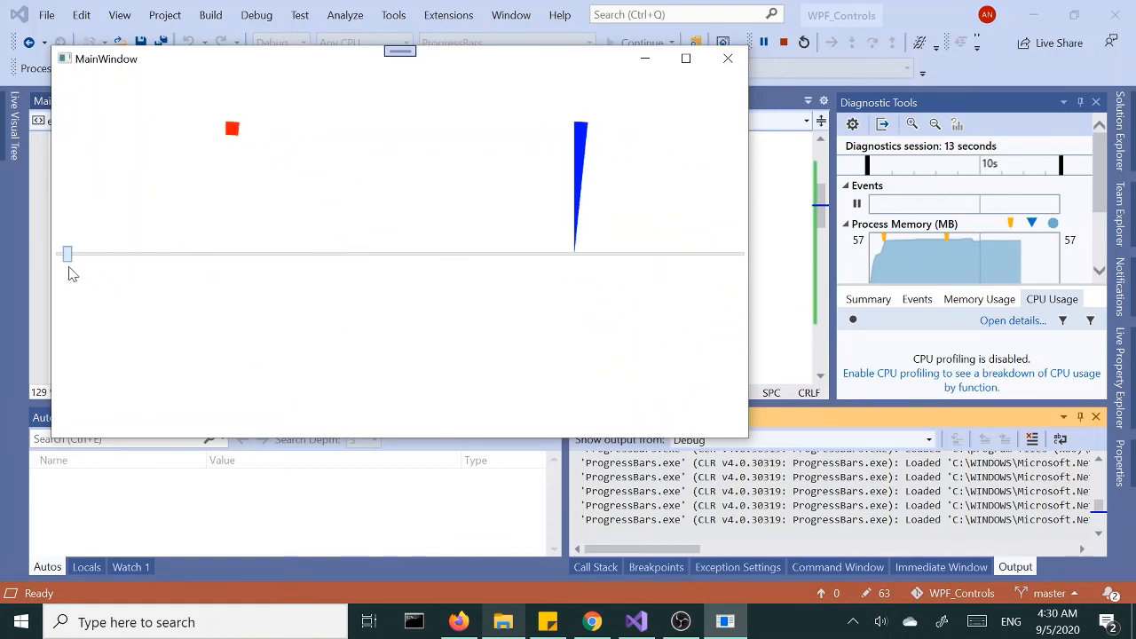
Step: Drag the slider from 0 to maximum, growing both arcs into a full red ring and blue disc
drag(68, 256, 216, 256)
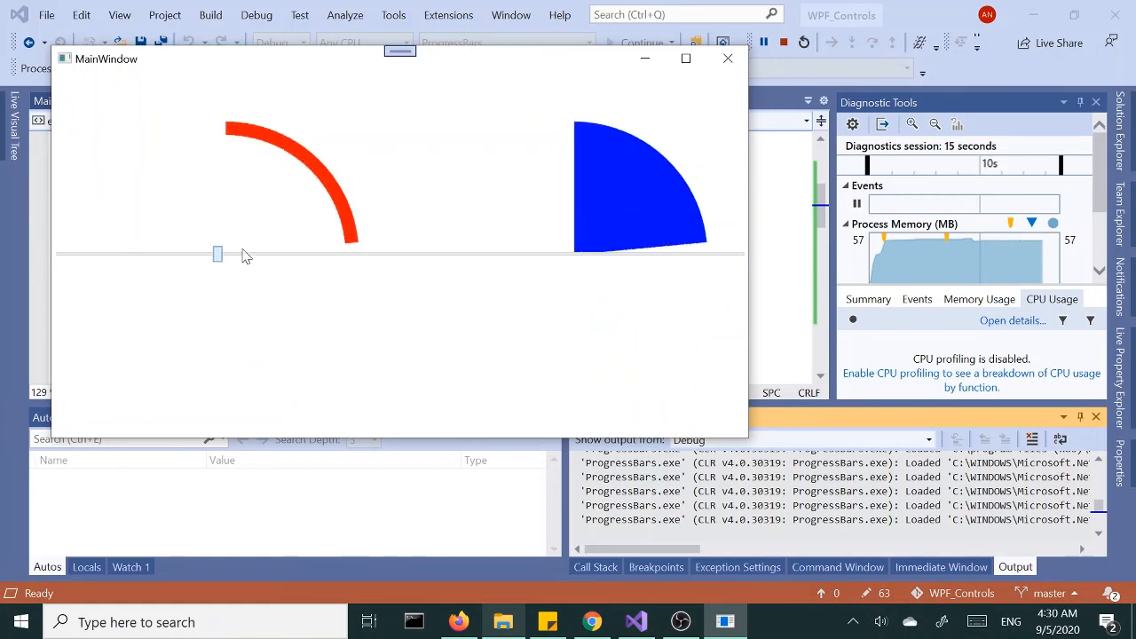
drag(217, 255, 701, 250)
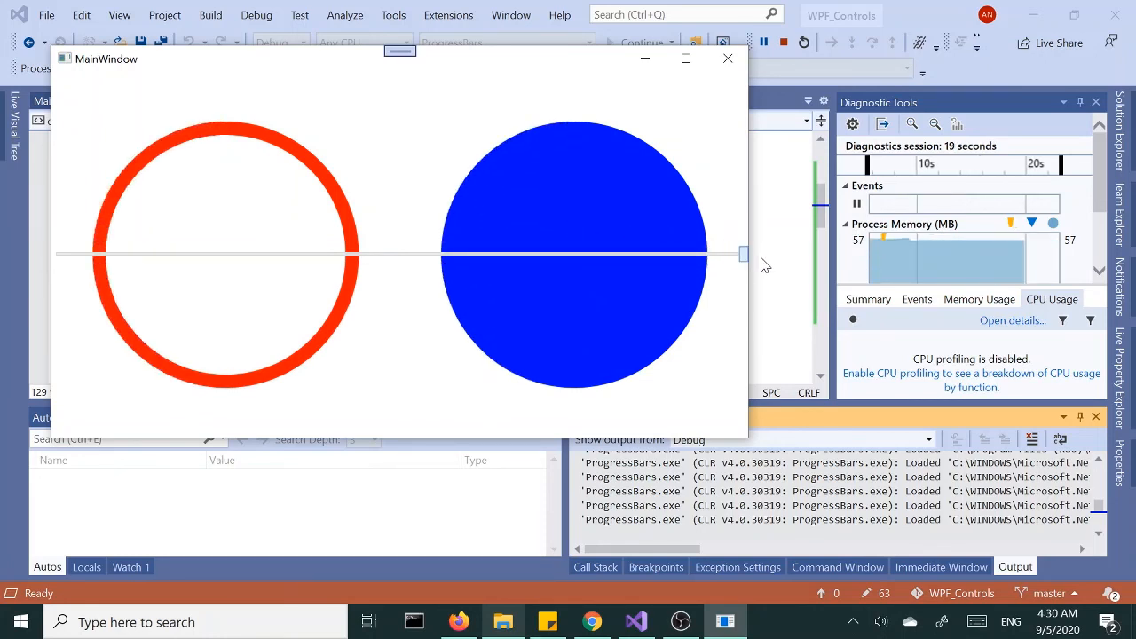
mouse_move(646, 282)
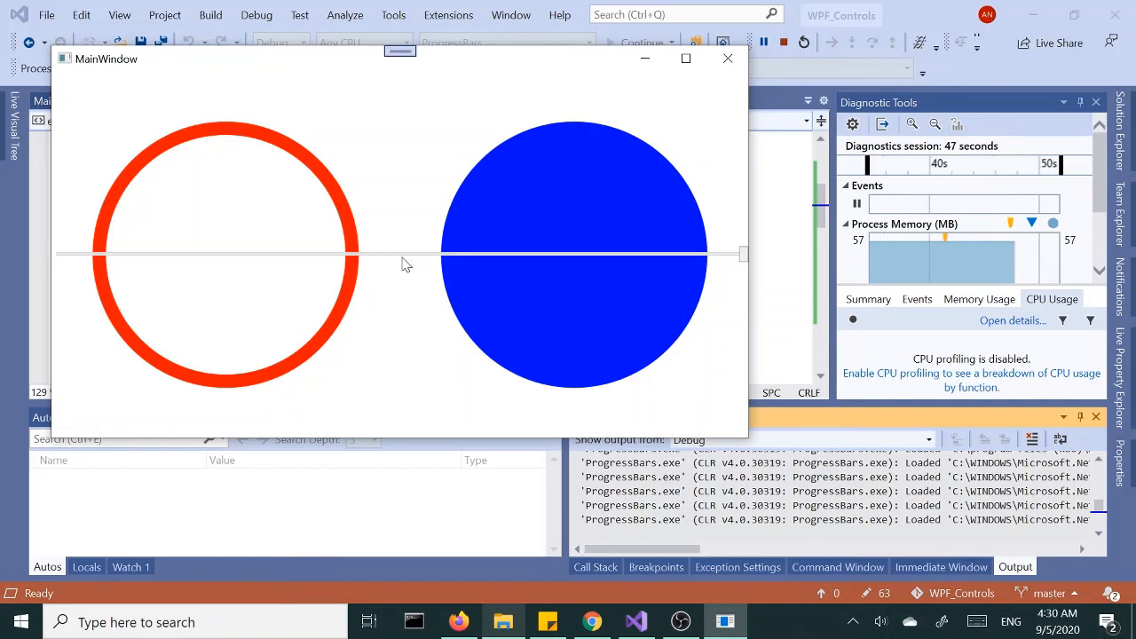
mouse_move(469, 245)
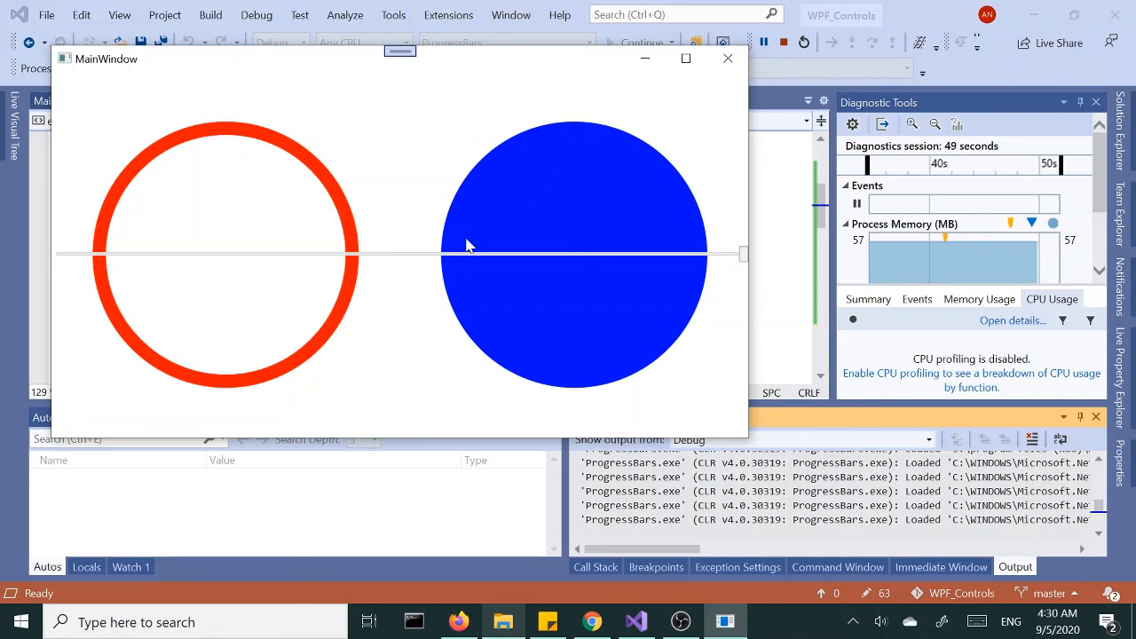
mouse_move(433, 267)
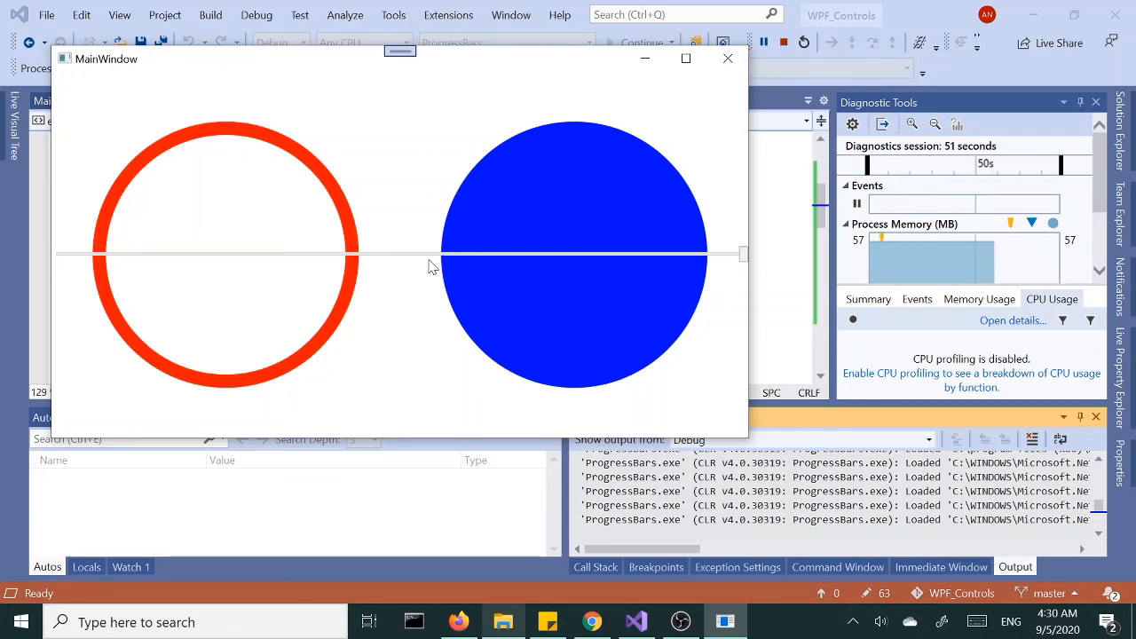